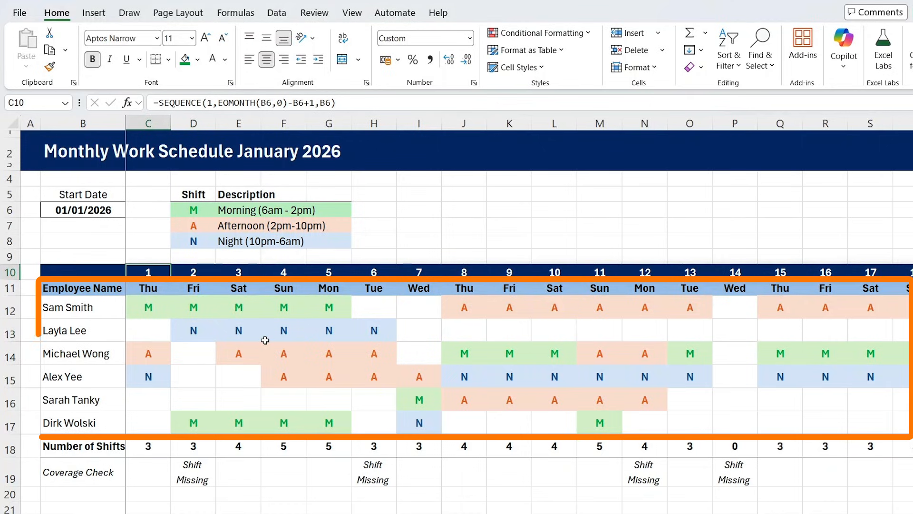
click(193, 353)
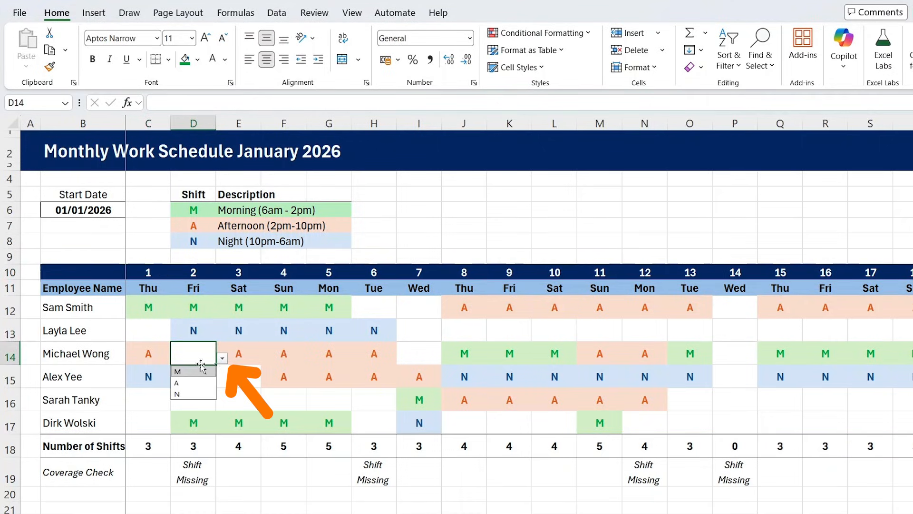
click(178, 371)
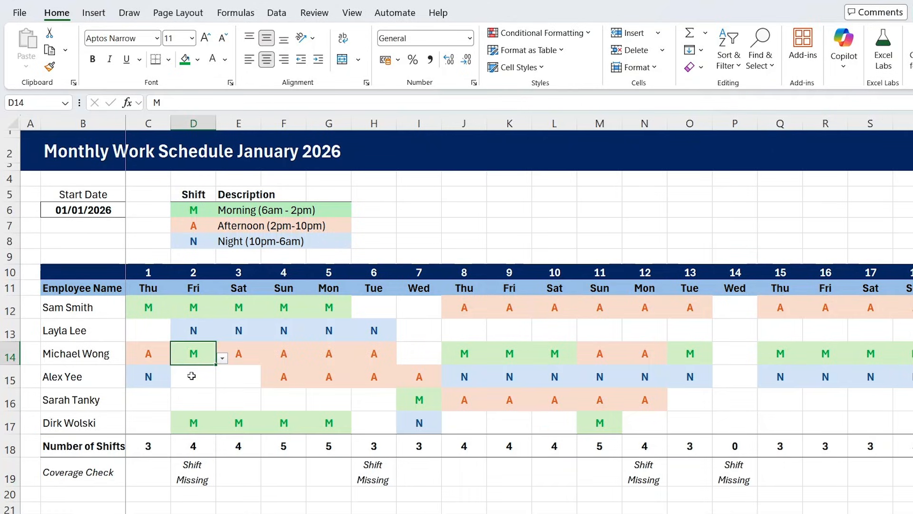
click(222, 382)
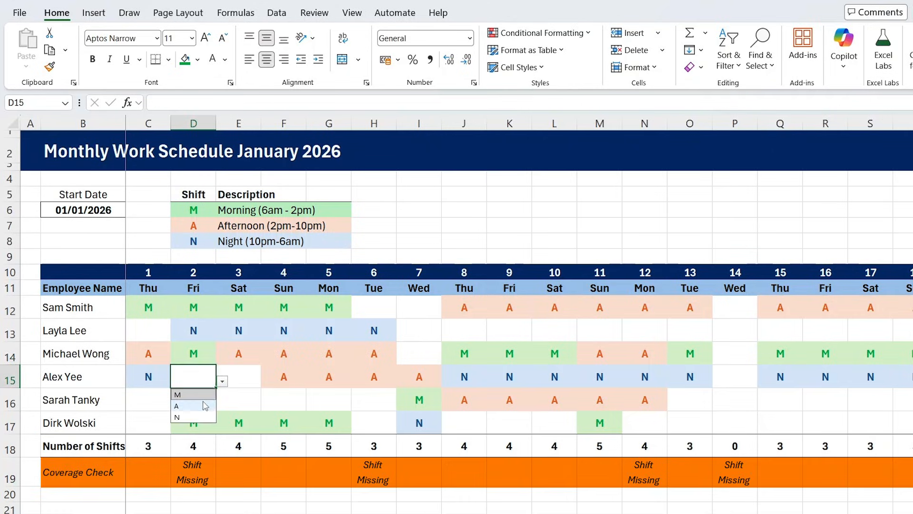
click(176, 406)
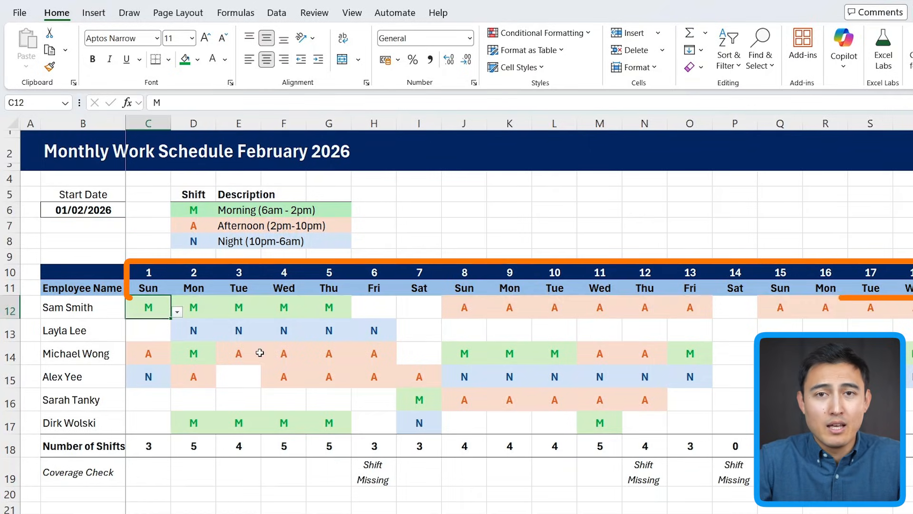
scroll(right, 3)
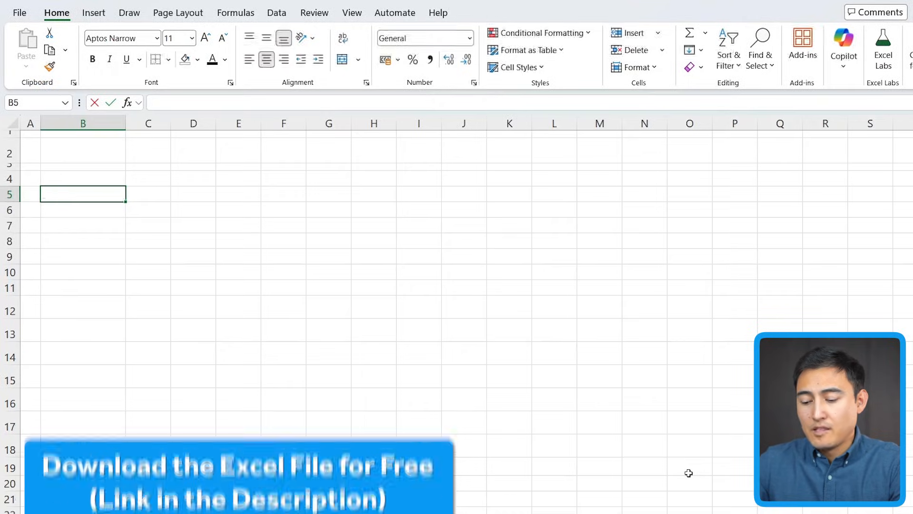
- Enter a 'Start Date' label in B5 with the date 1/1/2026 beneath it in B6
text(Start Date)
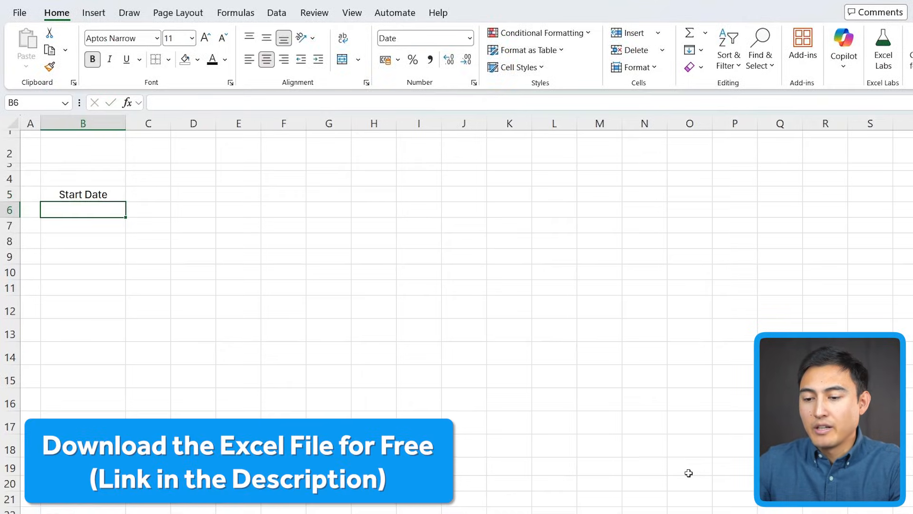
text(1/1)
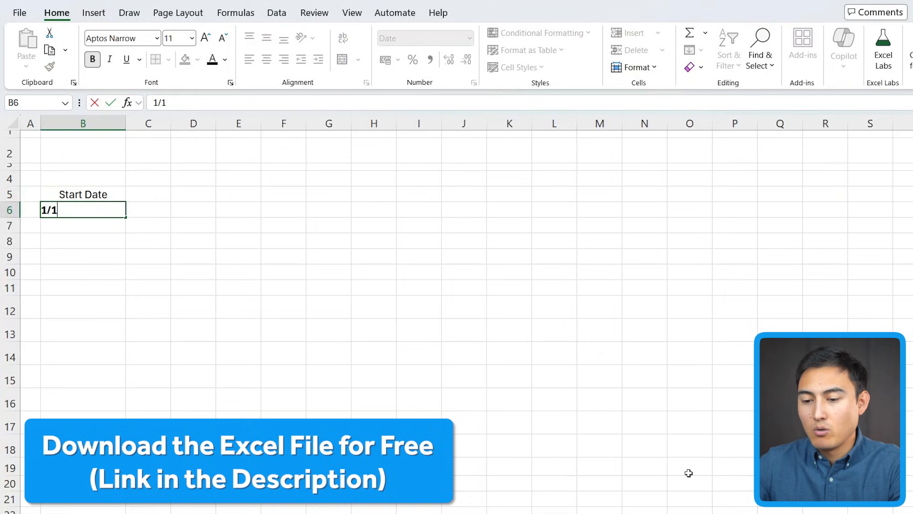
text(/2026)
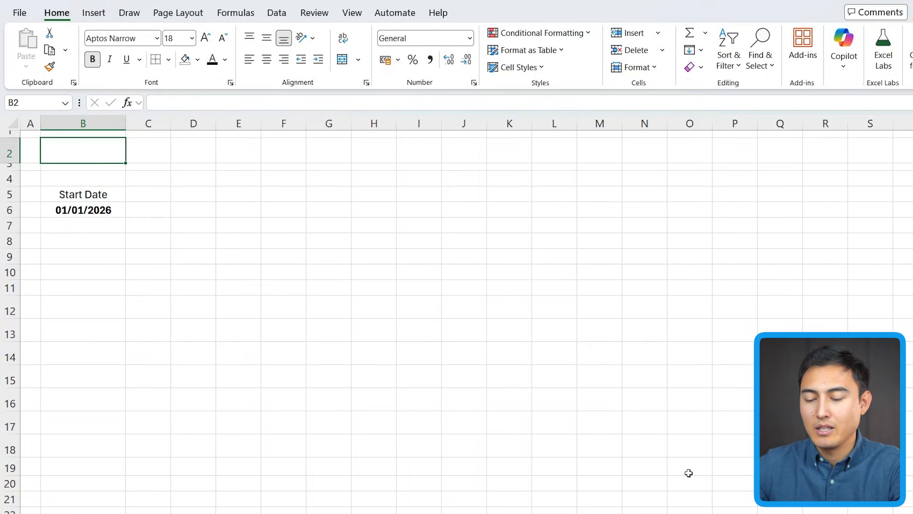
- Enter the title formula ="Monthy Work Schedule "&TEXT(B6,"mmm yyyy") in B2
text(=")
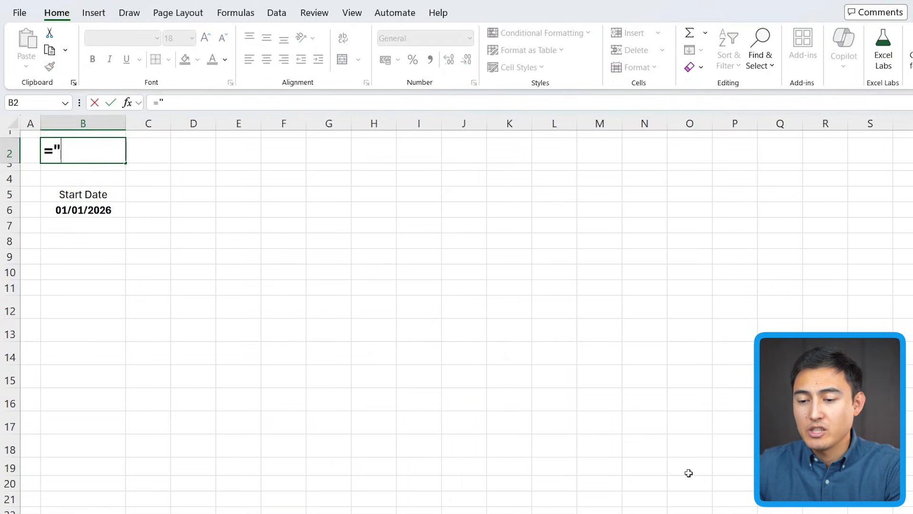
text(Monthy Wo)
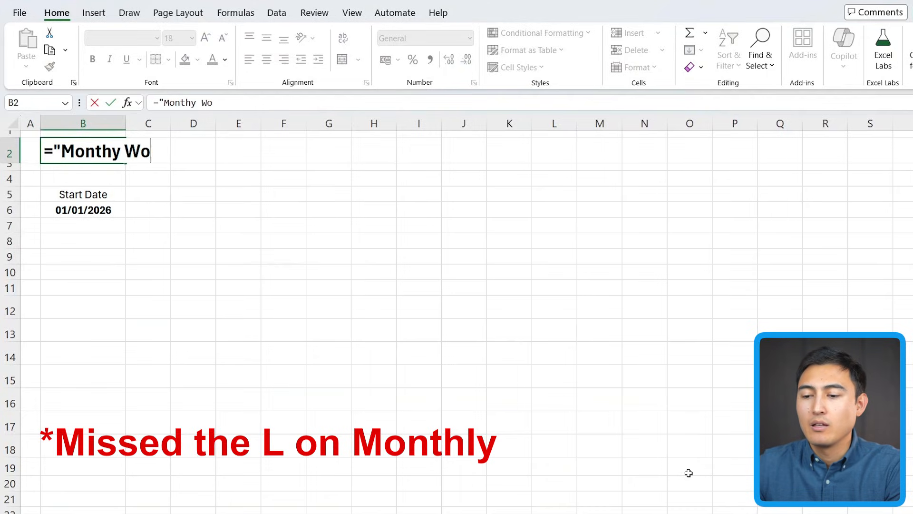
text(rk Schedul)
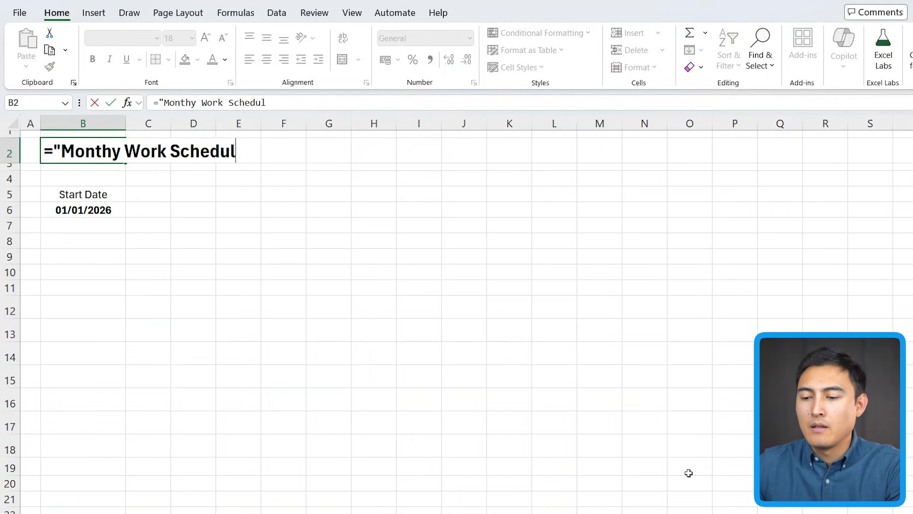
text(e")
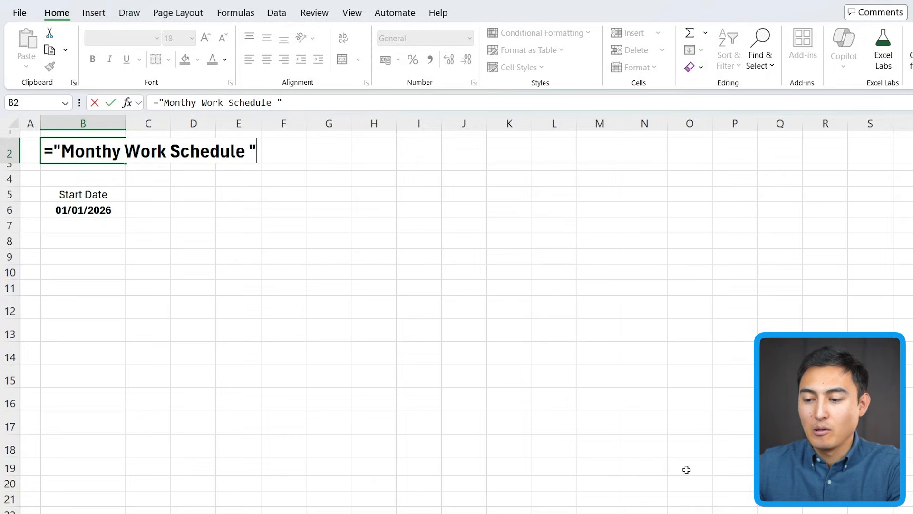
text(&)
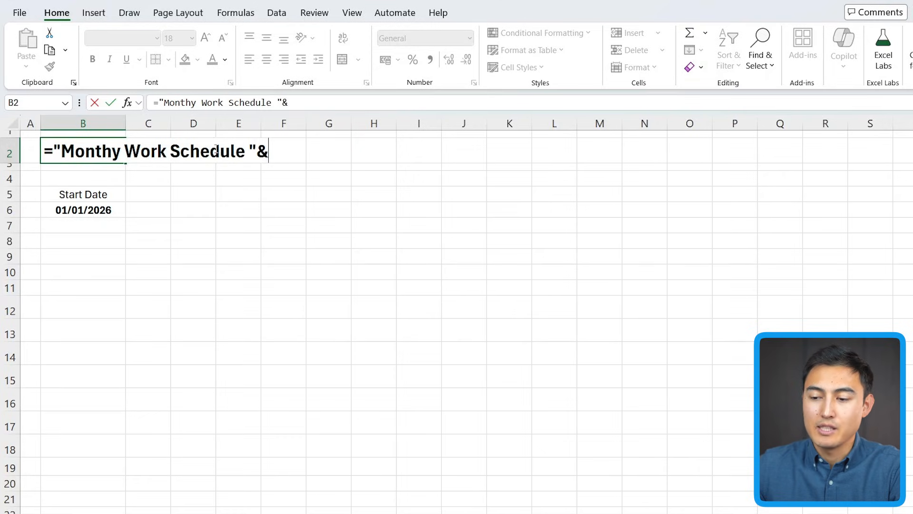
mouse_move(84, 210)
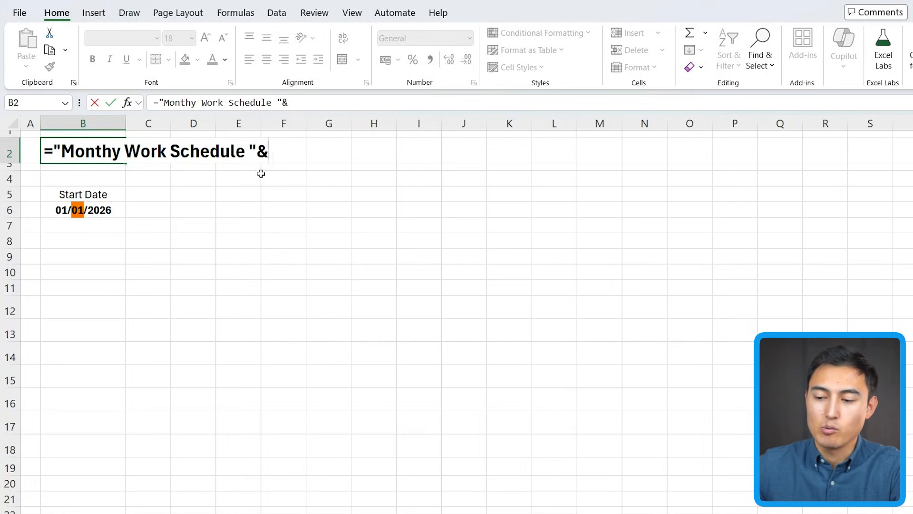
click(283, 178)
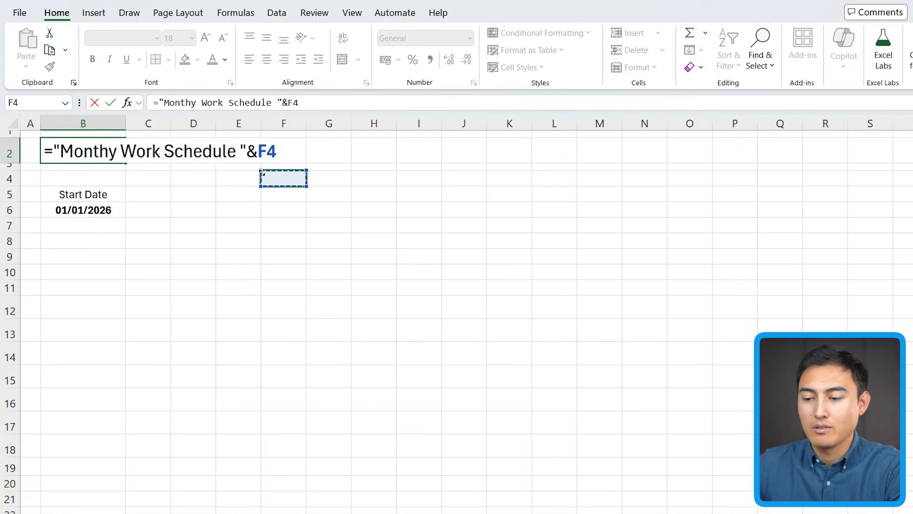
text(te)
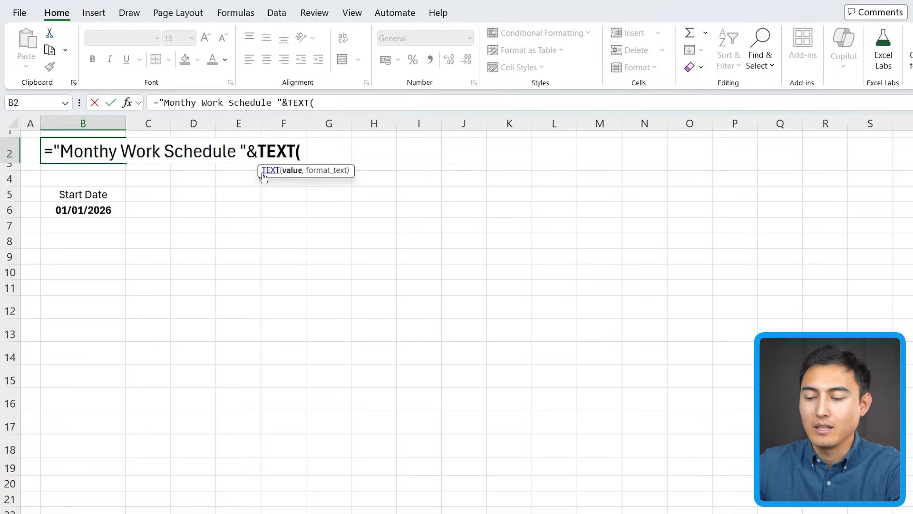
click(82, 209)
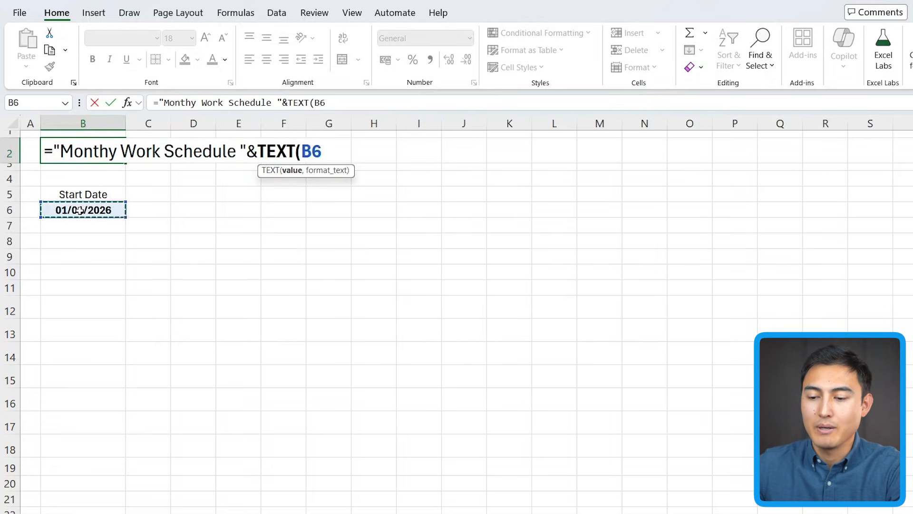
text(,")
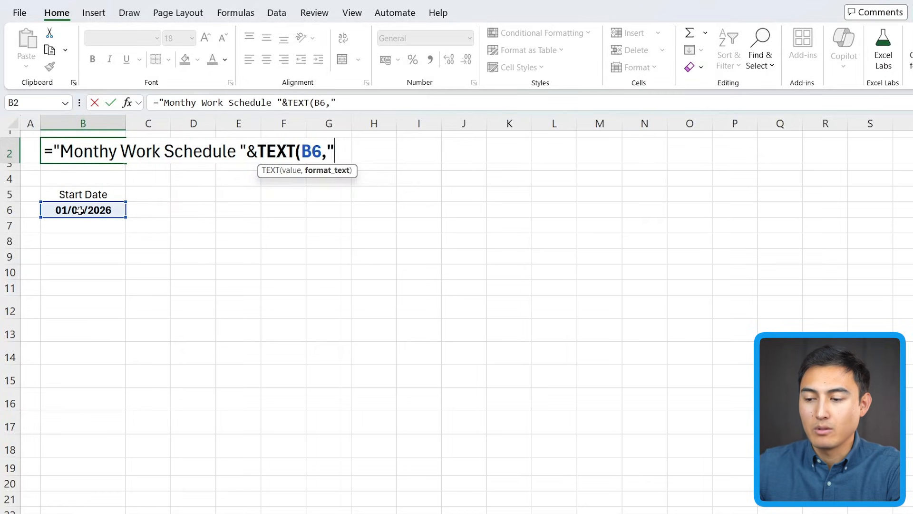
text(mmm)
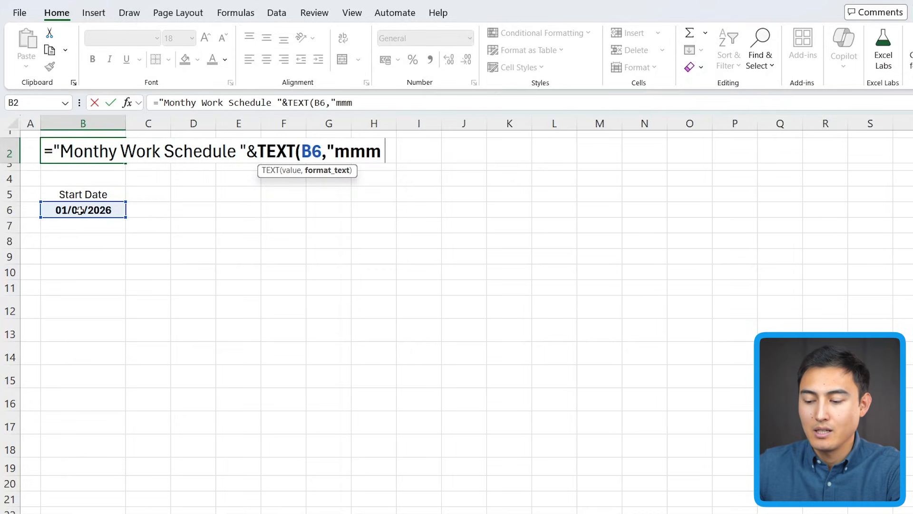
text(yyy")
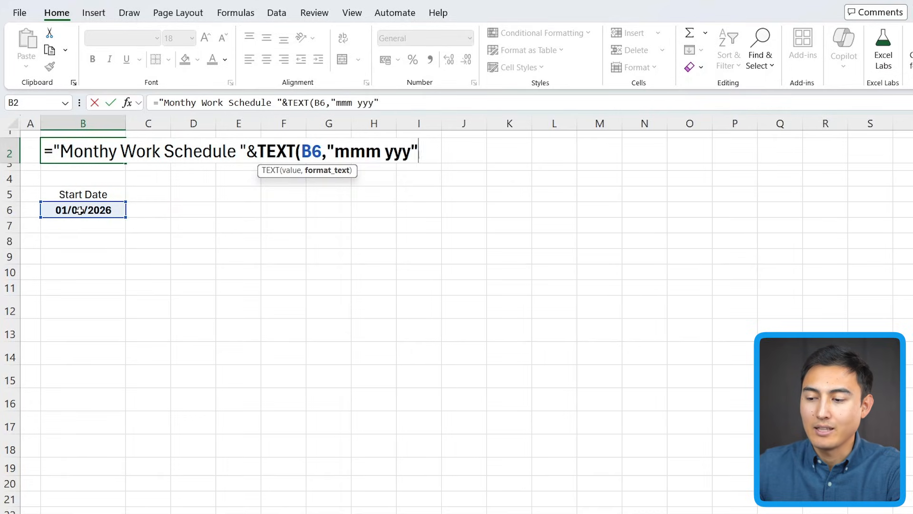
text())
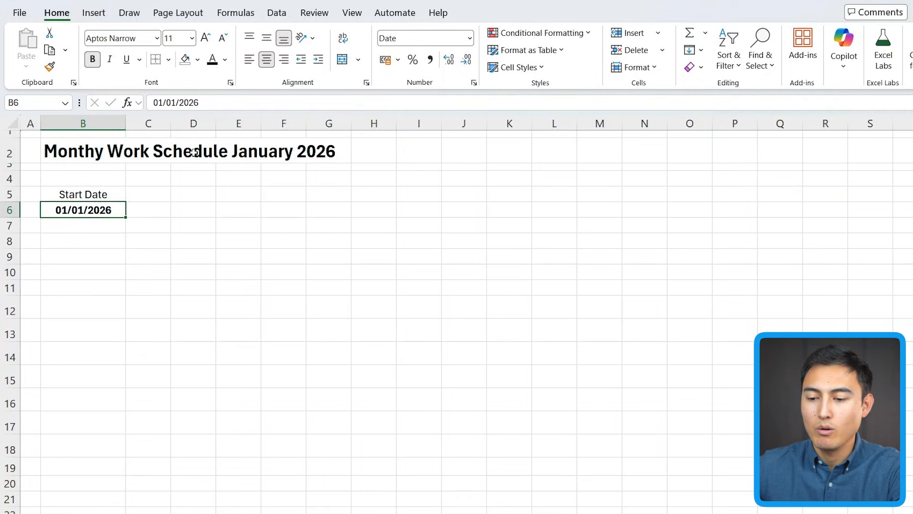
- Change the start date in B6 to 01/02/2026 and begin the Shift label
click(177, 103)
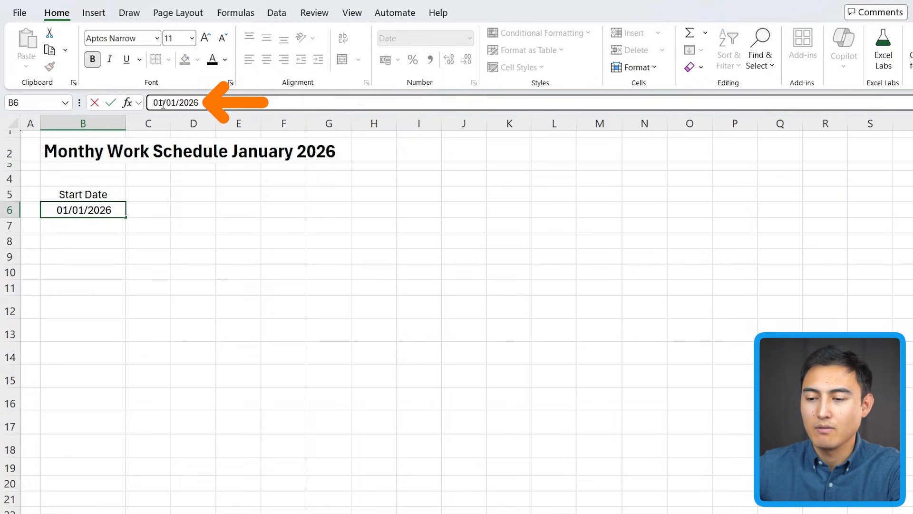
text(2)
key(Enter)
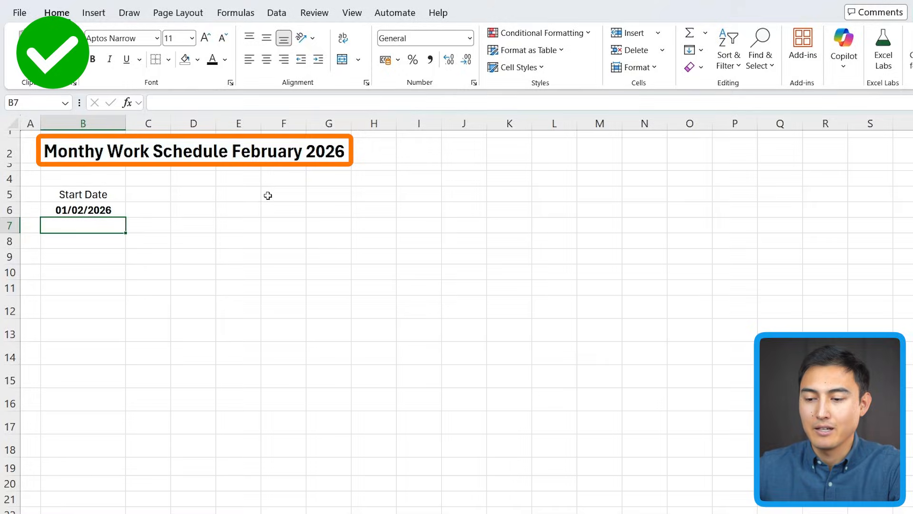
text(Shift)
click(238, 194)
text(D)
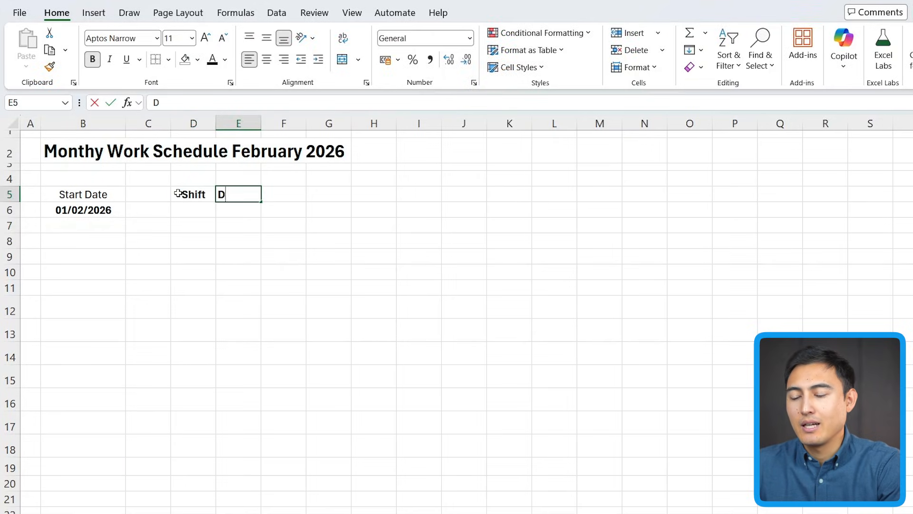
- Add the Description header, shift codes M, A, N and start the staff list with Alex
text(escription)
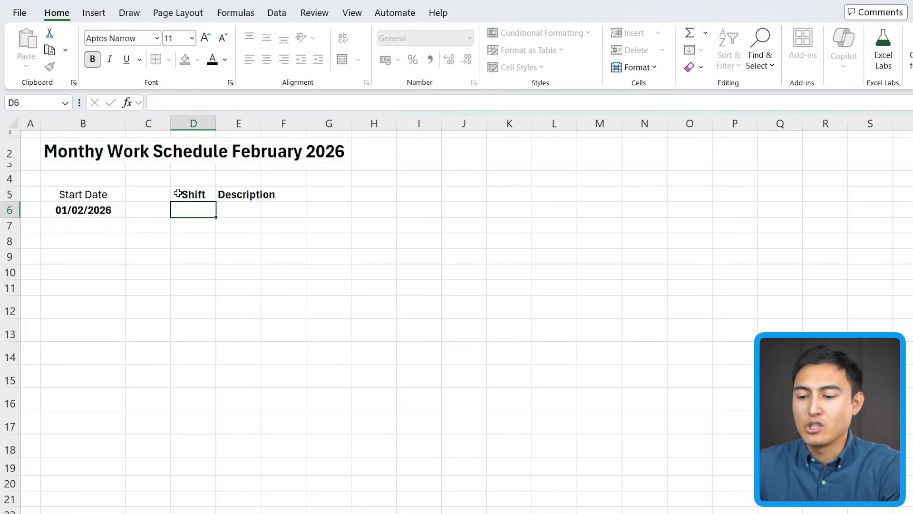
click(266, 37)
text(M)
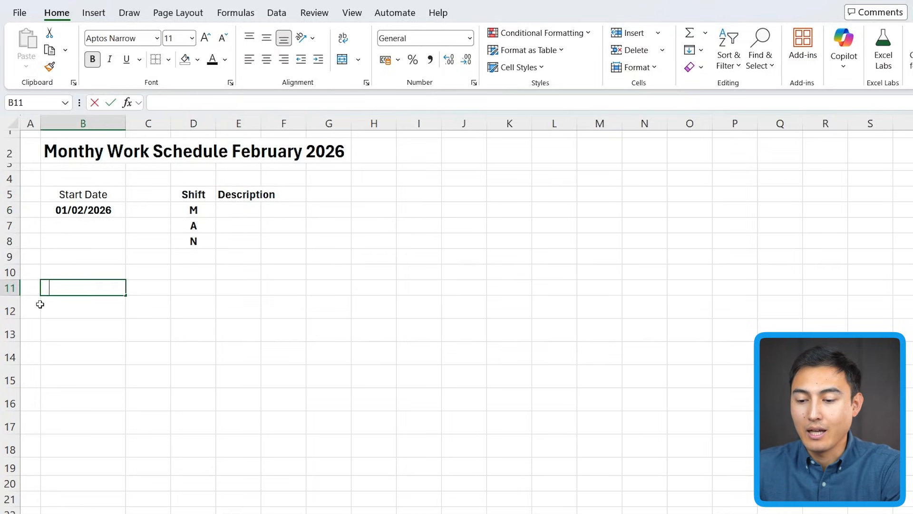
text(Alex Yee)
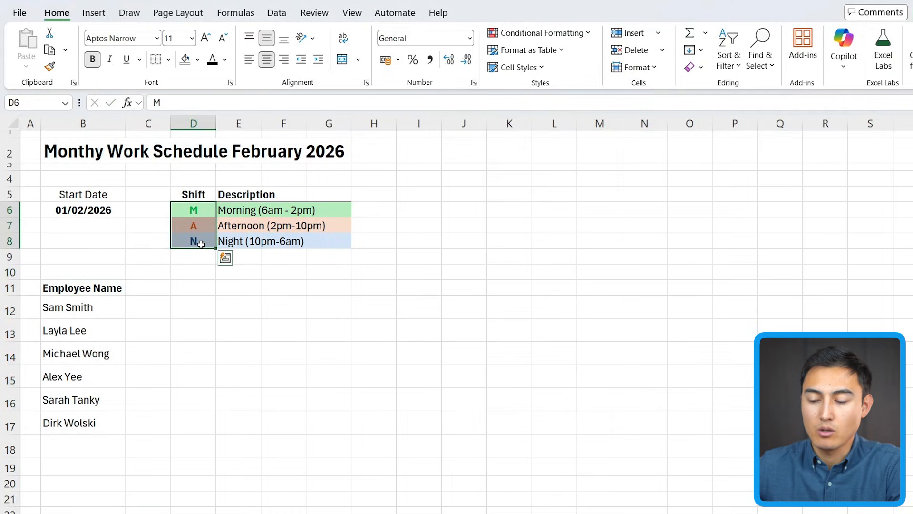
- Colour the legend rows green, orange and blue and add the Employee Name list in B11:B17
click(193, 209)
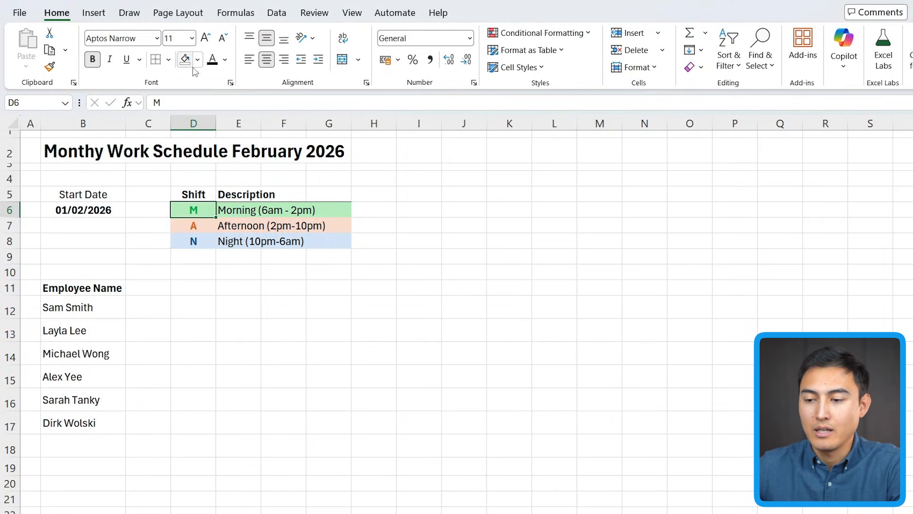
click(227, 61)
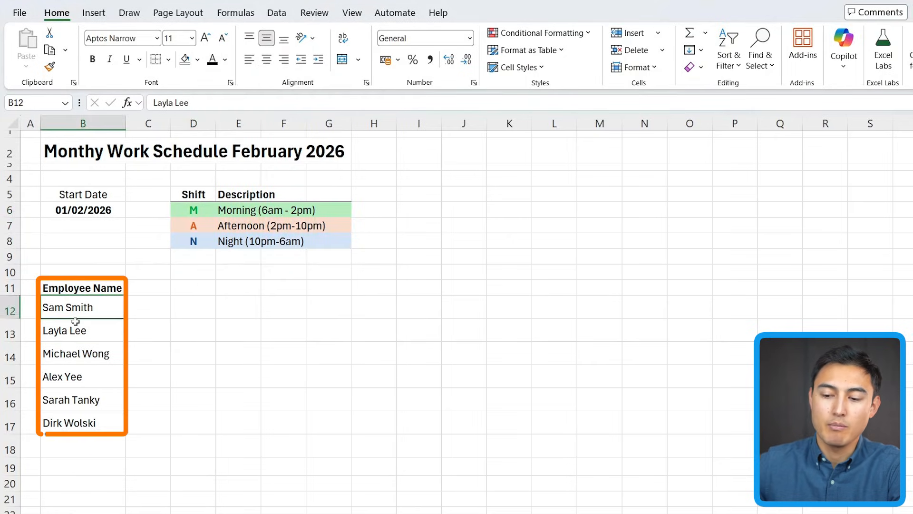
click(81, 353)
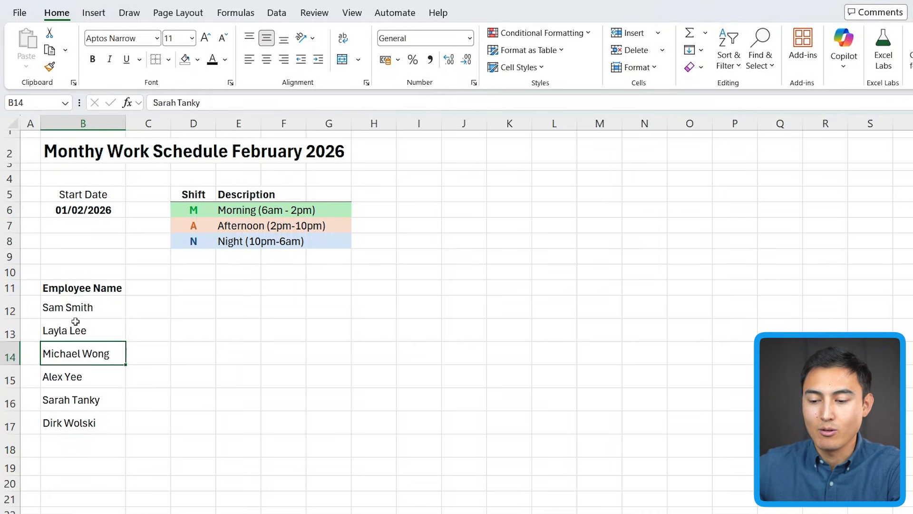
click(83, 272)
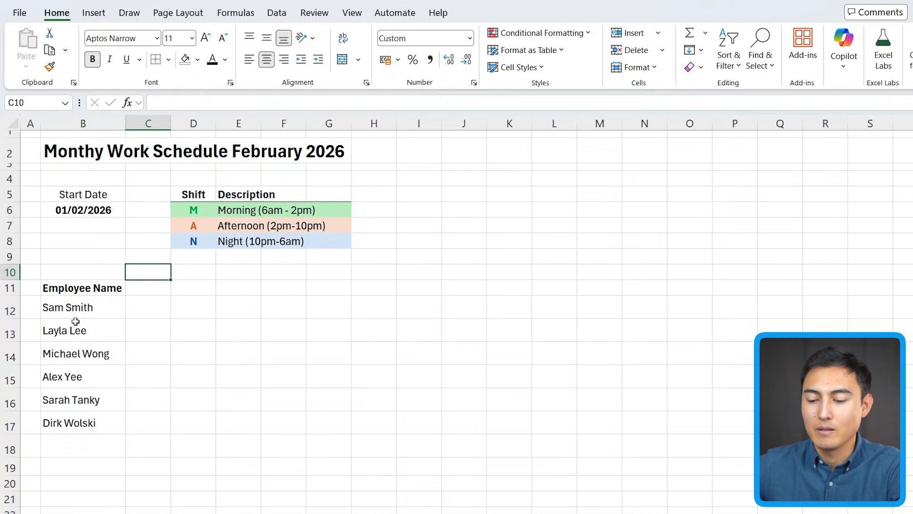
- Spill day numbers 1 to 31 across row 10 with =SEQUENCE(1,31) in C10
text(=se)
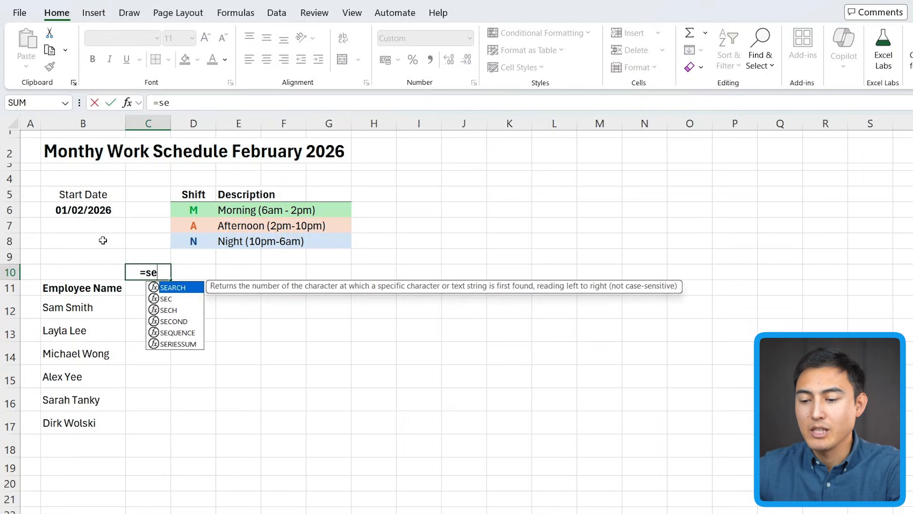
click(82, 194)
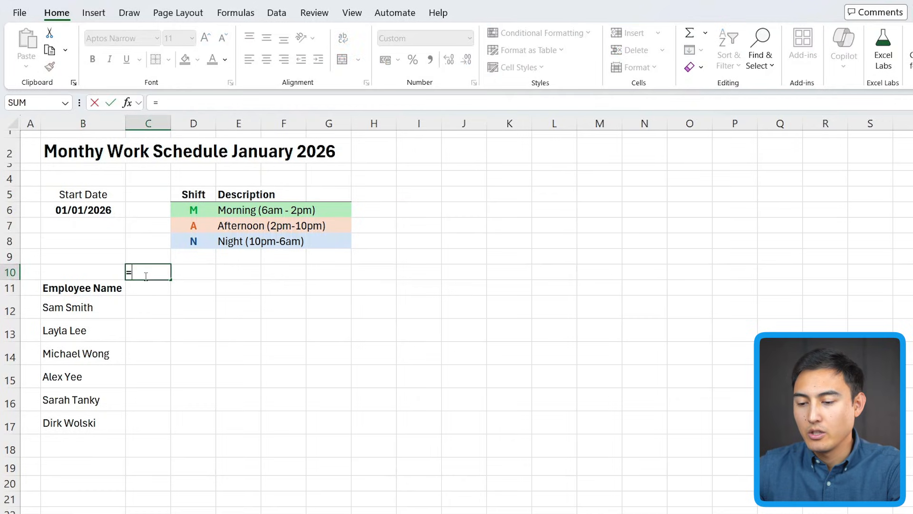
text(SEQUENCE()
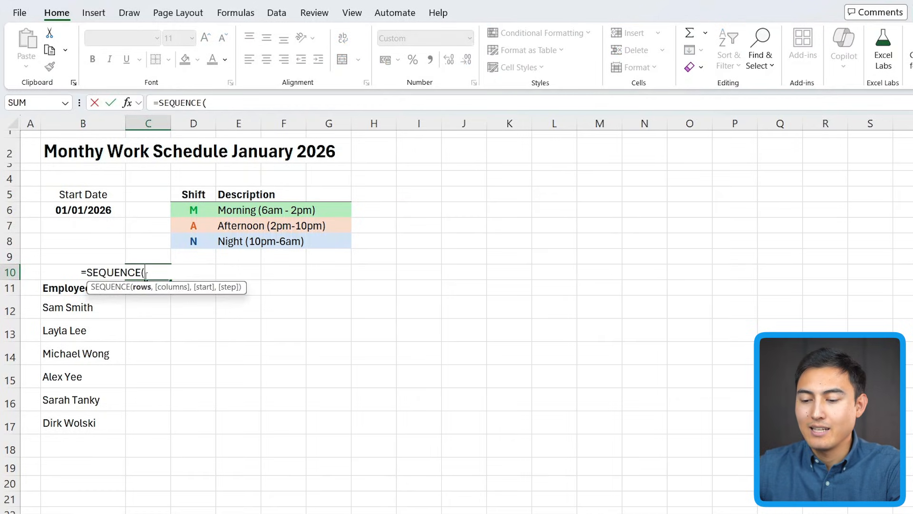
text(1,)
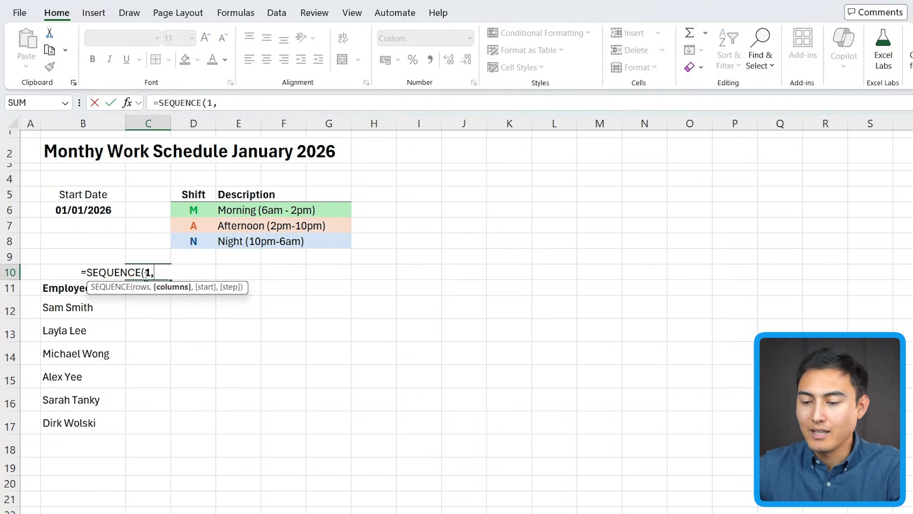
text(31)
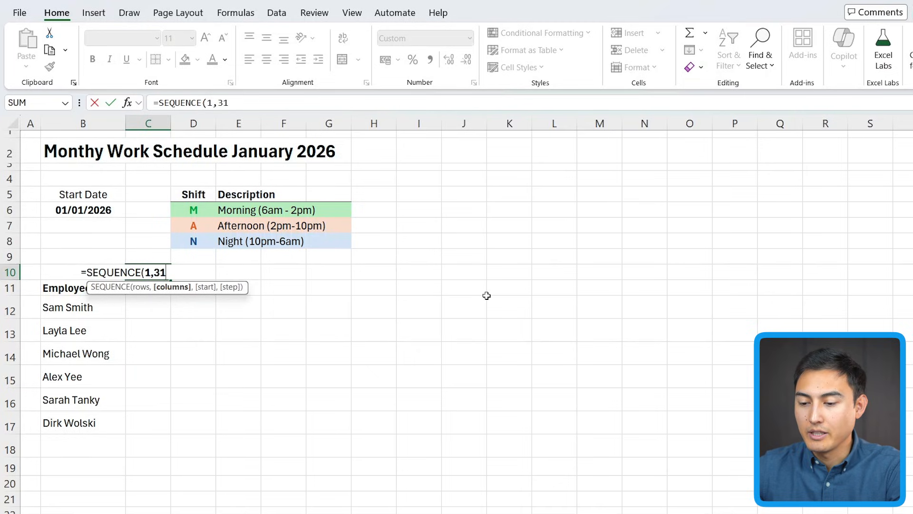
key(Enter)
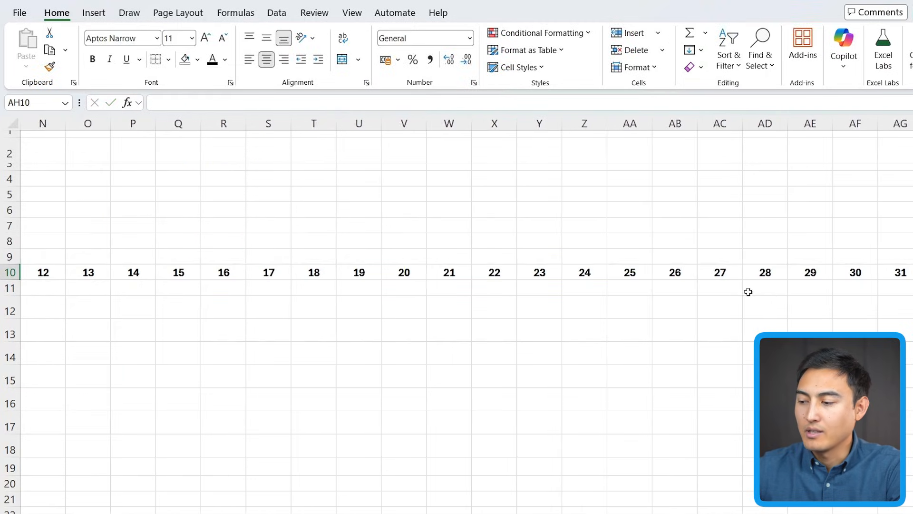
scroll(left, 3)
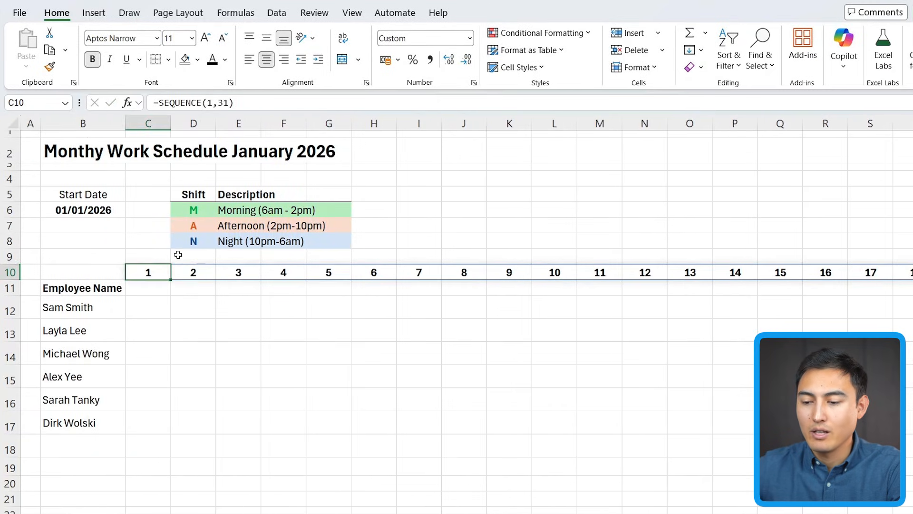
click(83, 209)
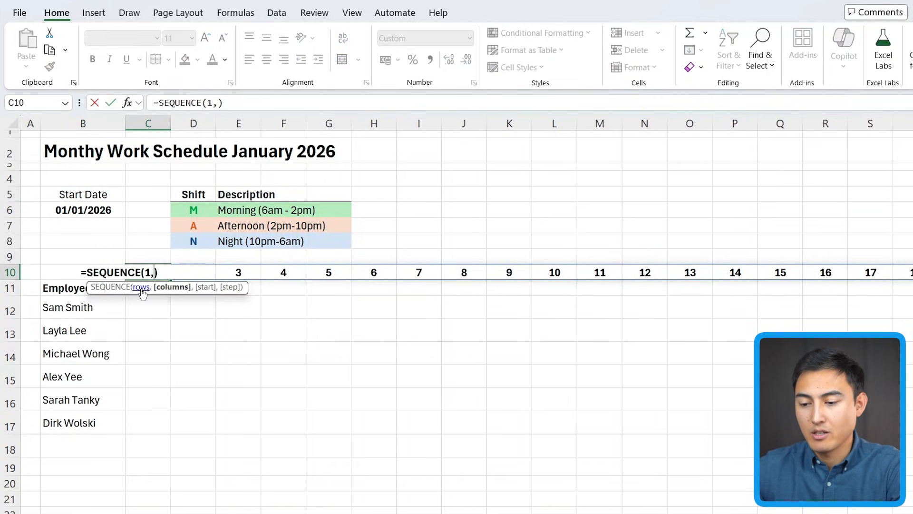
- Revise C10 to =SEQUENCE(1,EOMONTH(B6,0)-B6+1,B6) so the days match the month length
text(EOMONTH()
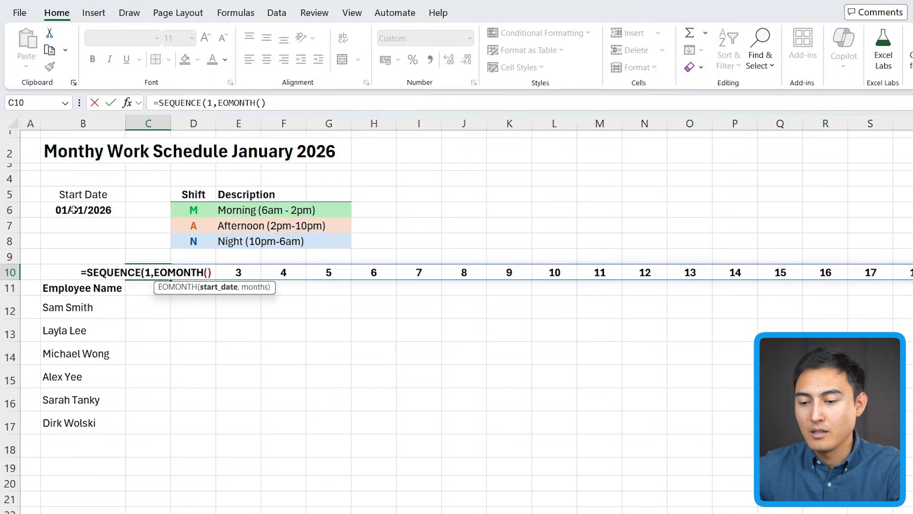
click(82, 209)
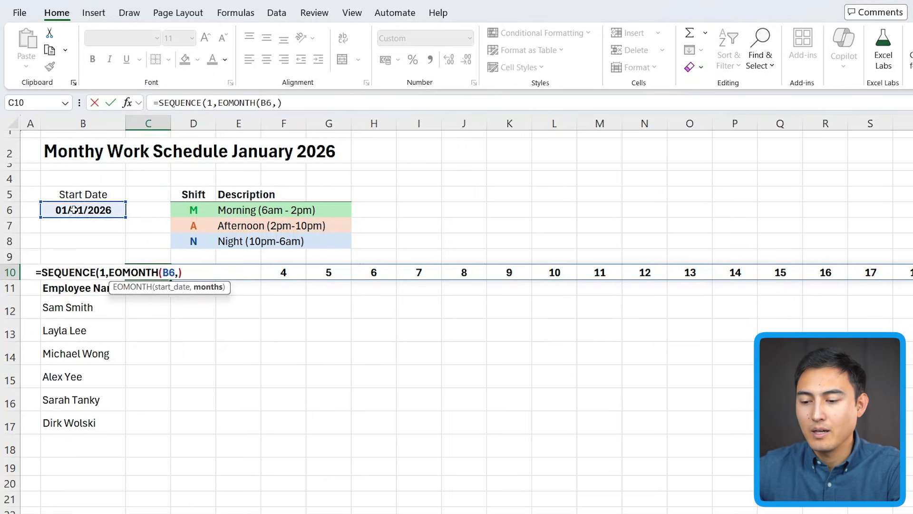
text(0)
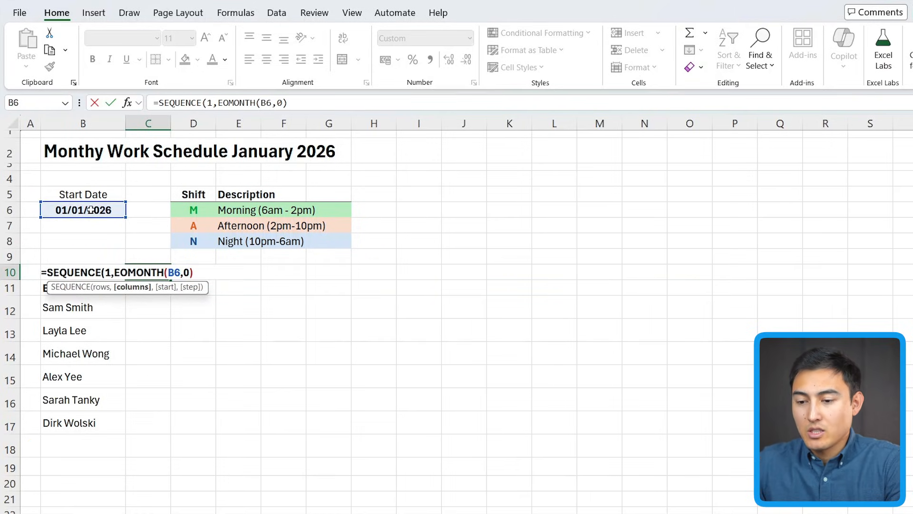
text(-B6)
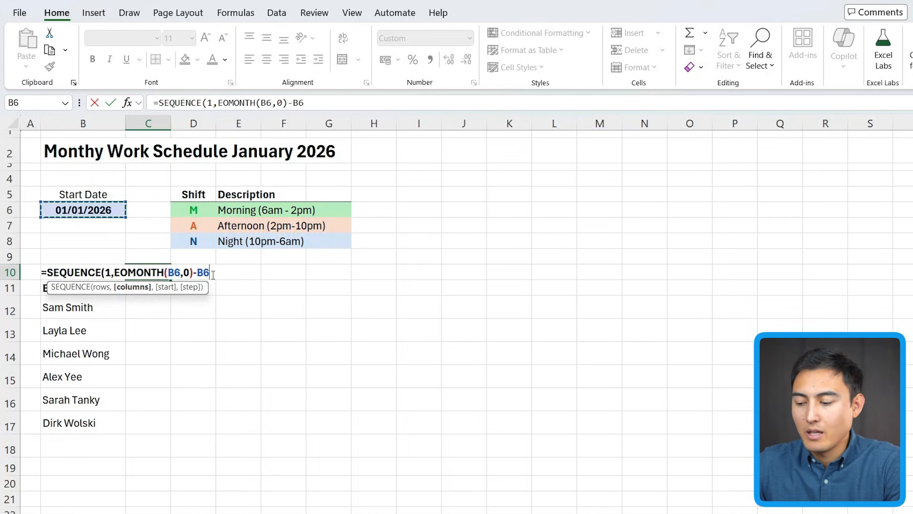
text(+1)
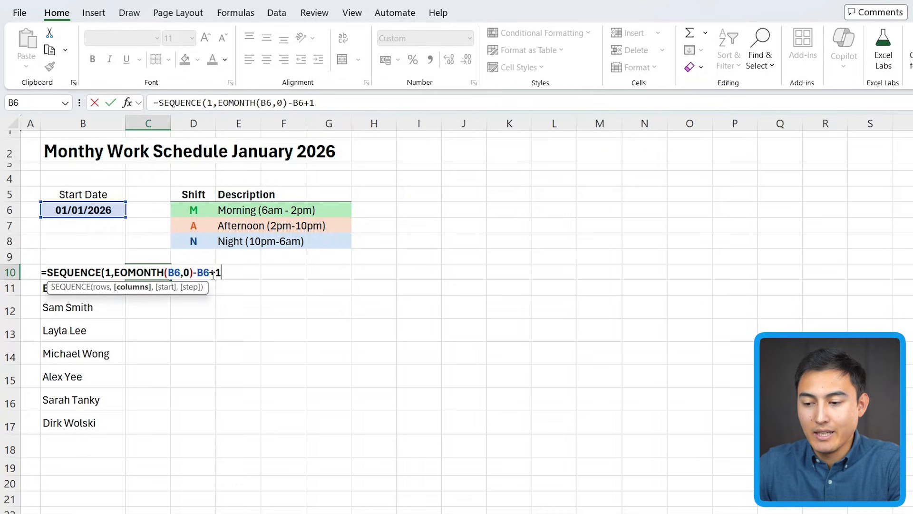
text(,B6)
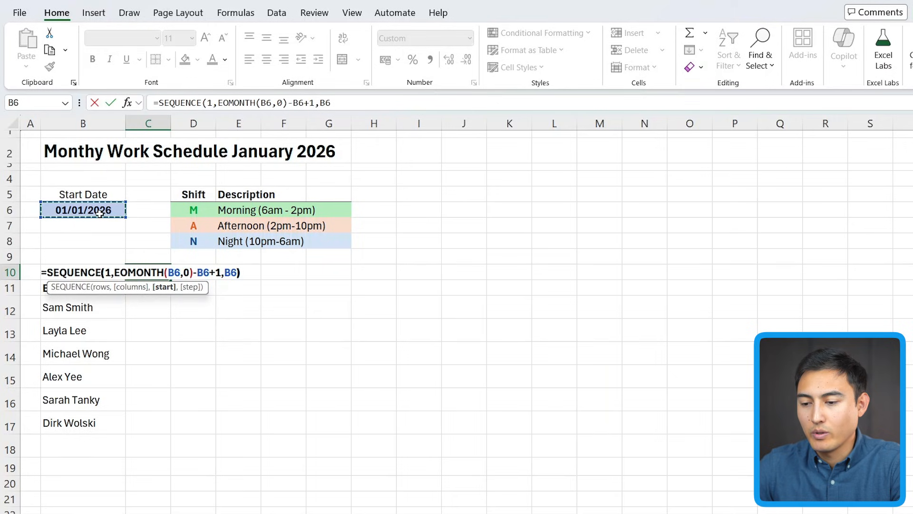
key(Enter)
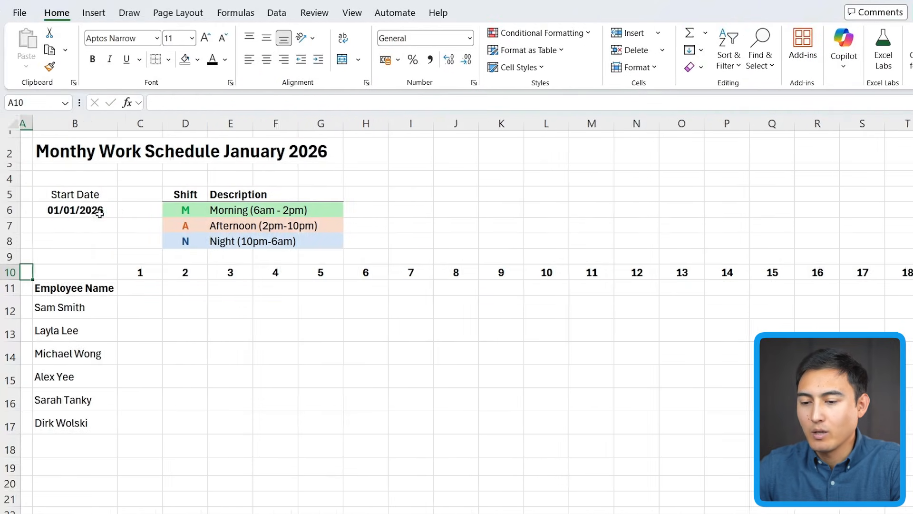
- Change the start date in B6 to 01/02/2026 and move to C11 beneath day 1
double_click(75, 210)
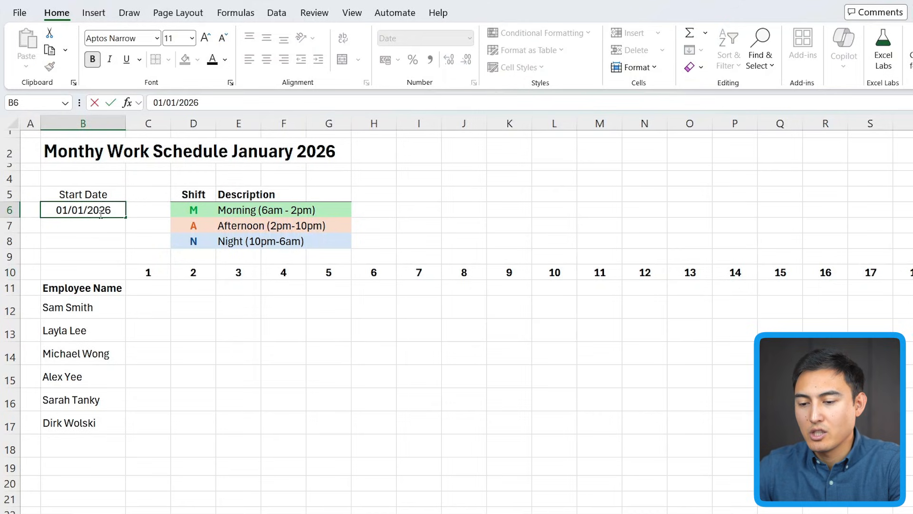
text(2)
key(Enter)
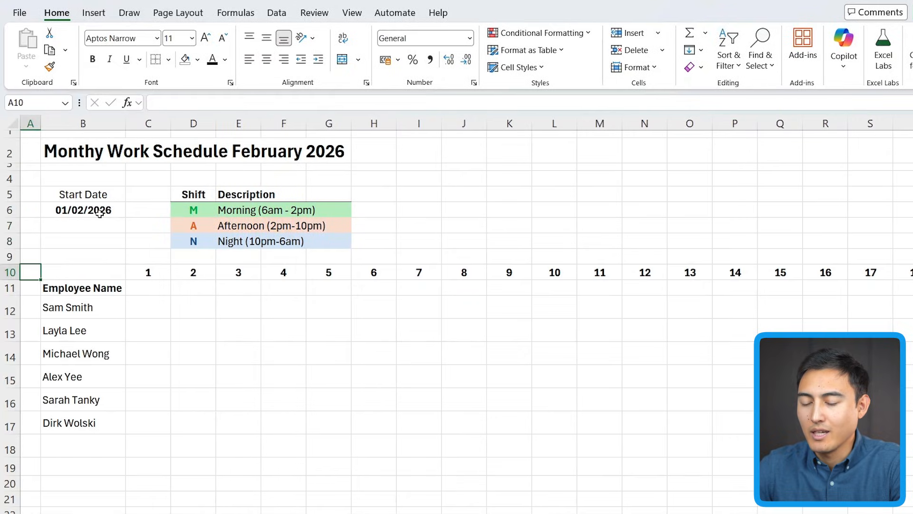
click(149, 287)
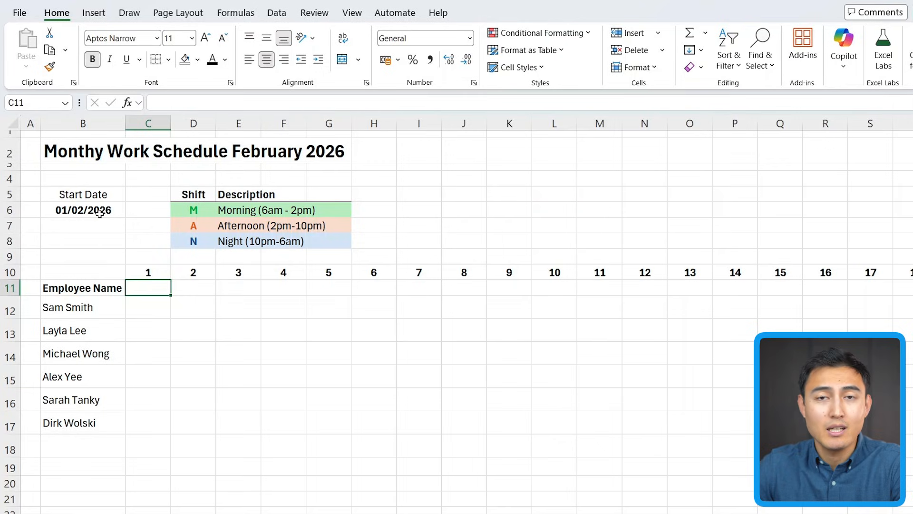
- Show day 1's weekday in C11 with =TEXT(C10,"ddd") and reset the start date to January 2026
text(=tex)
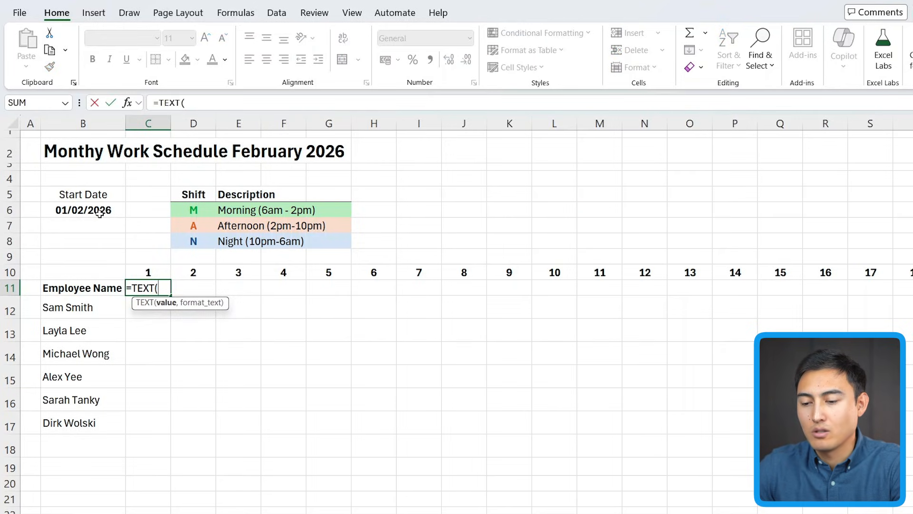
click(149, 272)
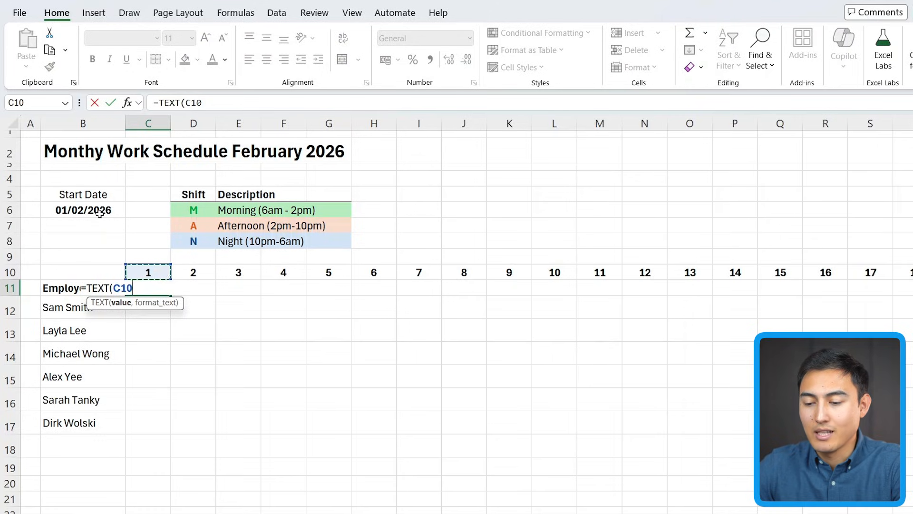
text(,")
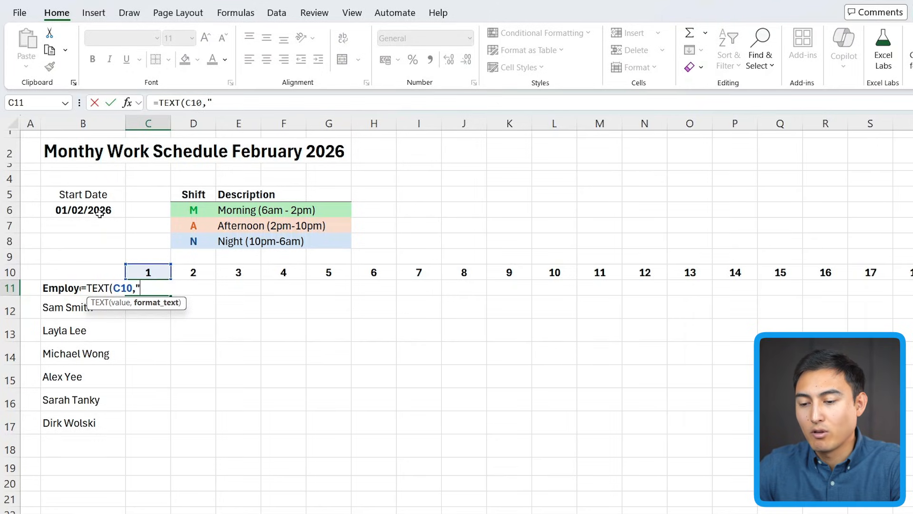
text(ddd"))
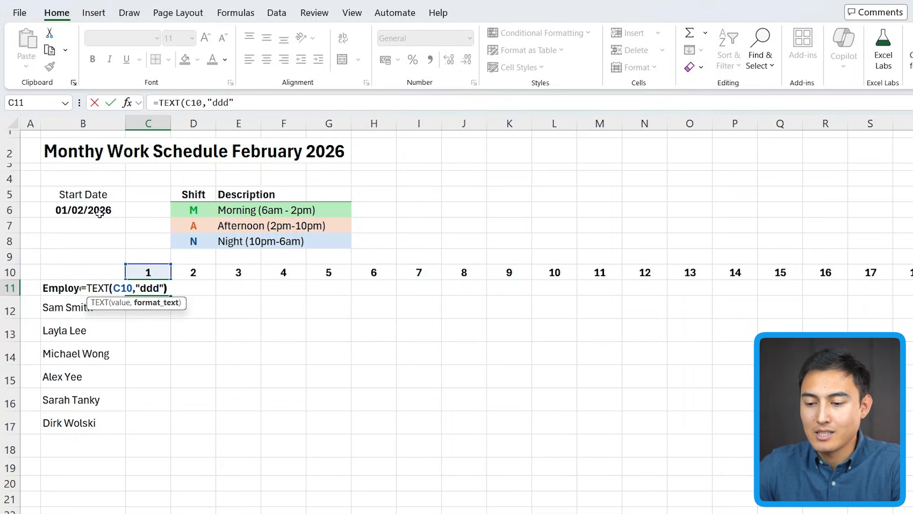
key(Enter)
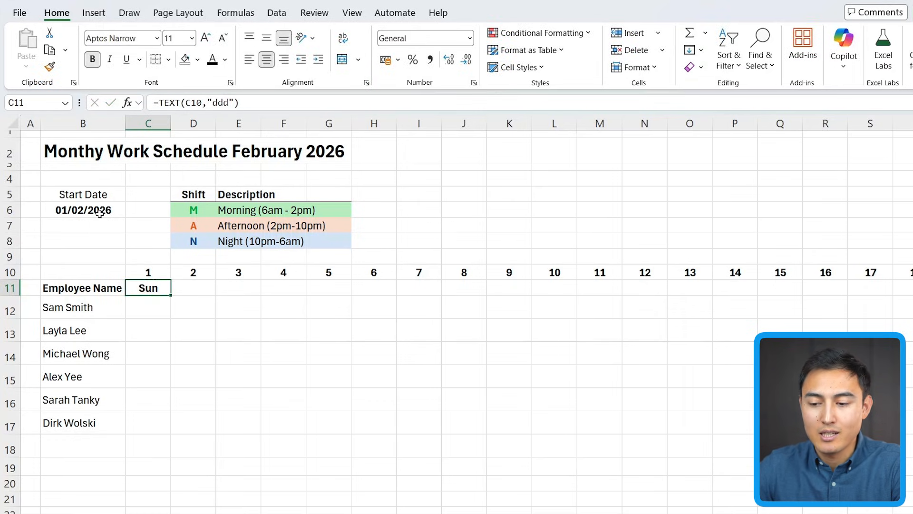
click(276, 12)
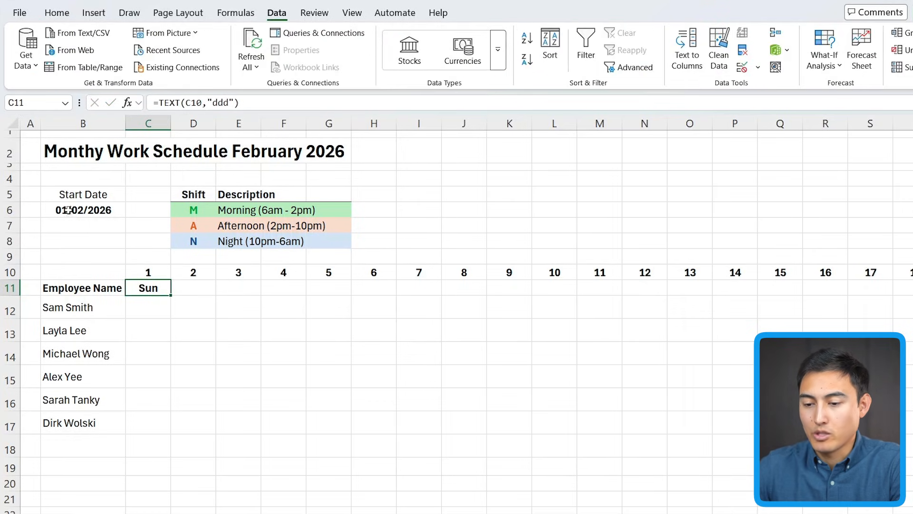
double_click(83, 210)
text(1)
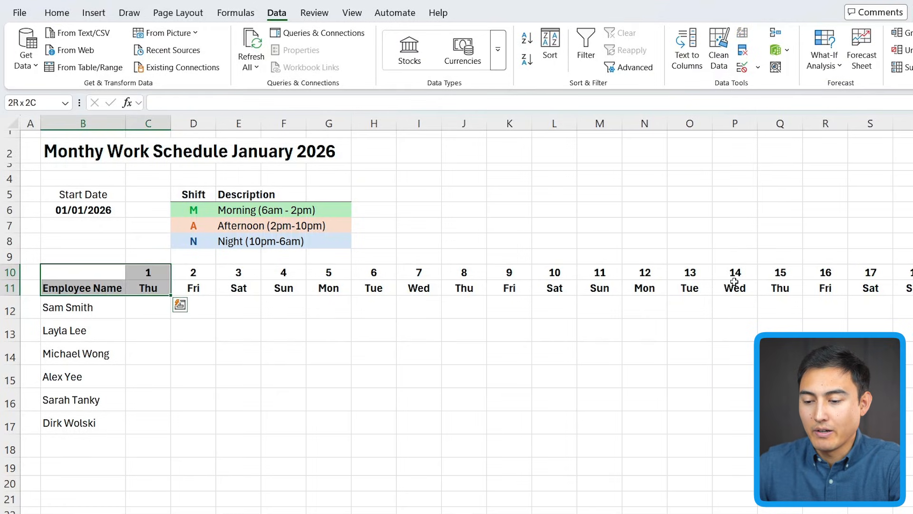
- Fill the day-number row dark navy with white text and the weekday row light blue
scroll(right, 3)
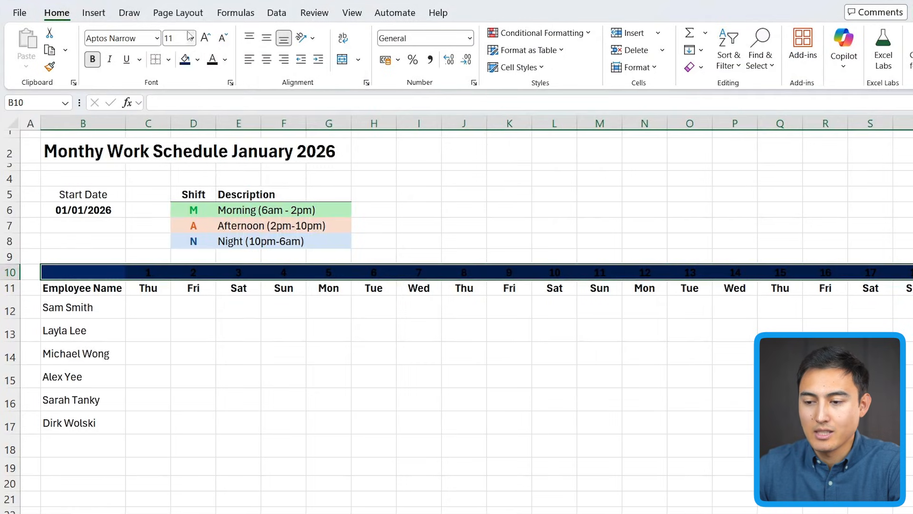
click(227, 60)
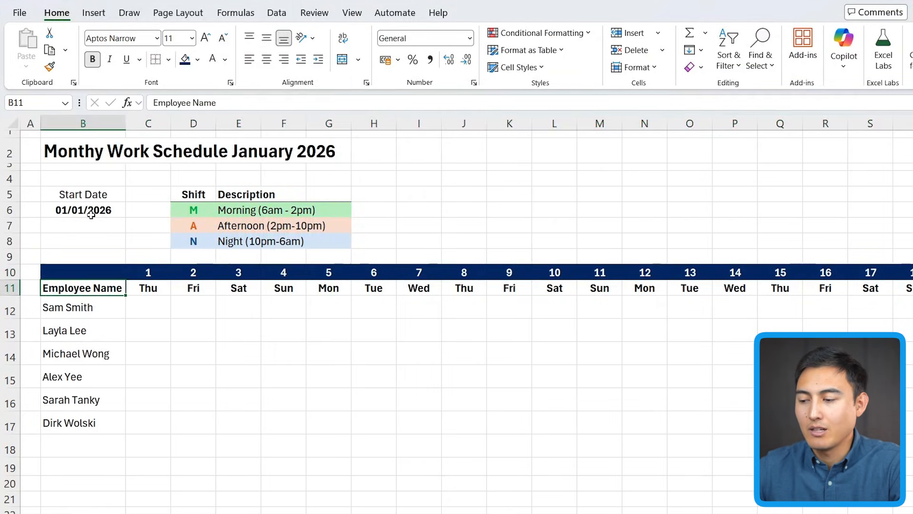
click(199, 59)
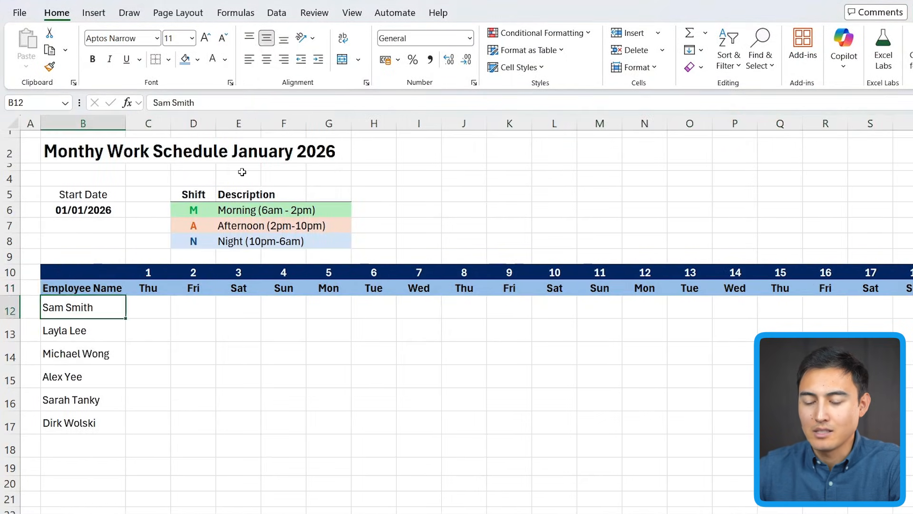
click(169, 59)
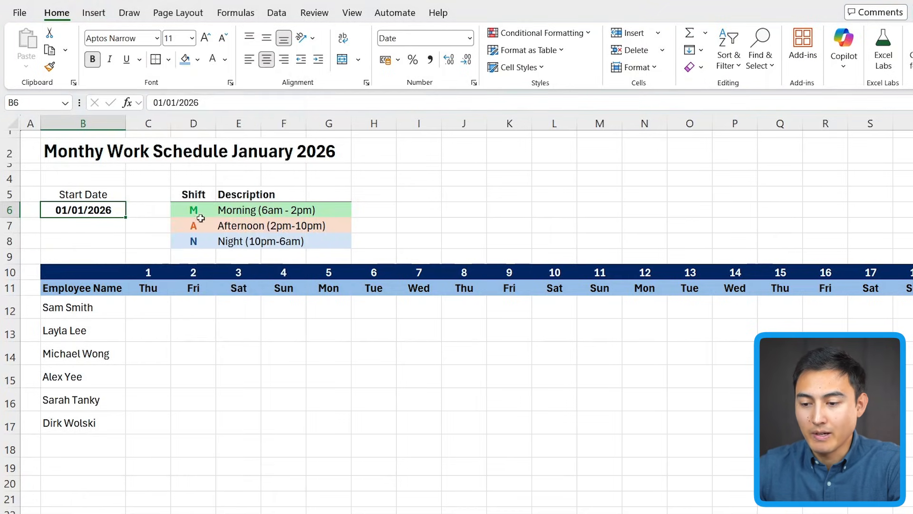
click(82, 194)
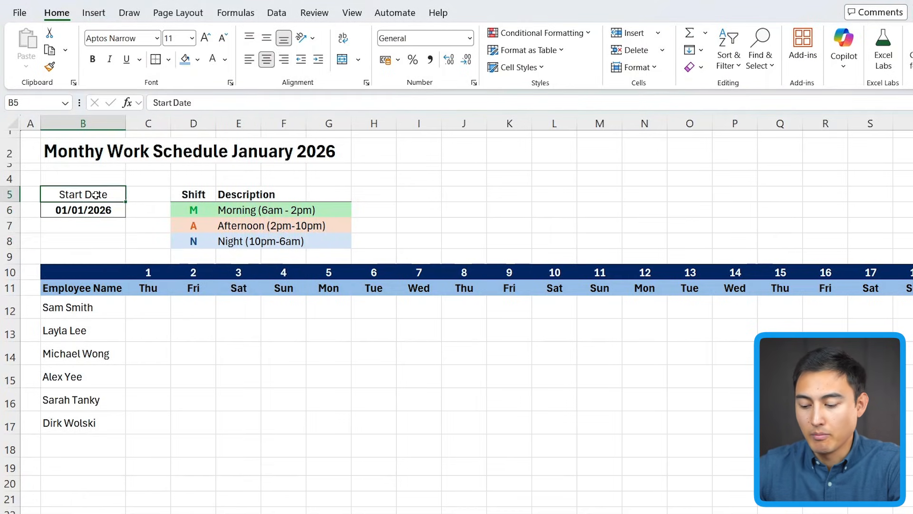
click(193, 240)
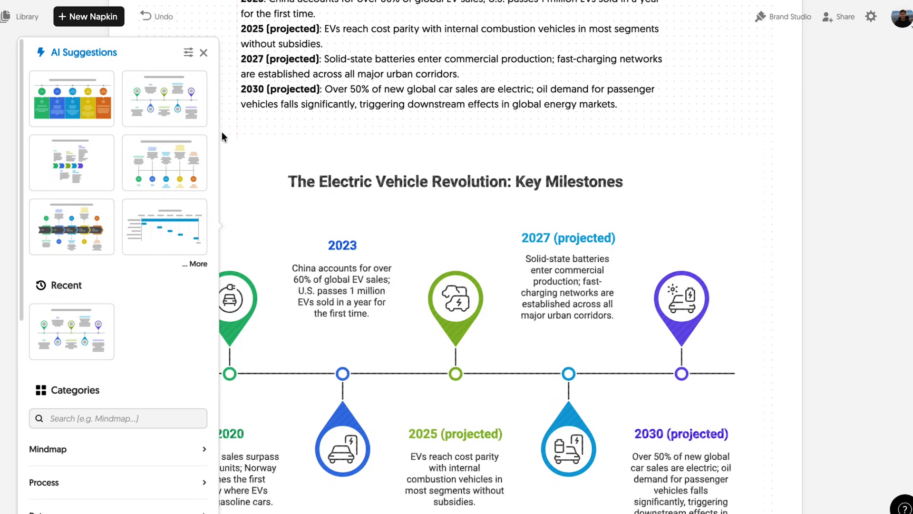
- Browse the AI suggestions and switch the EV milestones visual to the pin-style timeline
click(164, 162)
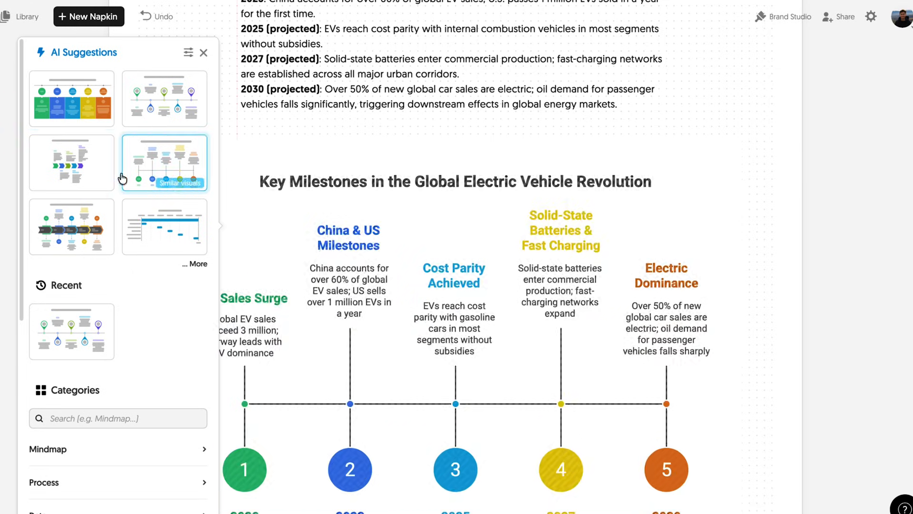
click(164, 163)
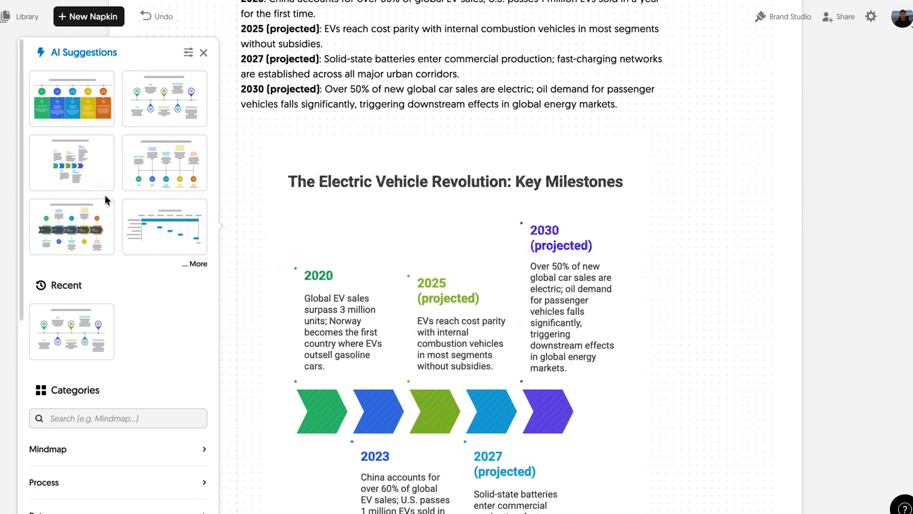
click(165, 227)
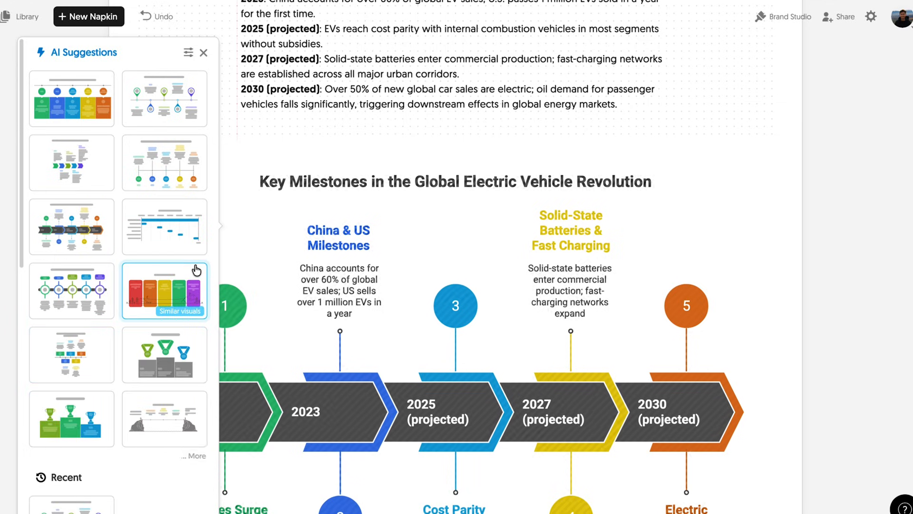
click(71, 290)
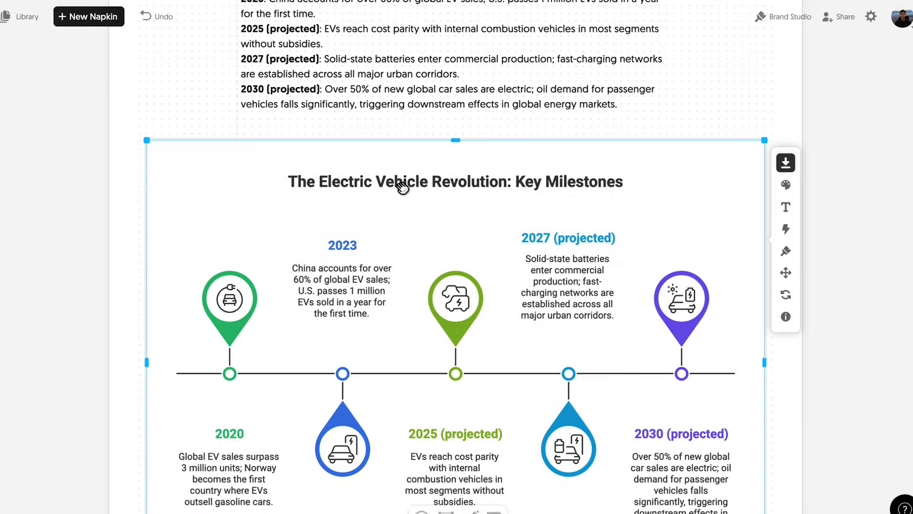
- Export the timeline visual as a PPT slide and download it
click(785, 163)
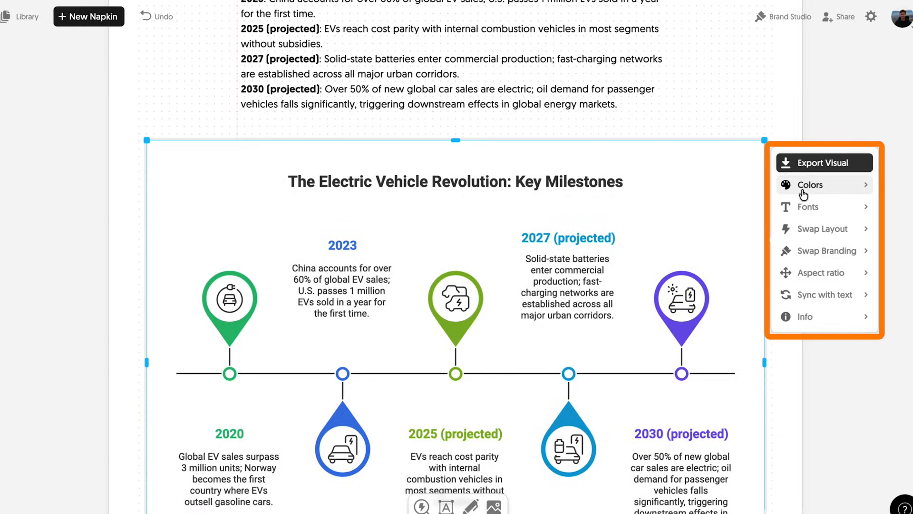
click(821, 163)
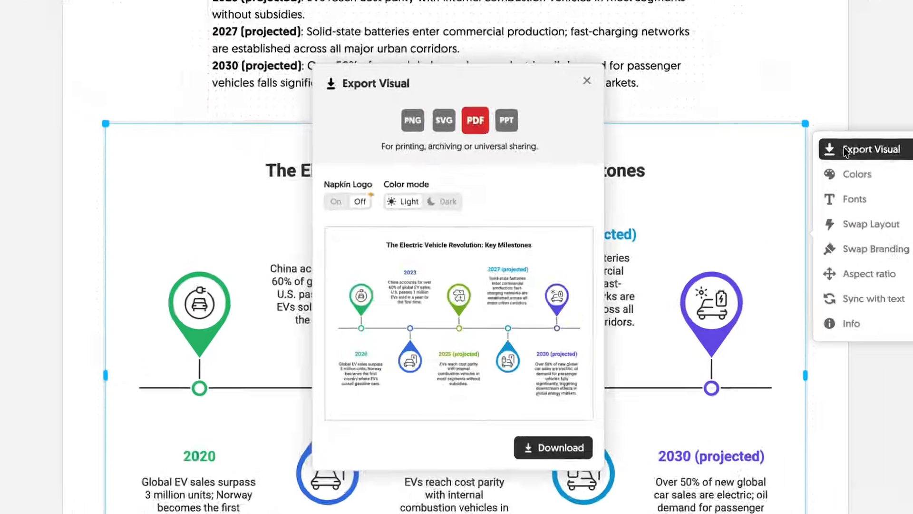
click(505, 121)
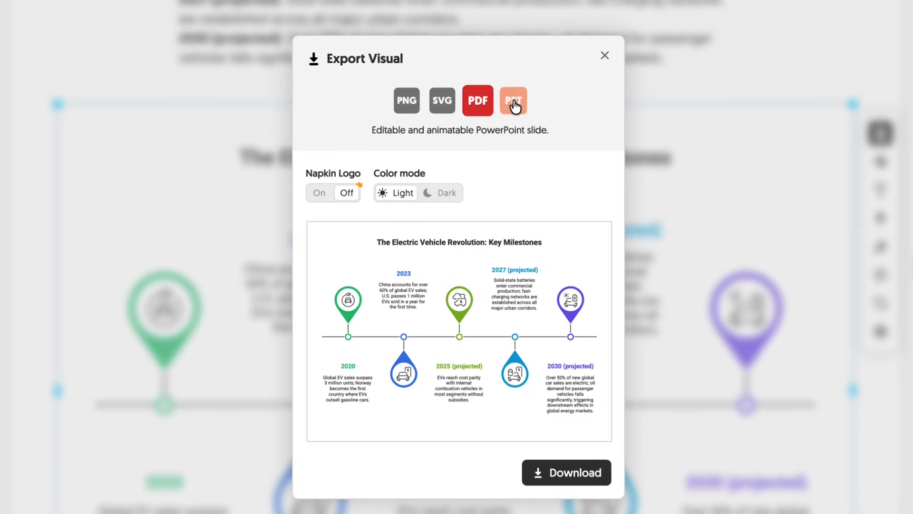
click(513, 100)
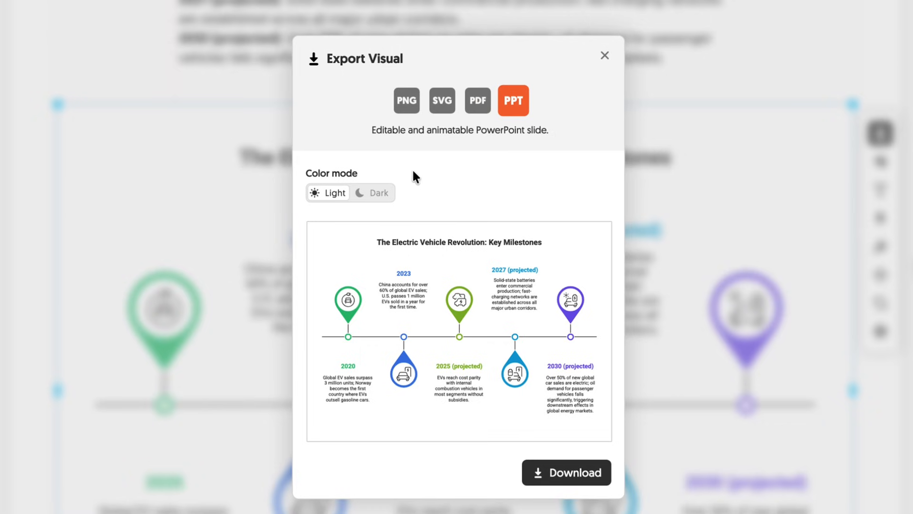
click(370, 193)
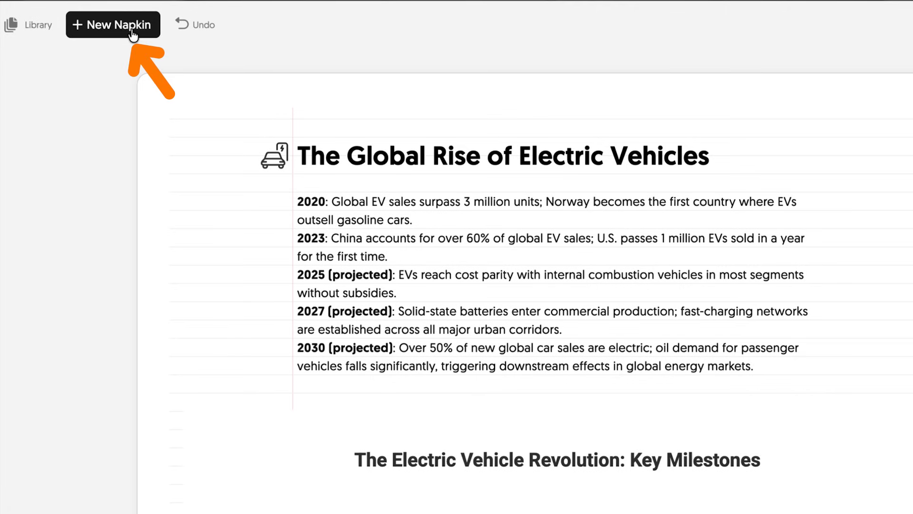
click(113, 25)
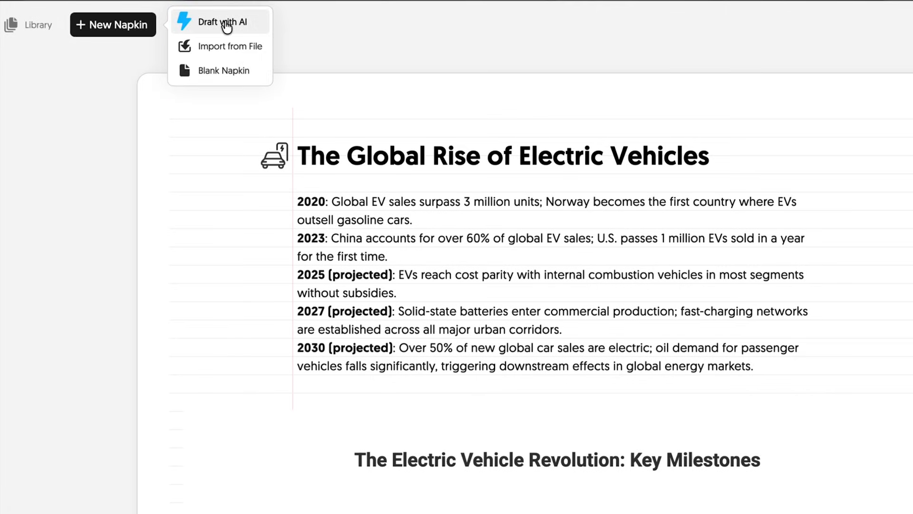
mouse_move(230, 45)
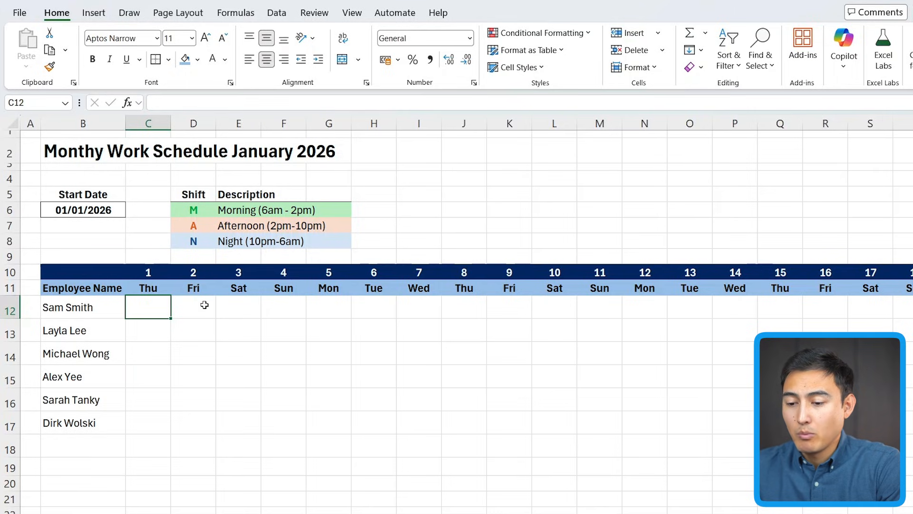
text(Mon)
click(147, 330)
text(Mor)
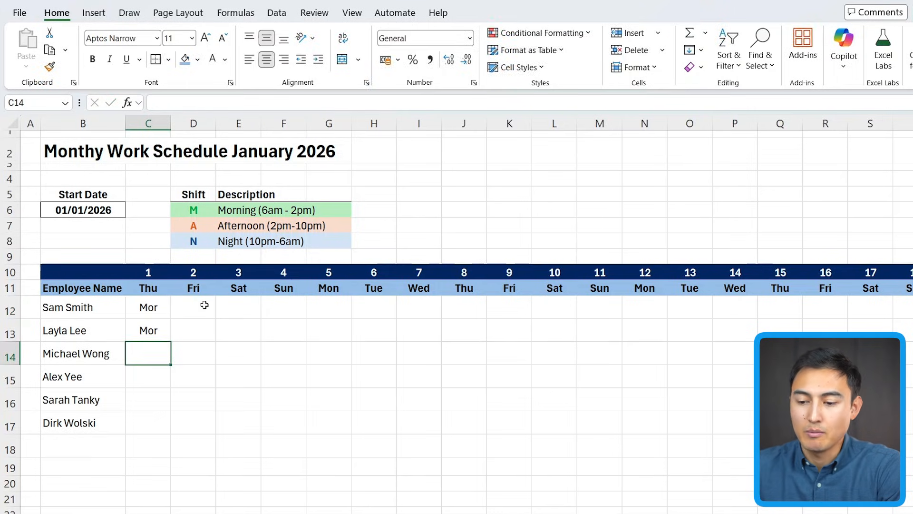
text(M)
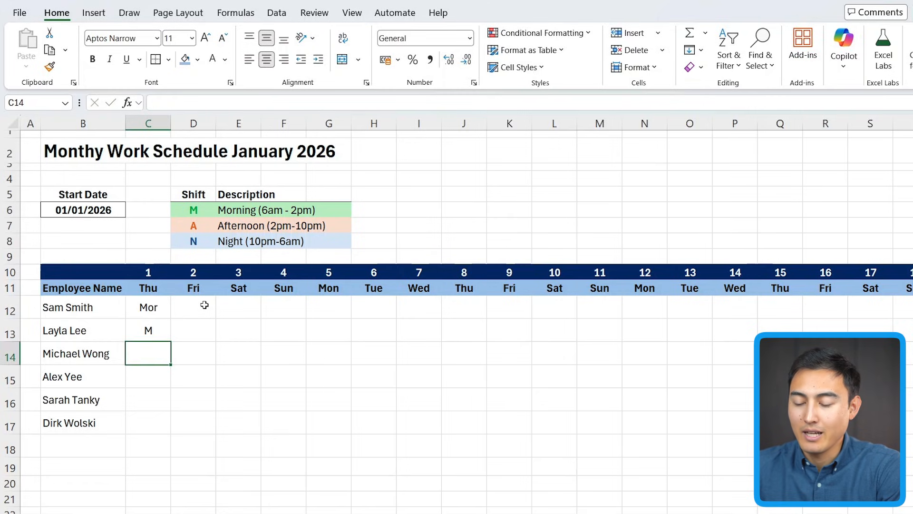
text(Mornin)
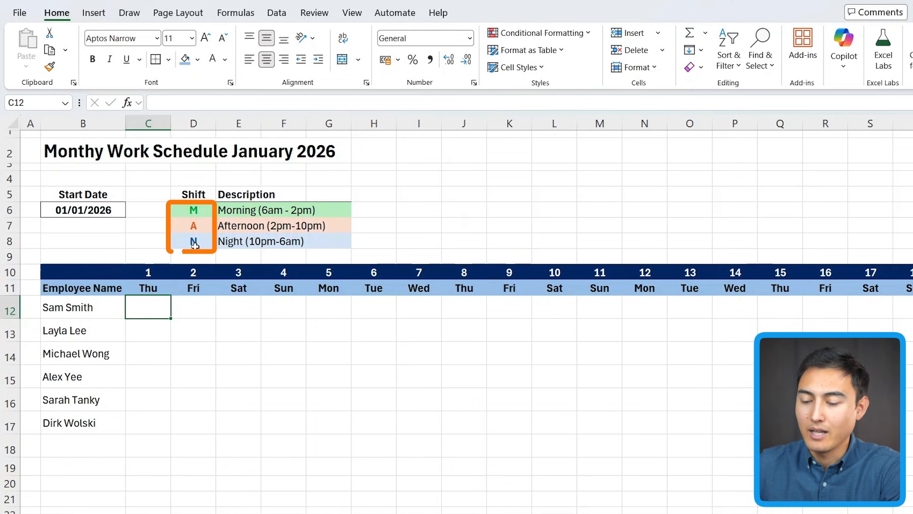
- Select the month's shift cells C12:AG17 and bring up Data Validation for them
drag(148, 307, 193, 422)
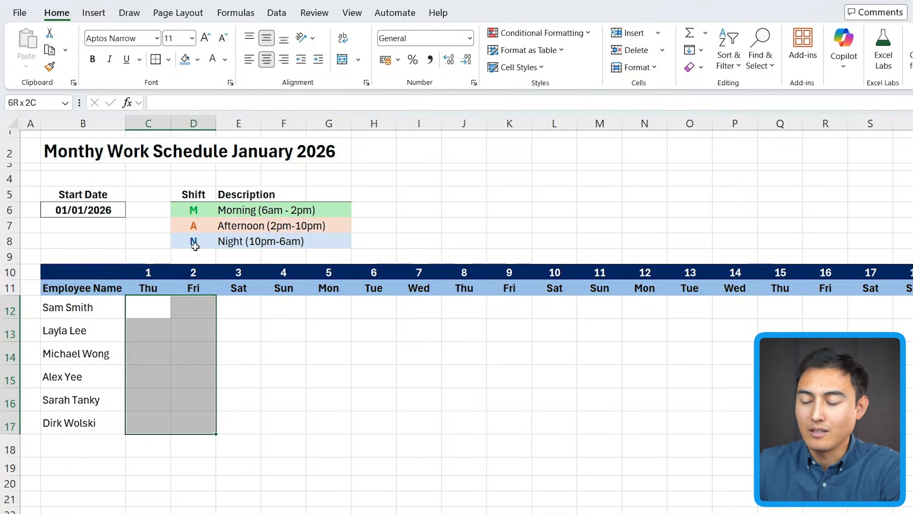
scroll(right, 3)
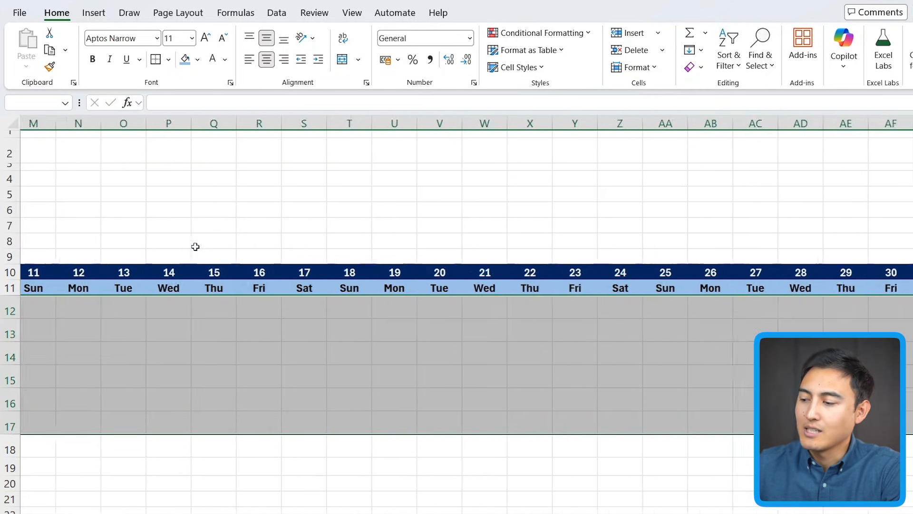
scroll(right, 3)
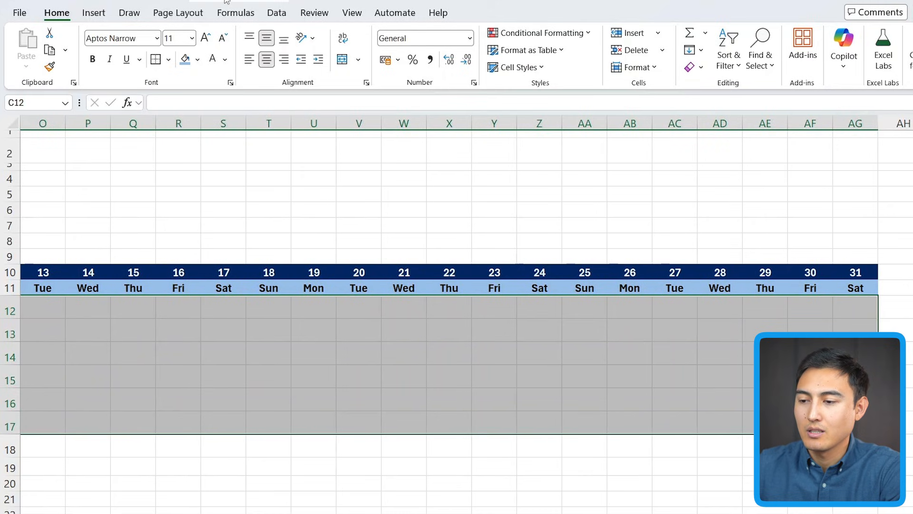
click(277, 13)
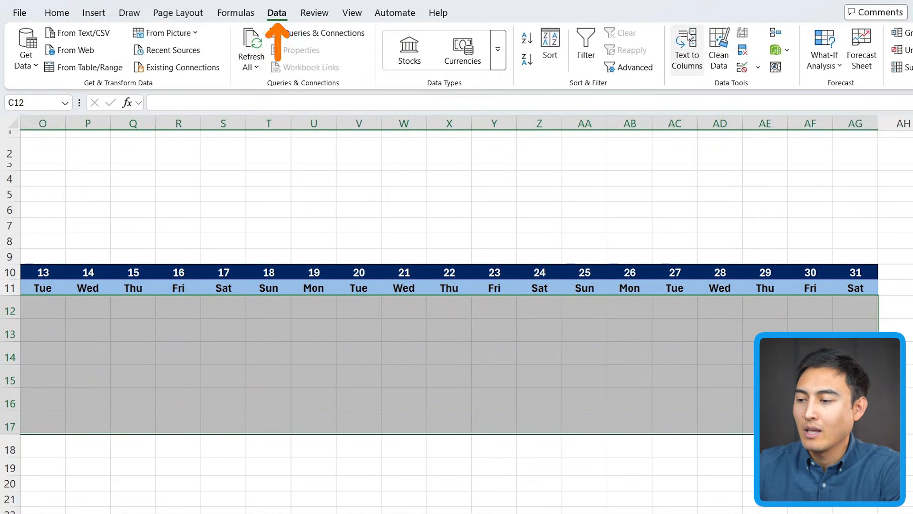
click(742, 49)
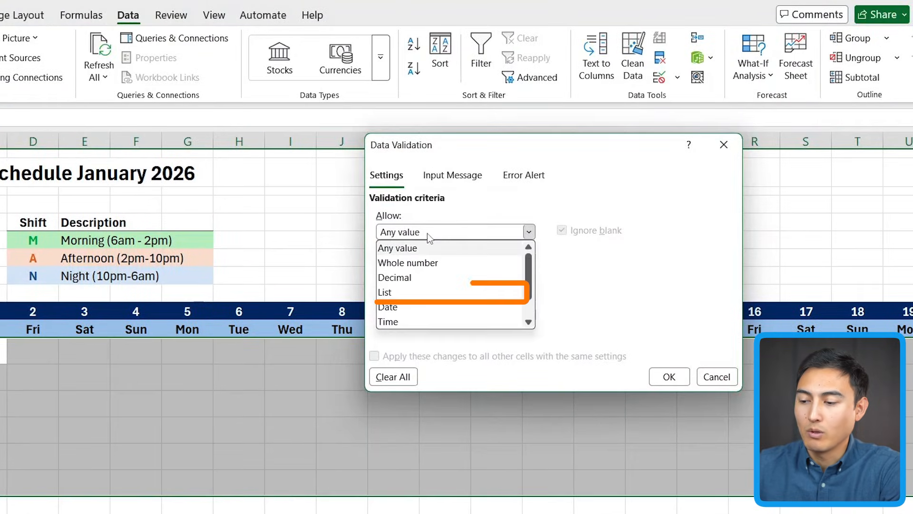
- Allow only a list sourced from the M, A, N codes in D6:D8, then try typing "After"
click(384, 292)
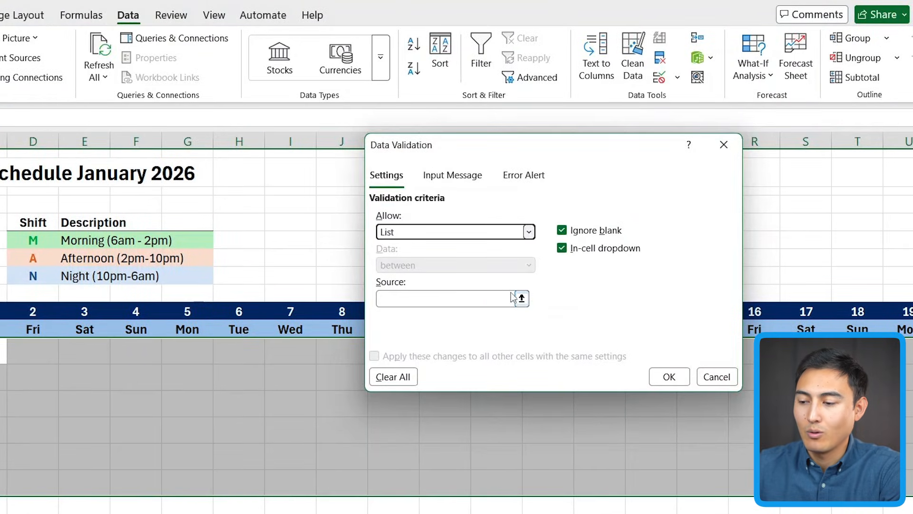
click(521, 297)
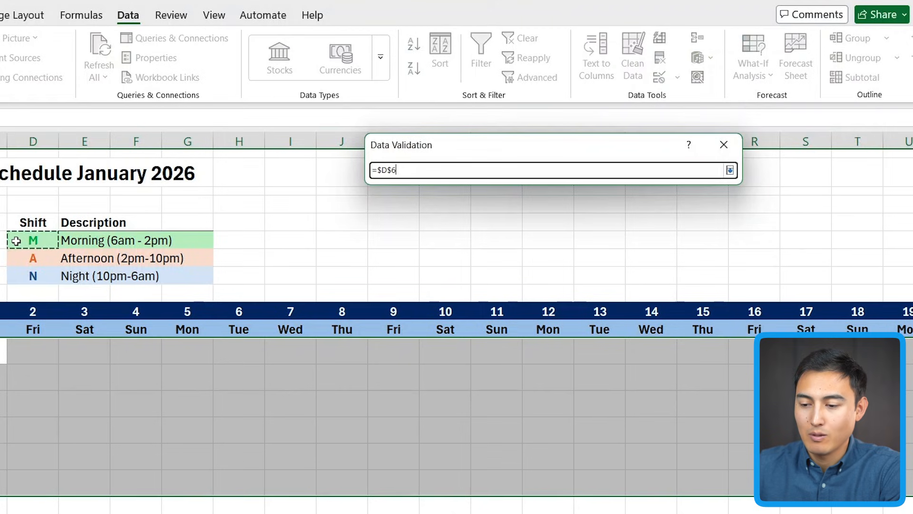
drag(32, 239, 33, 276)
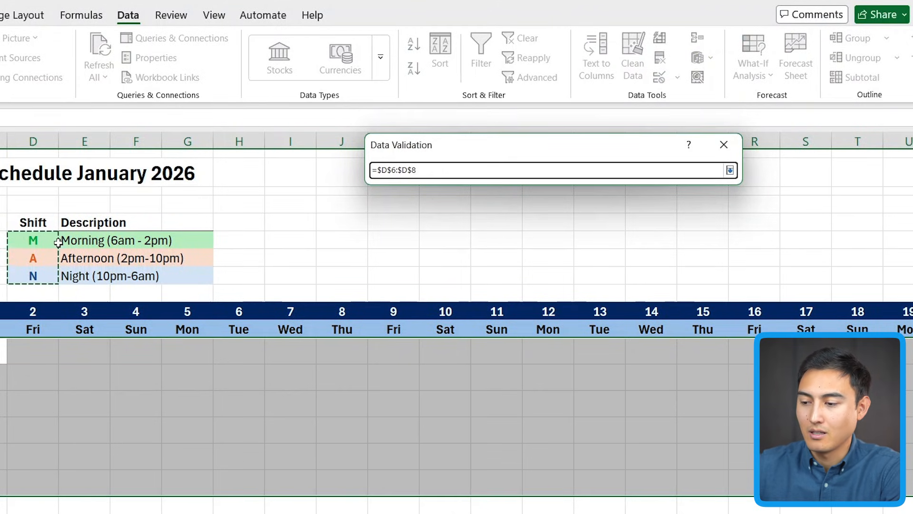
click(729, 169)
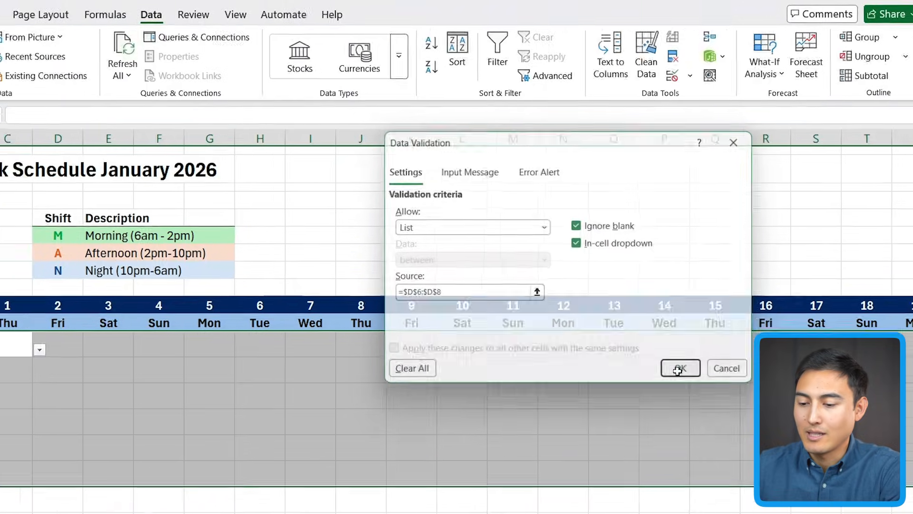
click(679, 367)
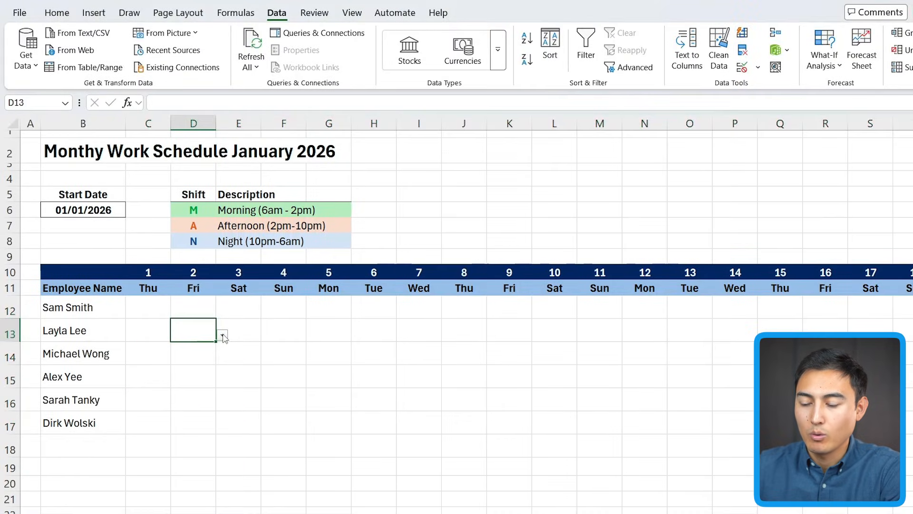
text(A)
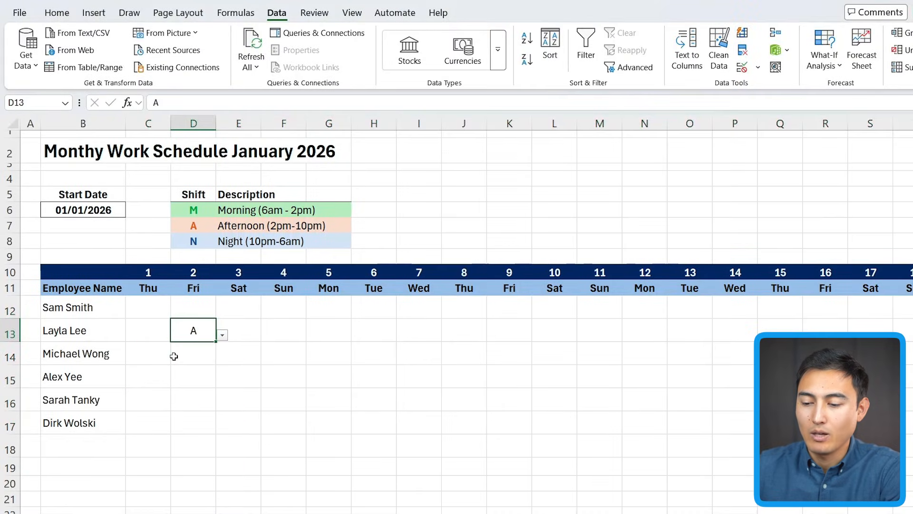
text(After)
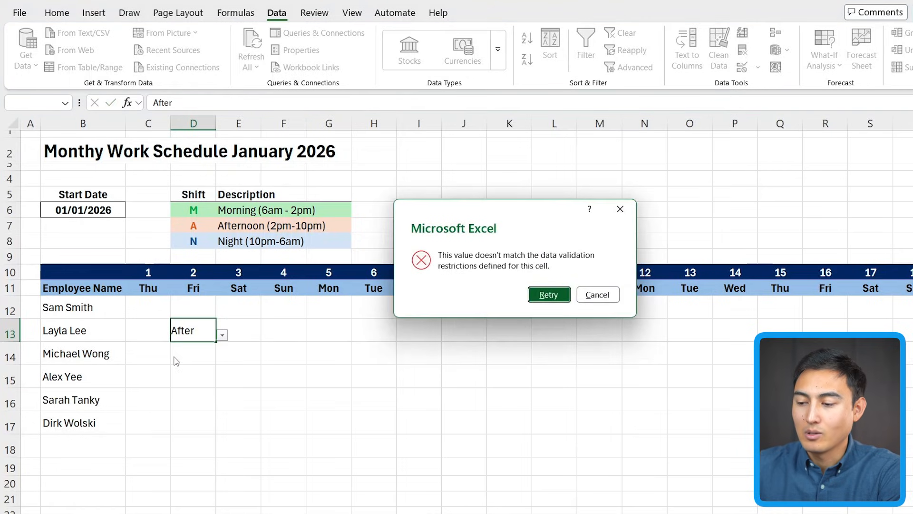
- Cancel the rejected entry and give Sam Smith shift M on day 1 and A on day 2
click(597, 294)
text(M)
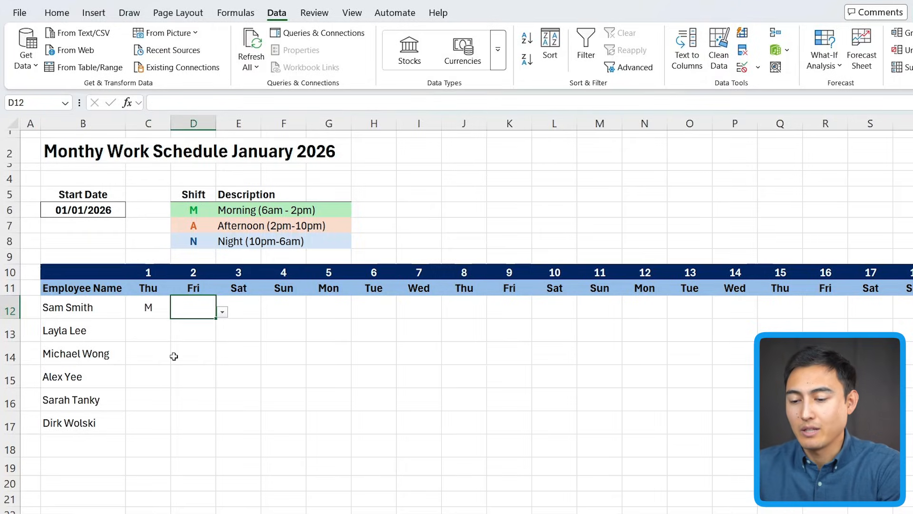
text(A)
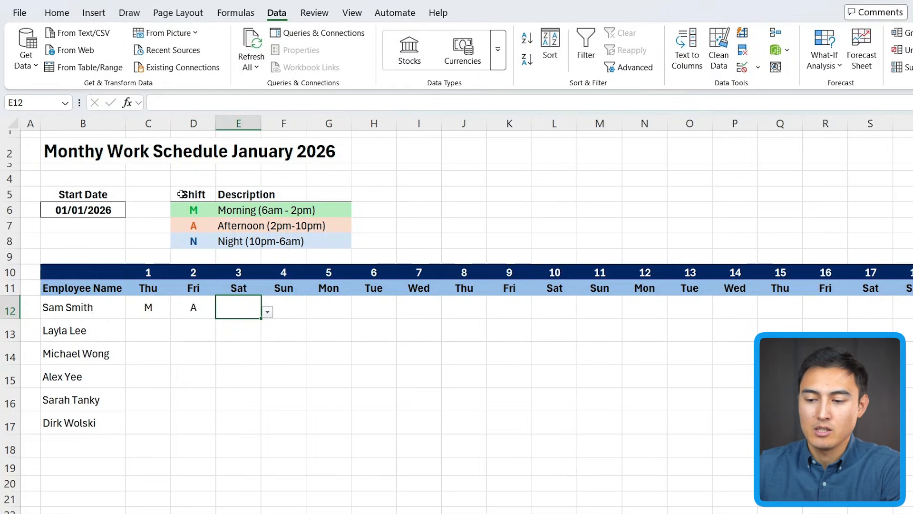
click(148, 307)
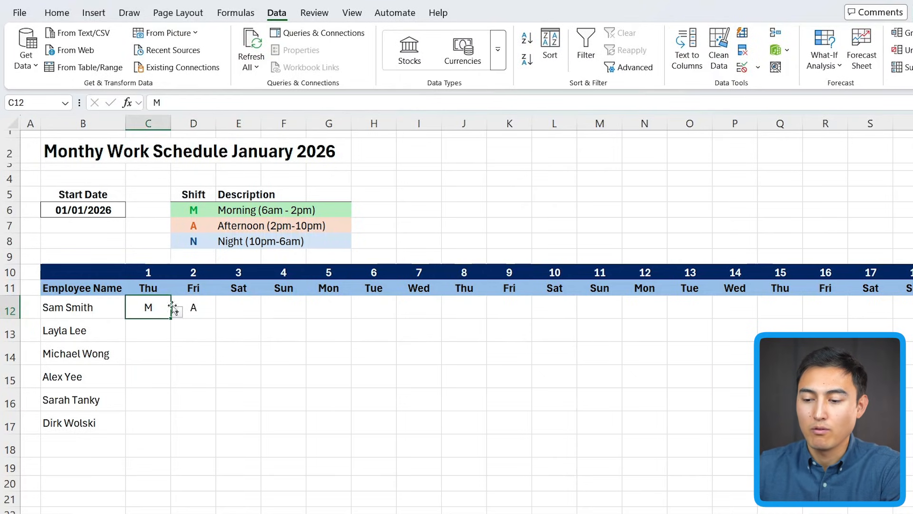
click(56, 13)
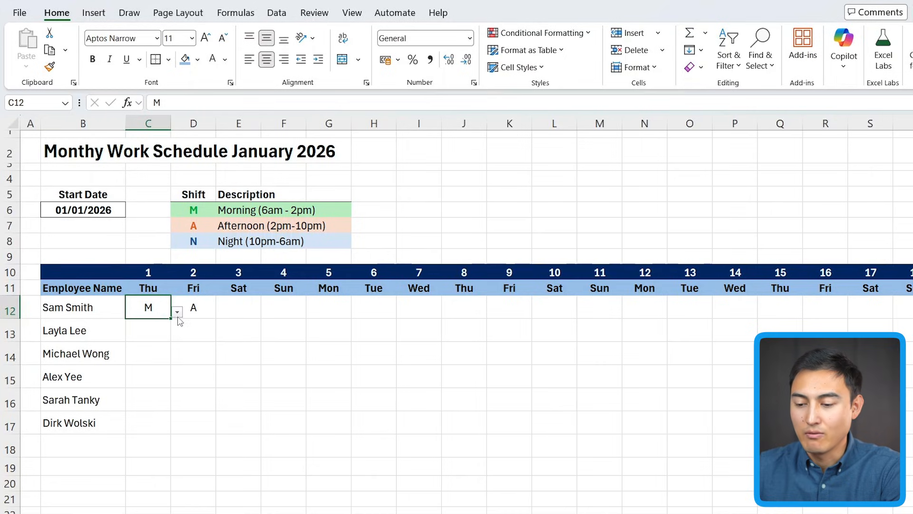
mouse_move(145, 336)
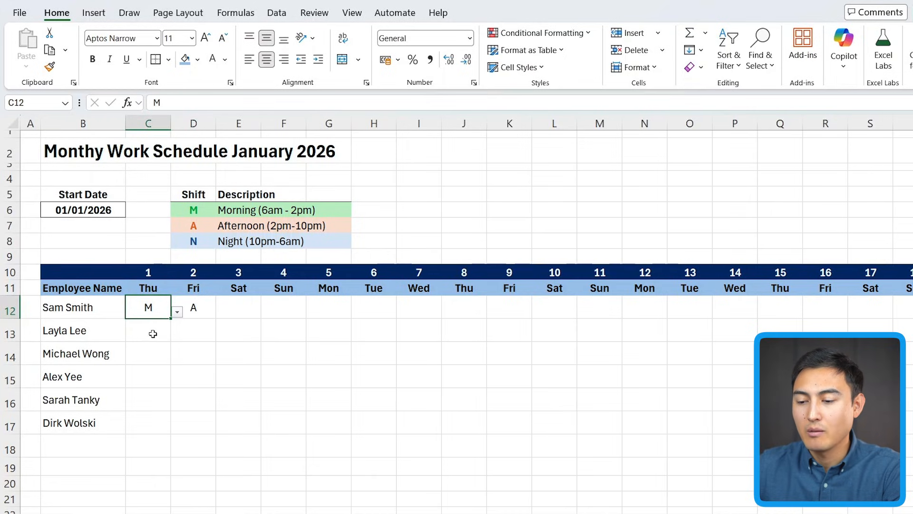
- Start an Equal To M highlighting rule on the shift grid with a custom format
drag(148, 307, 149, 331)
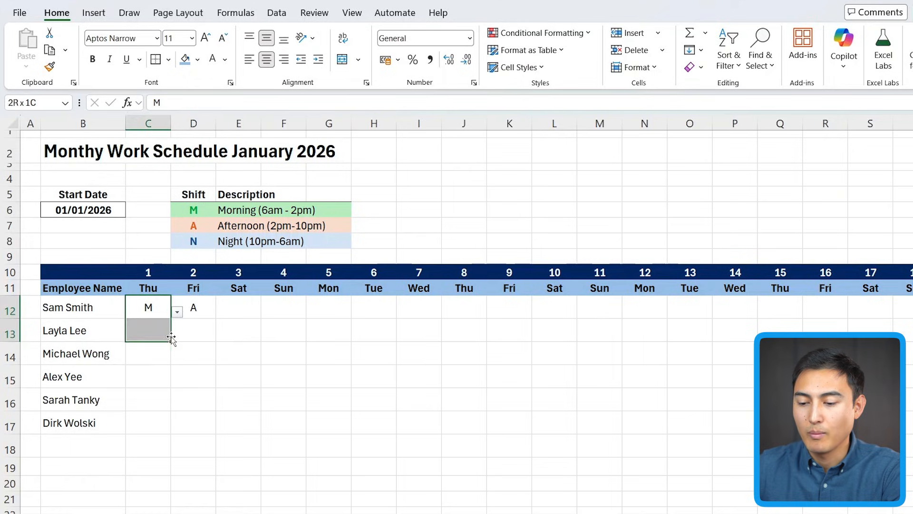
drag(148, 307, 847, 422)
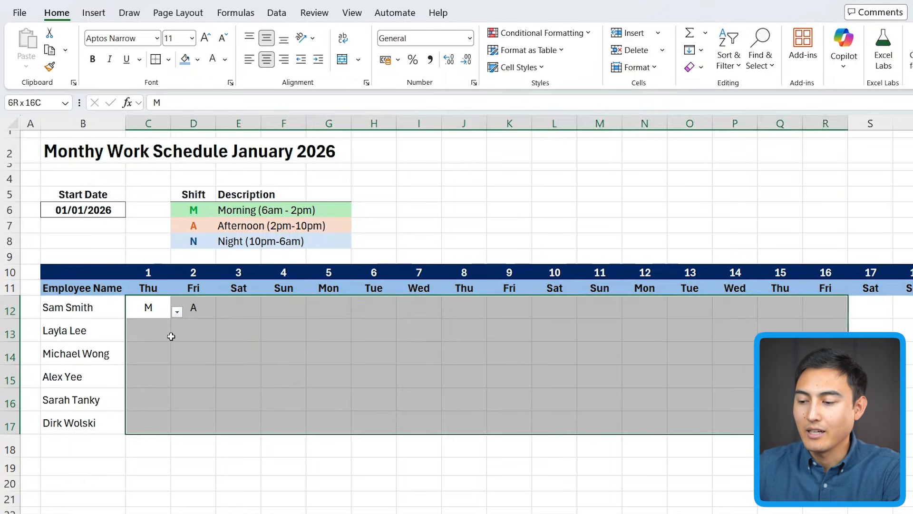
scroll(right, 3)
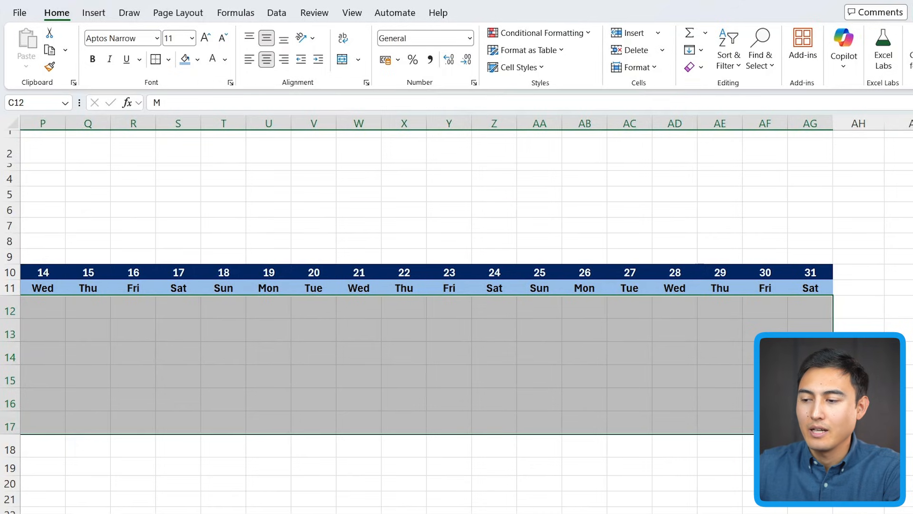
click(538, 32)
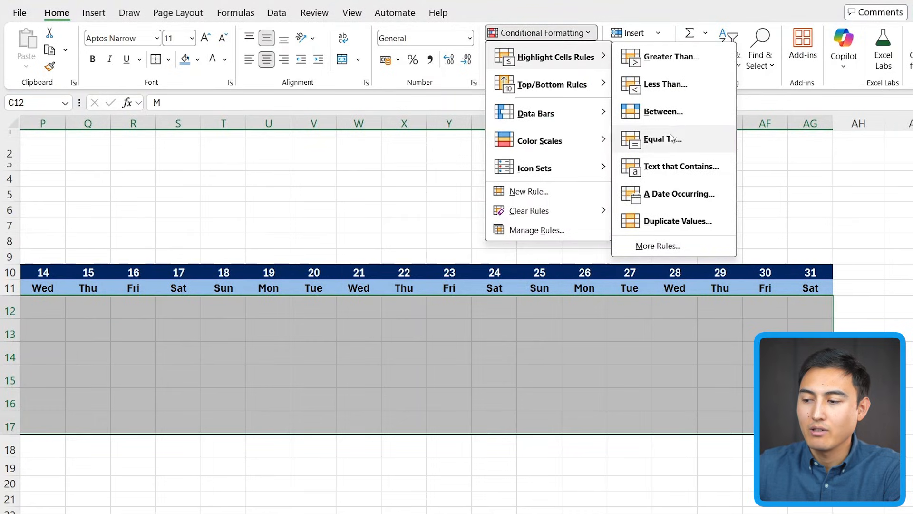
click(663, 138)
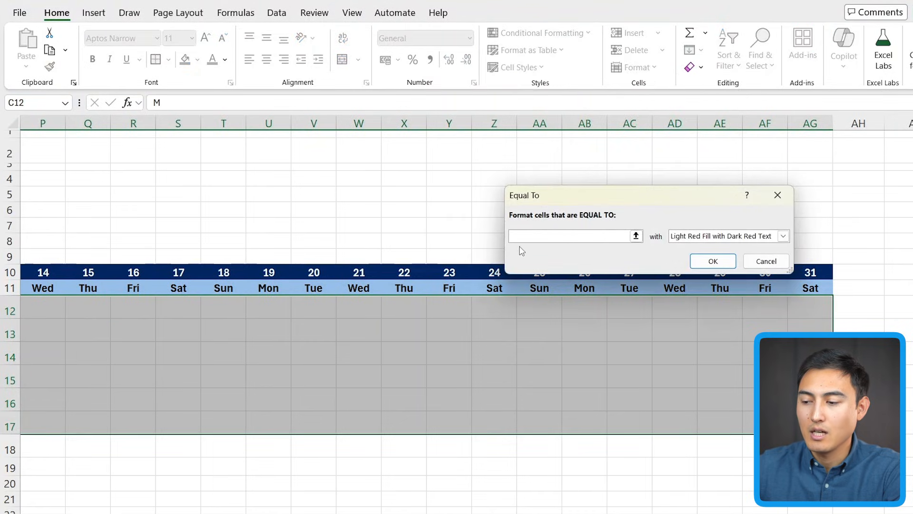
text(M)
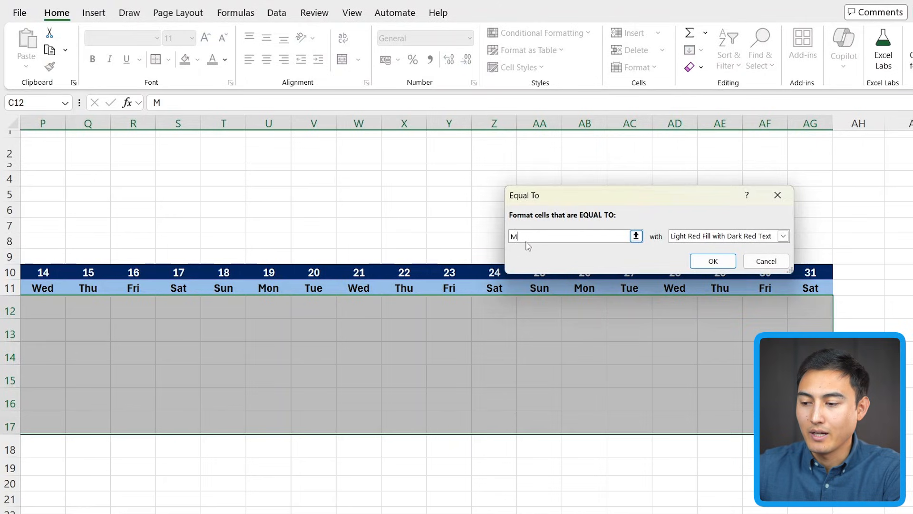
click(783, 236)
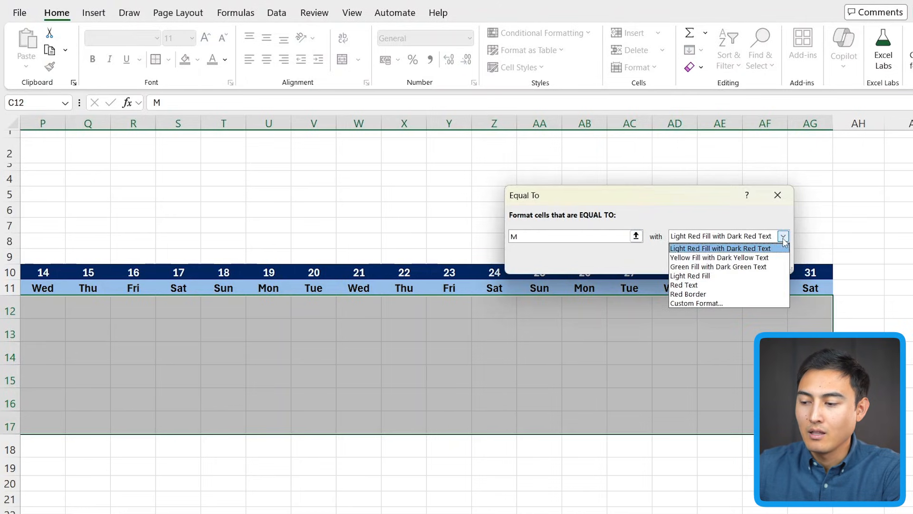
mouse_move(721, 303)
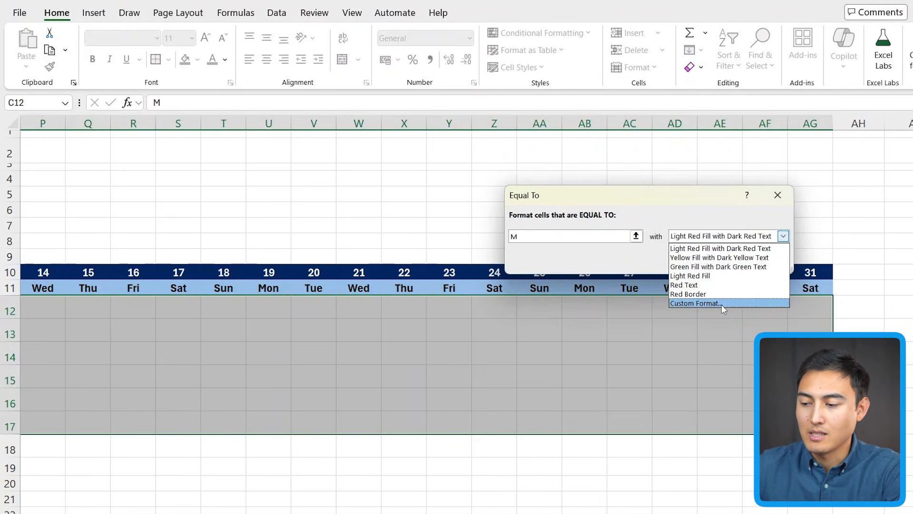
click(694, 304)
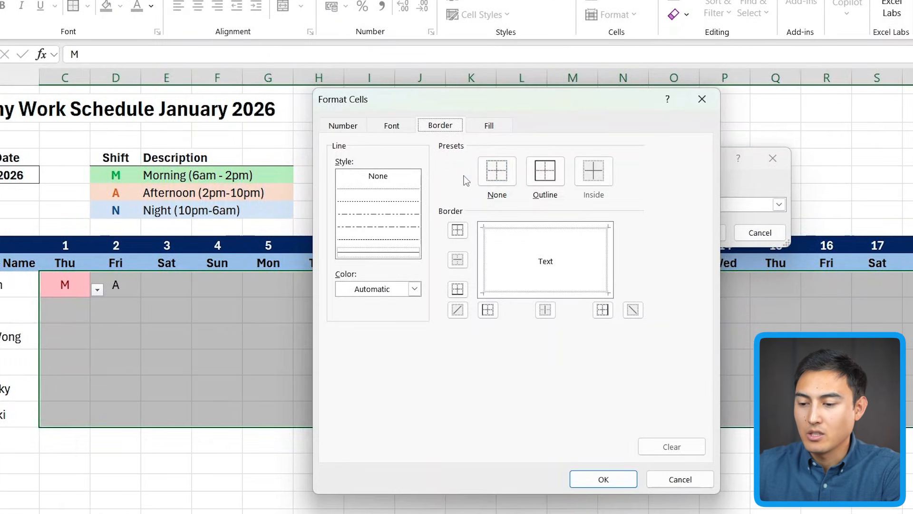
- Set the M format to a light green fill with bold green text and confirm it
click(489, 125)
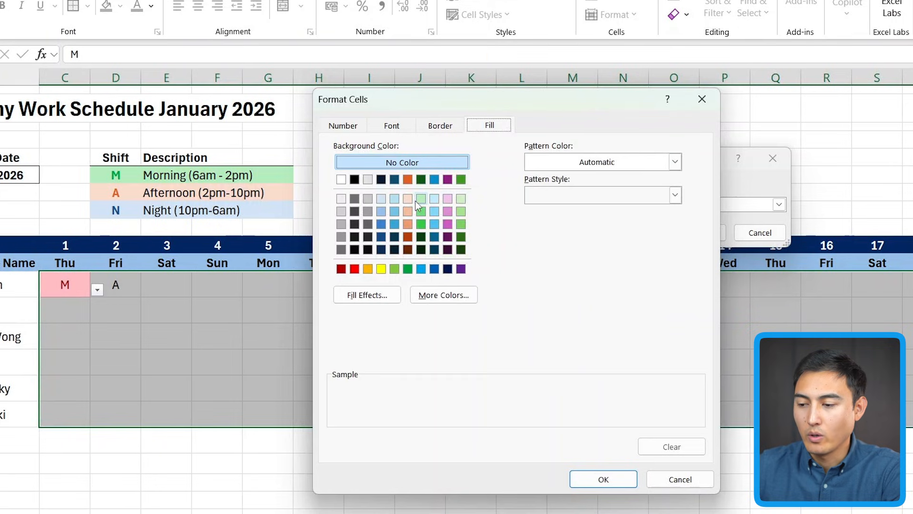
click(461, 198)
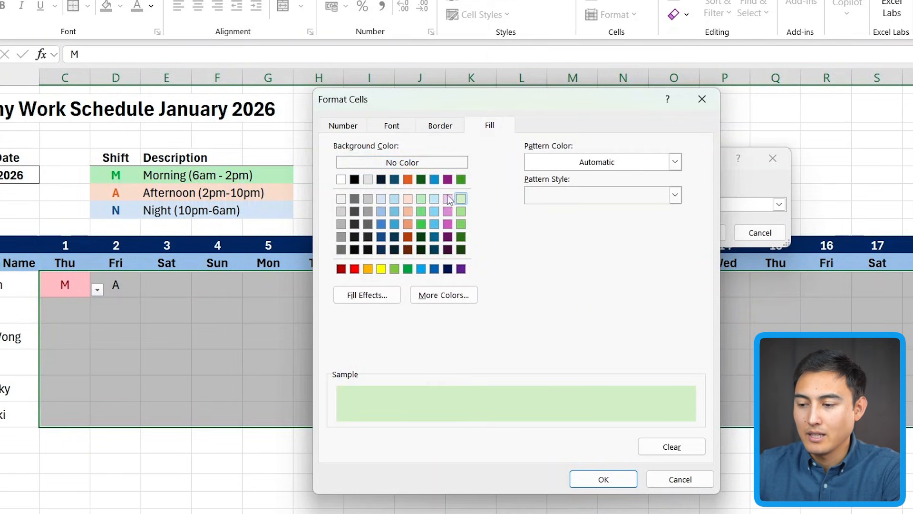
click(391, 126)
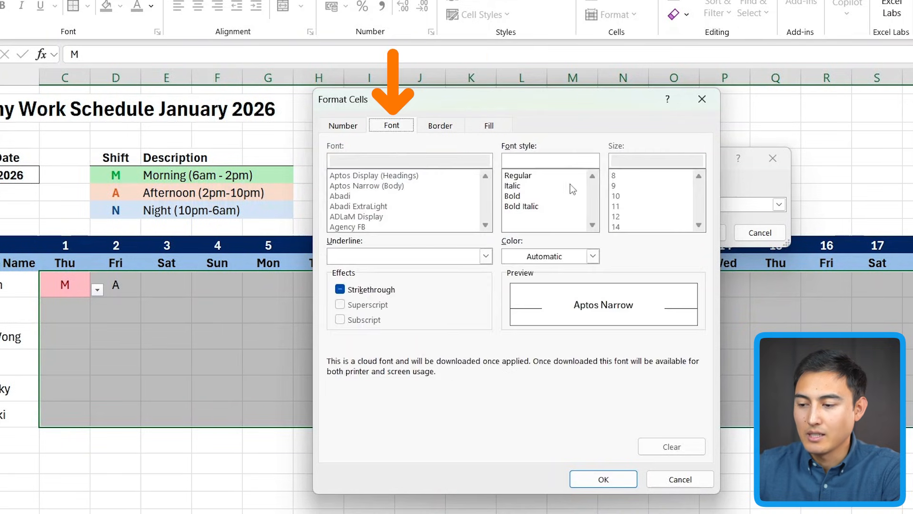
click(592, 256)
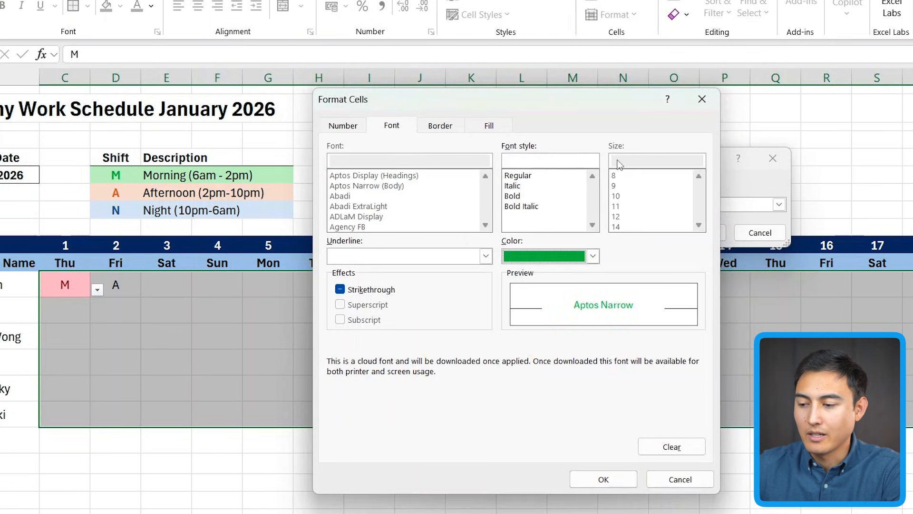
click(518, 201)
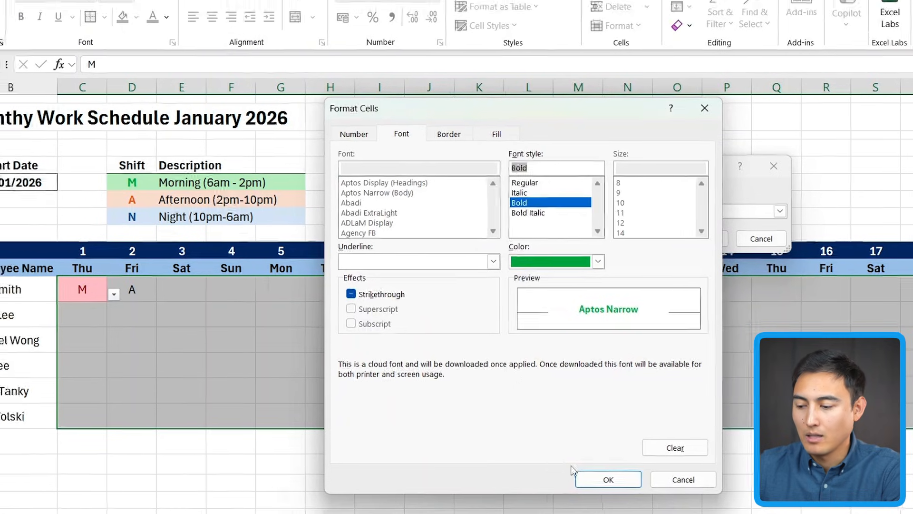
click(608, 479)
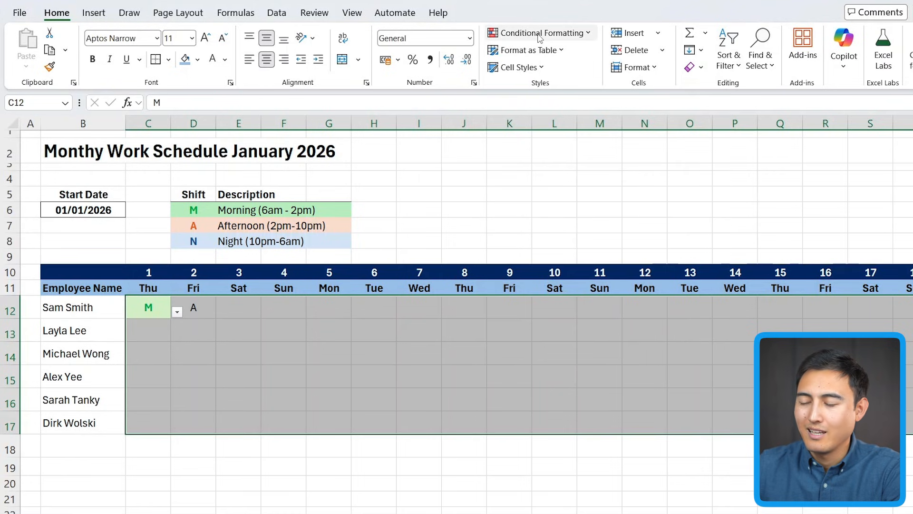
- In Manage Rules, duplicate the M highlighting rule twice
click(539, 32)
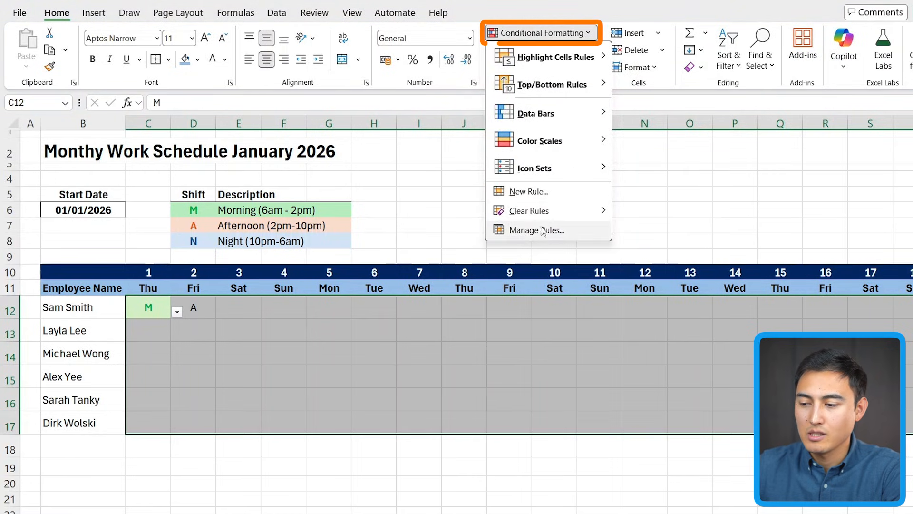
click(535, 230)
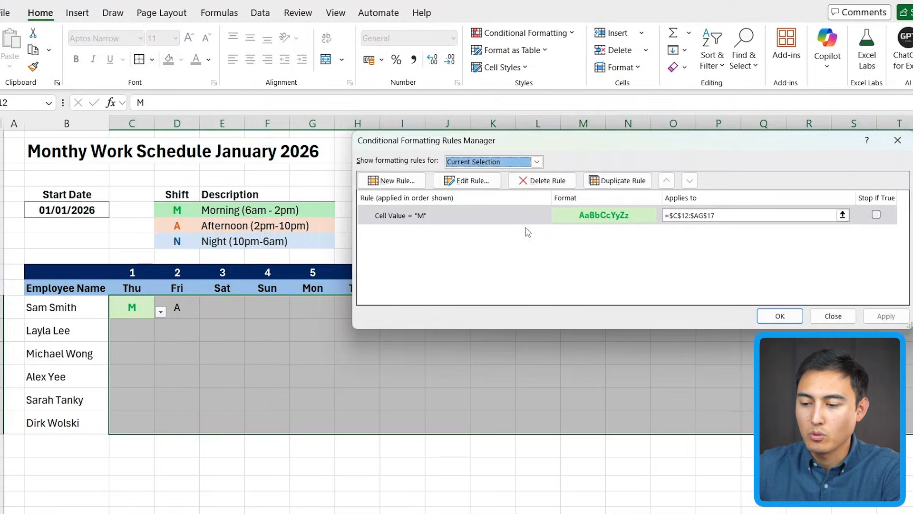
click(451, 215)
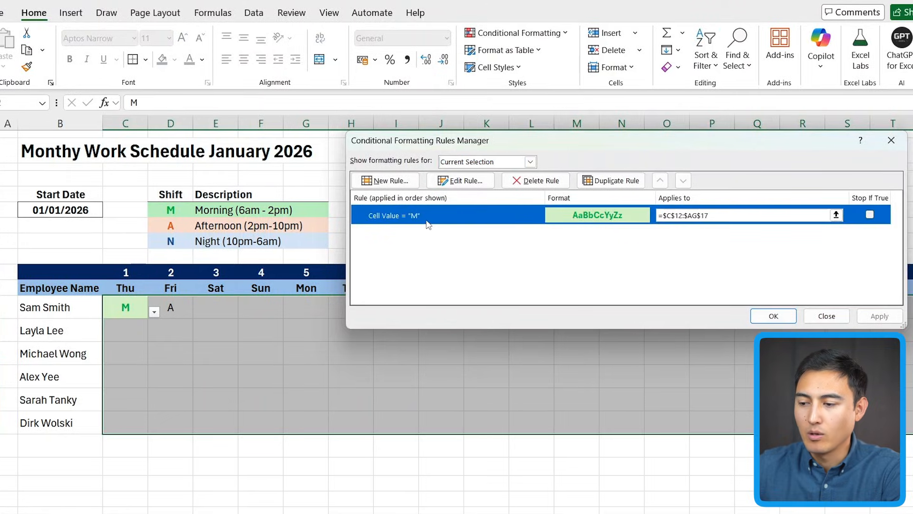
click(610, 180)
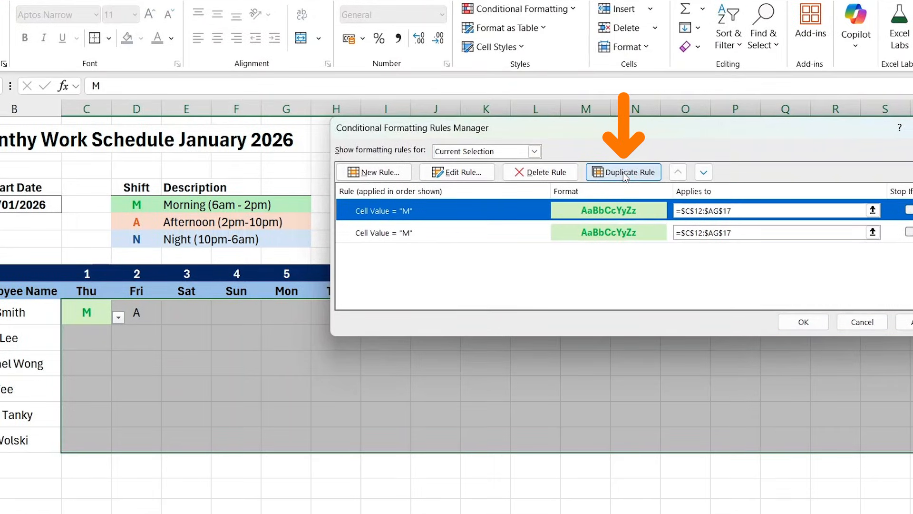
click(622, 173)
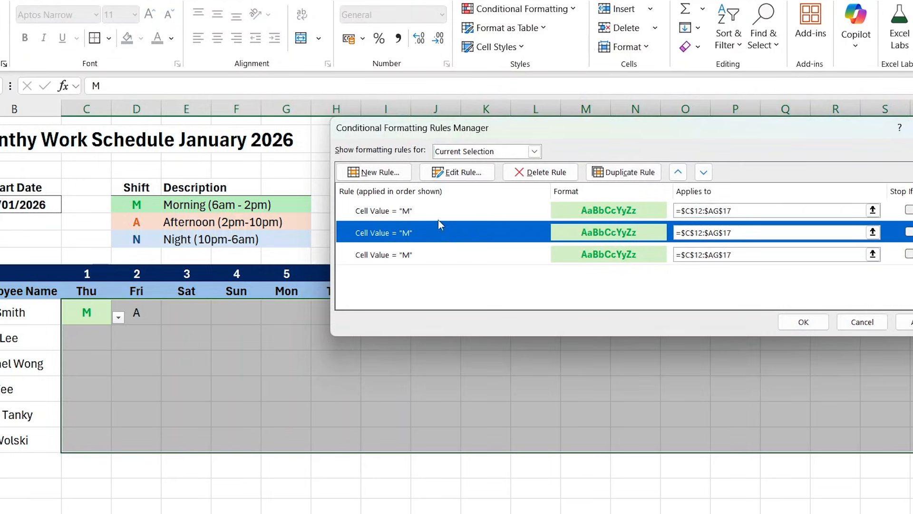
- Edit a copy to match A with orange text on a peach fill, then the remaining copy
click(457, 172)
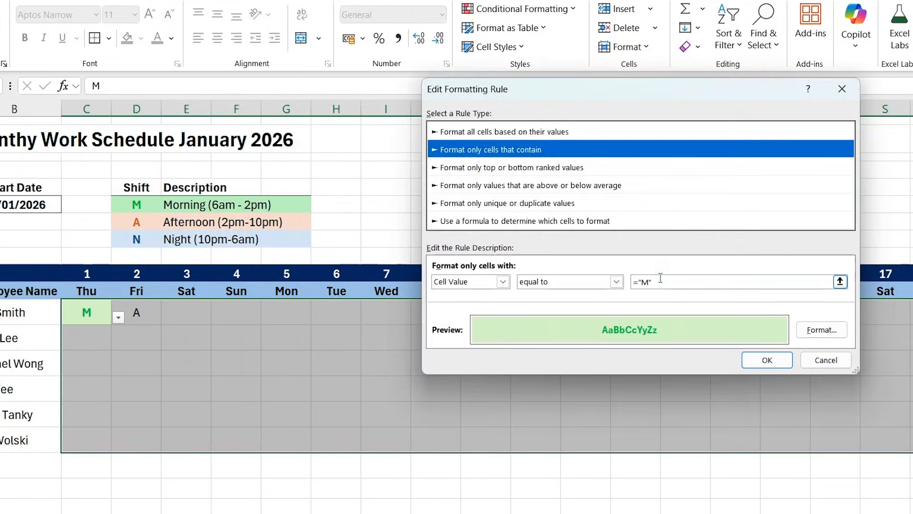
text(A)
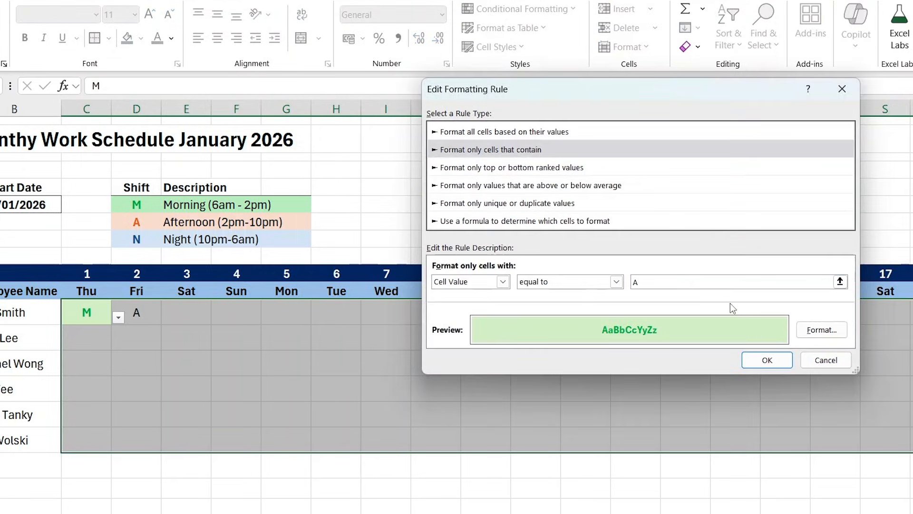
click(820, 330)
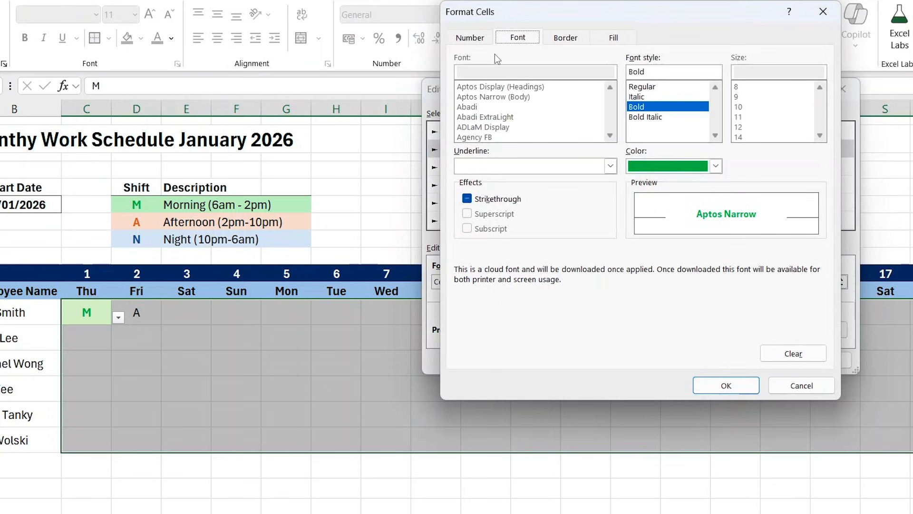
click(715, 165)
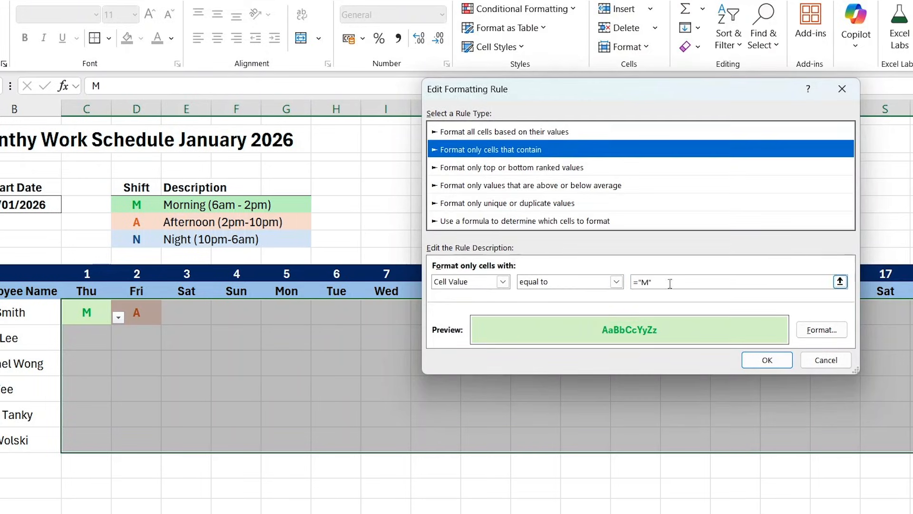
click(766, 360)
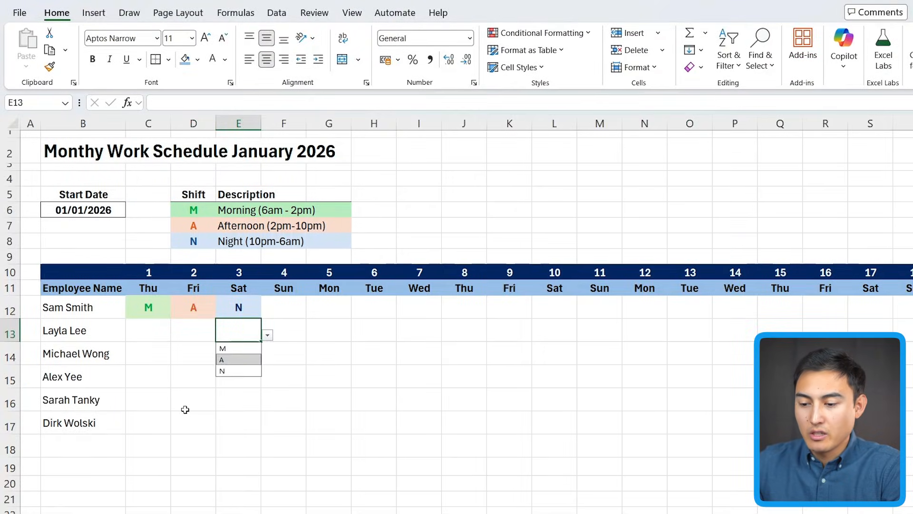
click(221, 370)
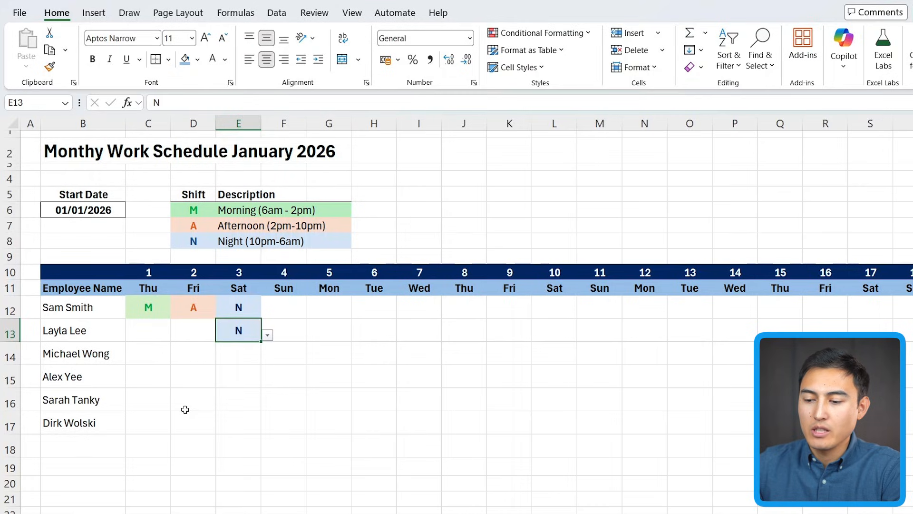
text(M)
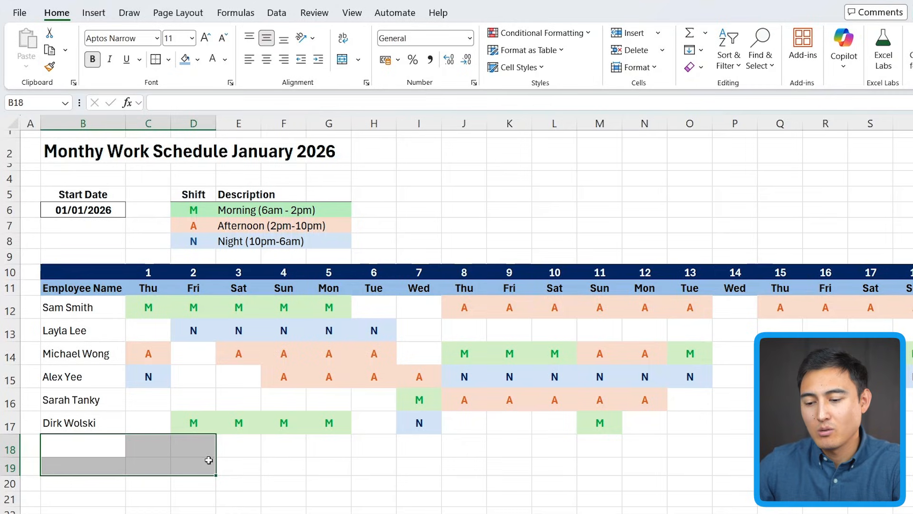
- Label row 18 Number of Shifts, count each day with =COUNTA(C12:C17) filled right, bold with a top border
text(Number of Shifts)
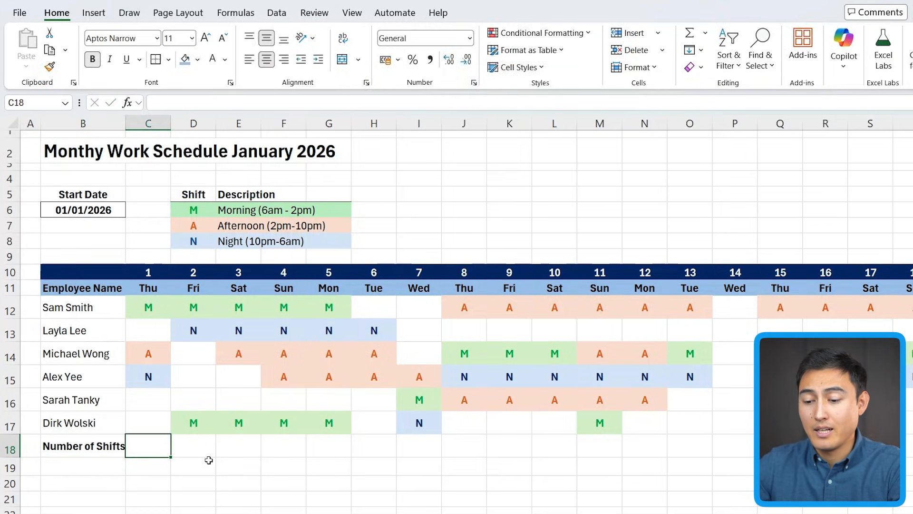
text(=count)
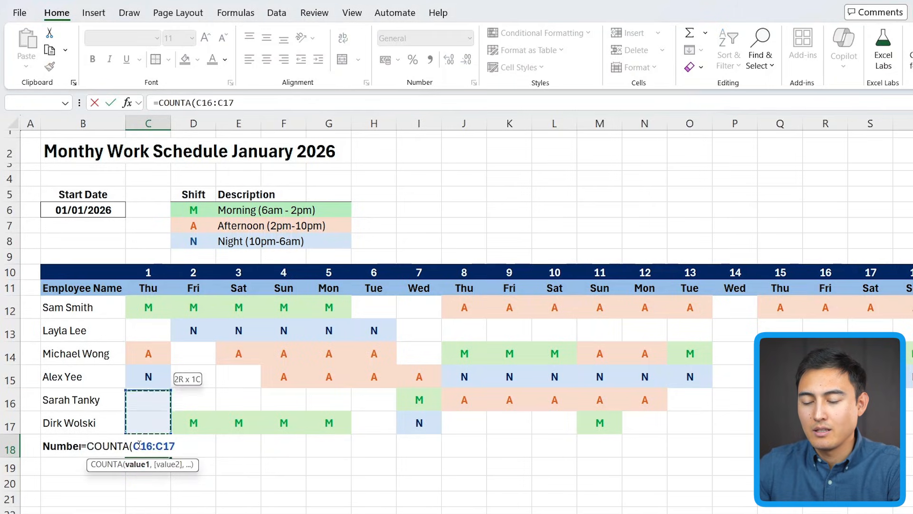
key(enter)
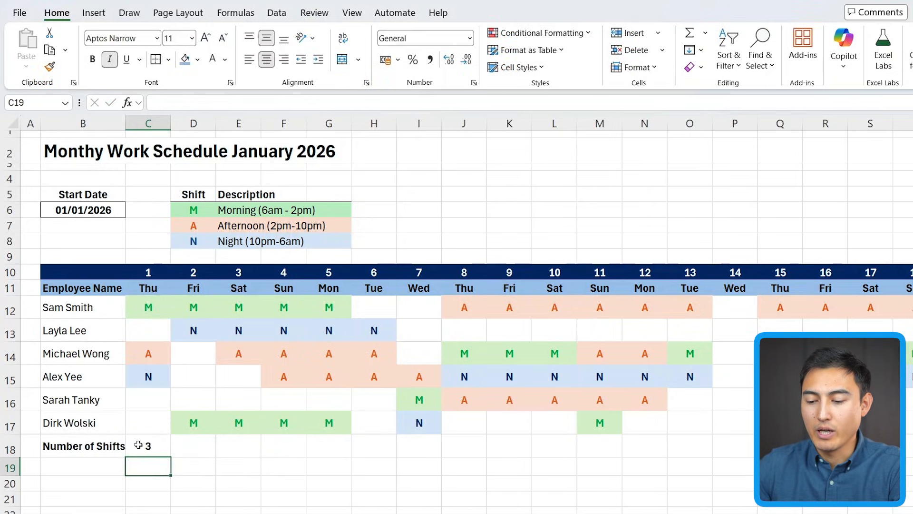
click(148, 446)
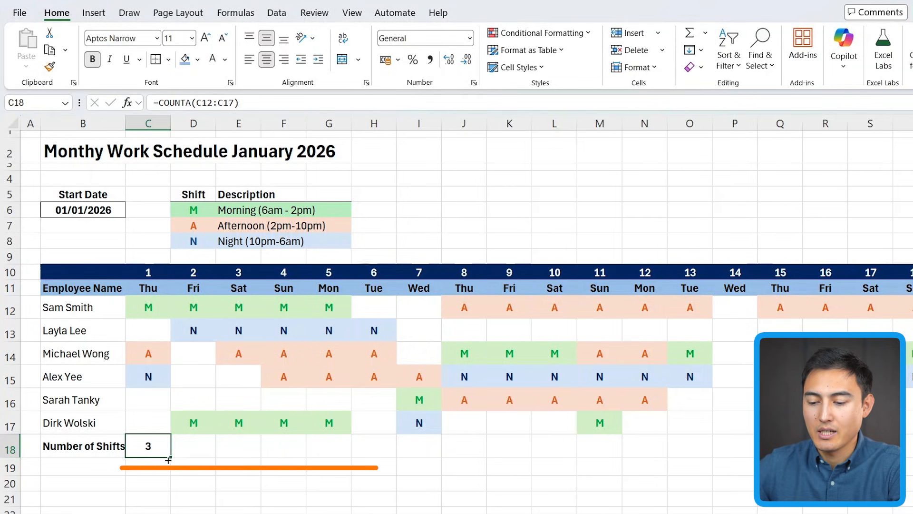
scroll(right, 3)
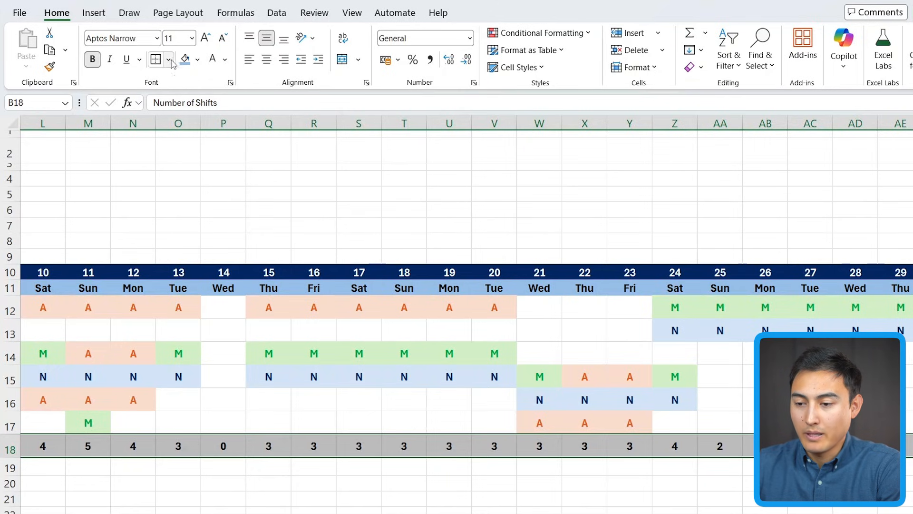
click(170, 59)
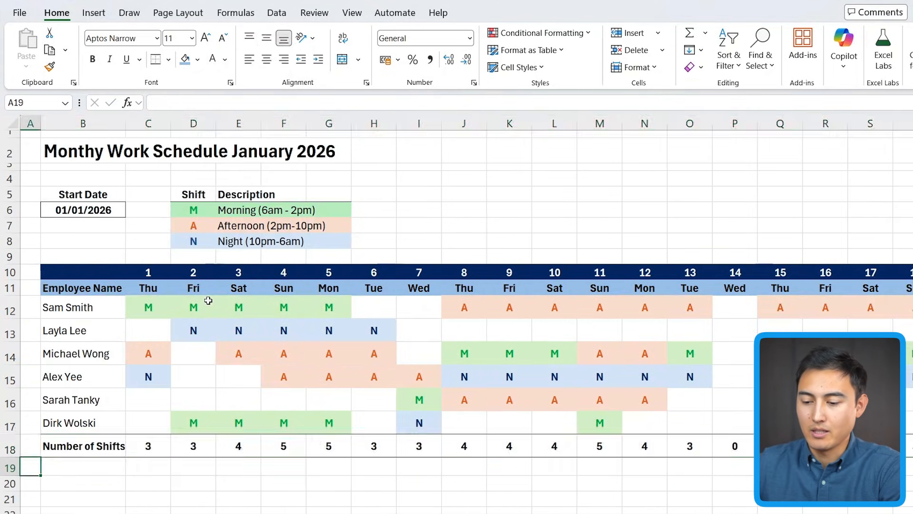
click(83, 466)
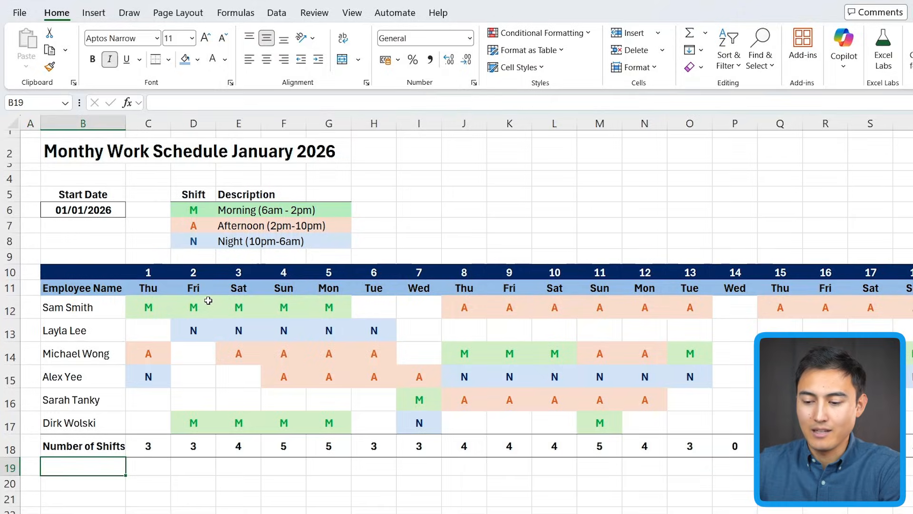
- Enter =COUNTIF(C12:C17,{"M","A","N"}) in C19 so day 1's three shift counts spill across
click(148, 308)
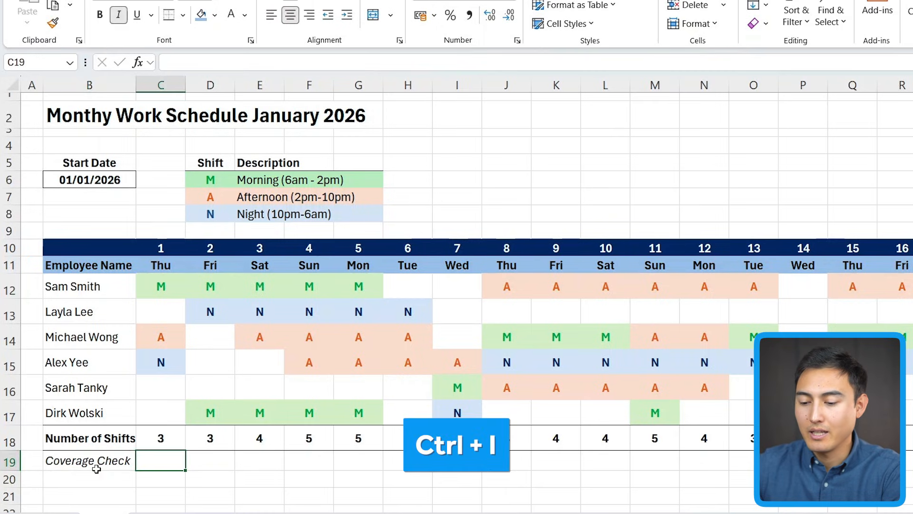
text(=coun)
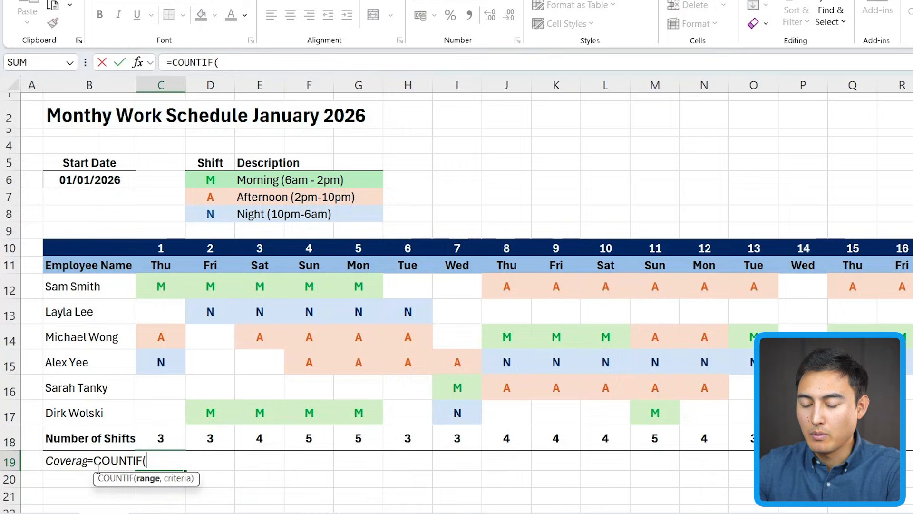
mouse_move(169, 281)
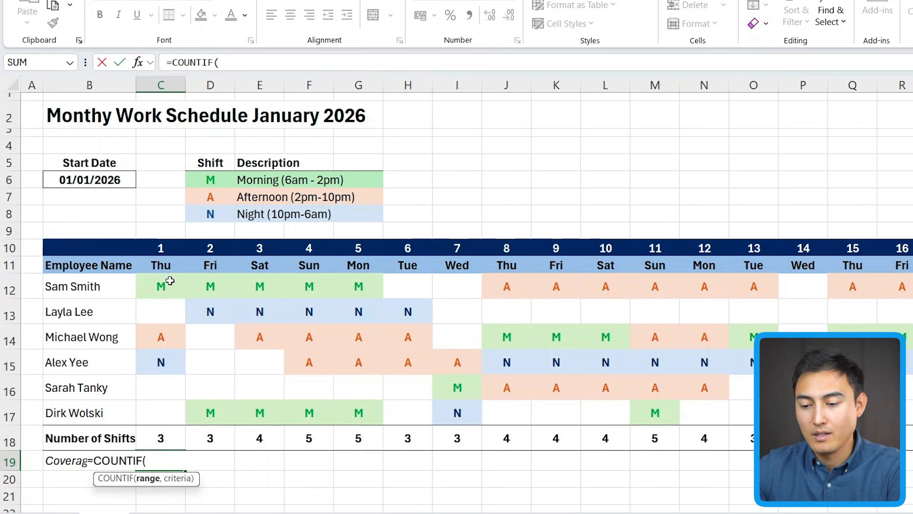
drag(161, 286, 161, 417)
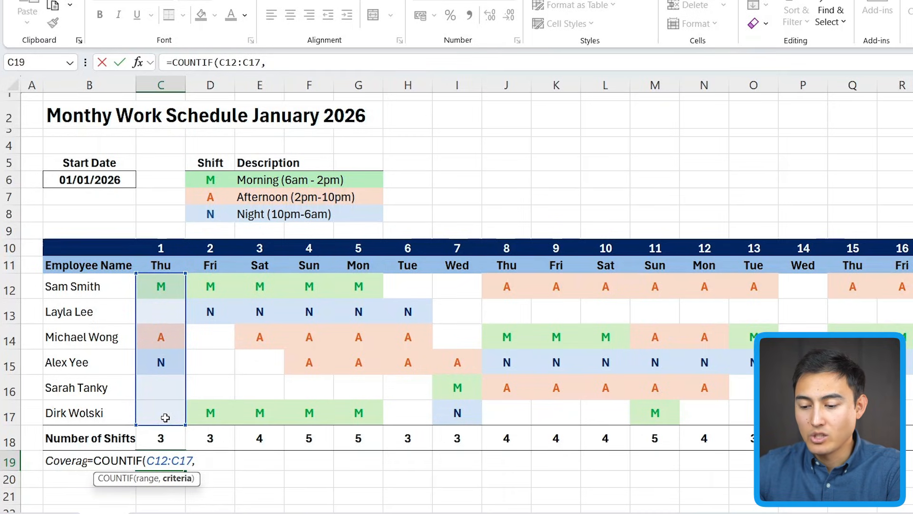
text({})
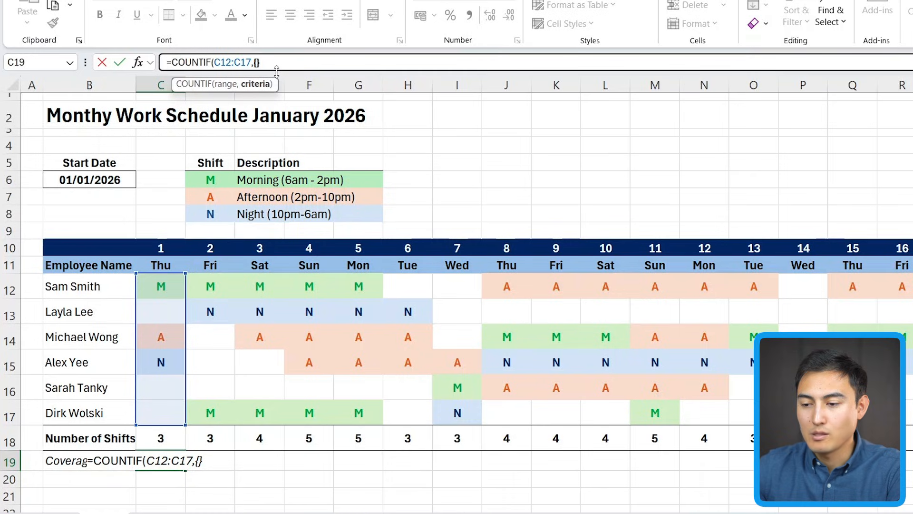
text("M")
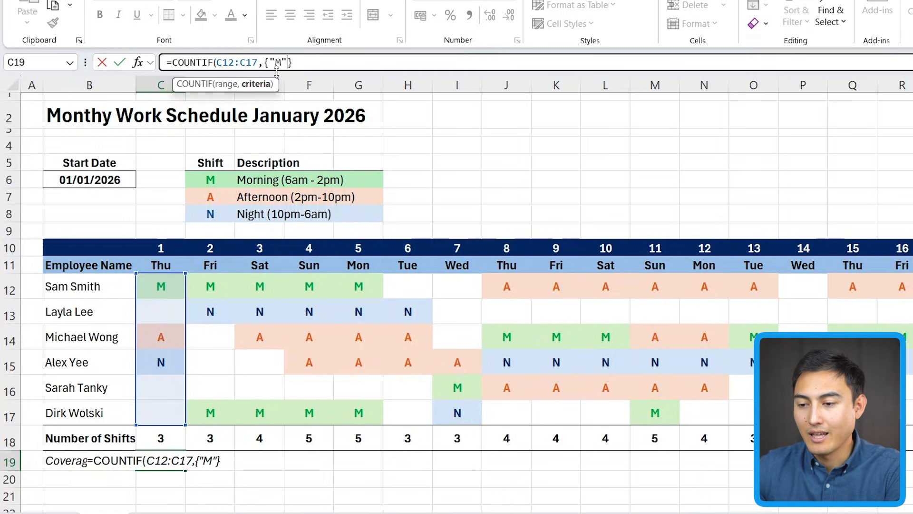
text(,"A)
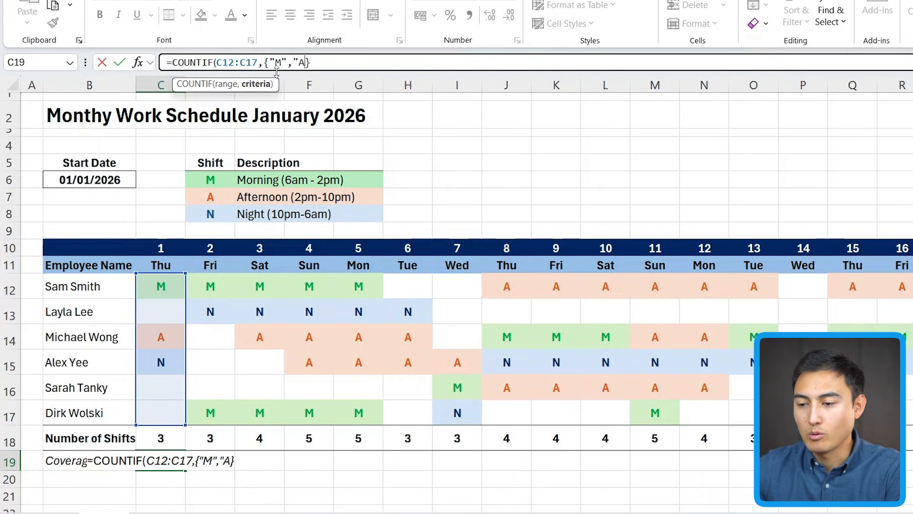
text(",)
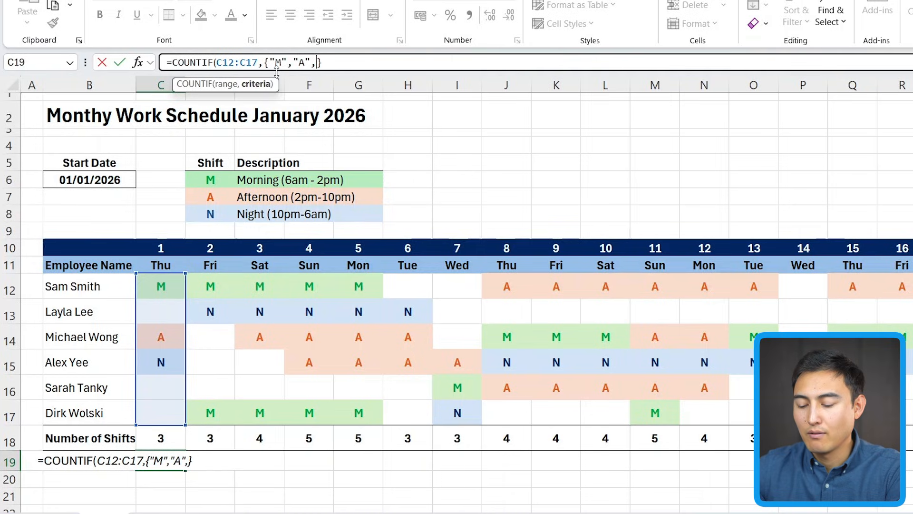
text("N")
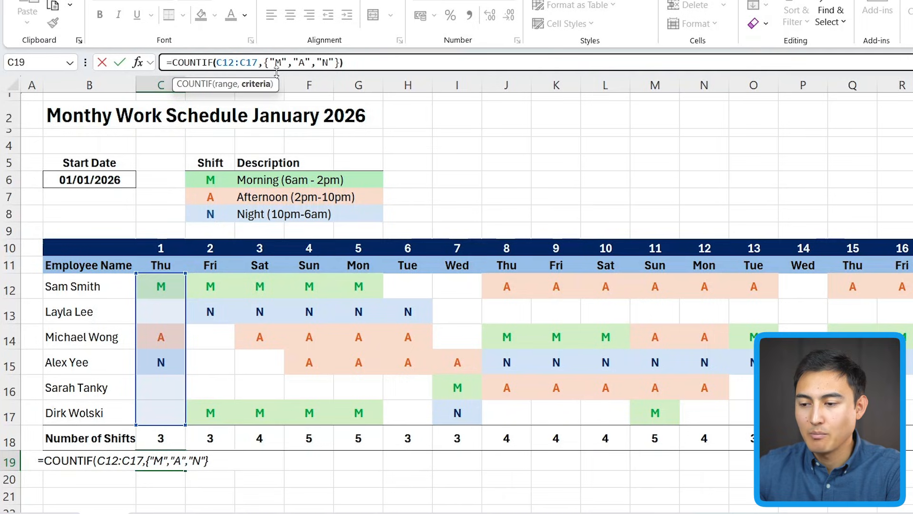
key(Enter)
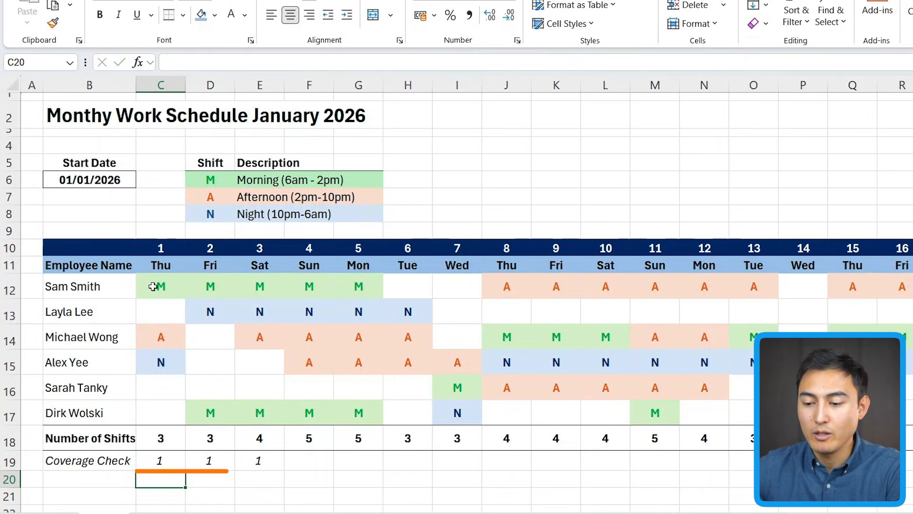
- Re-enter the COUNTIF coverage formula against day 1's shift range
drag(159, 287, 160, 361)
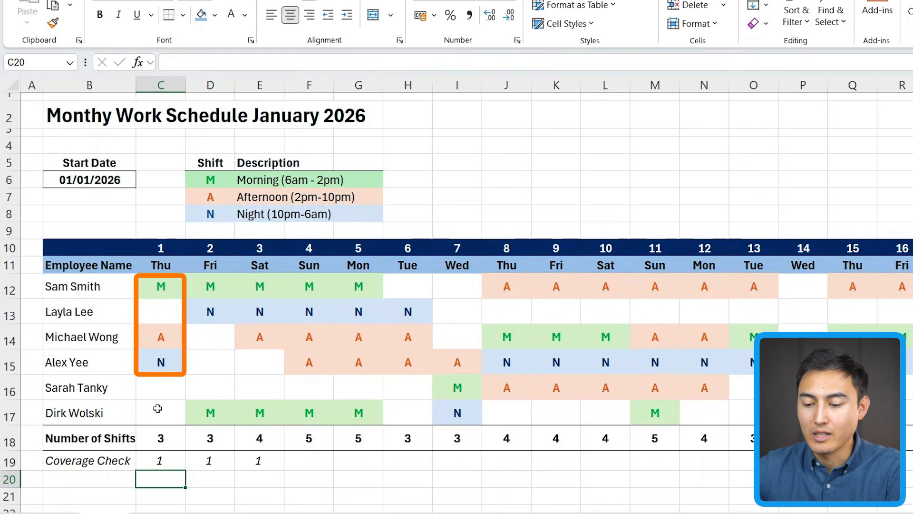
text(=COUNTIF(C12:C17,{"M","A","N"}))
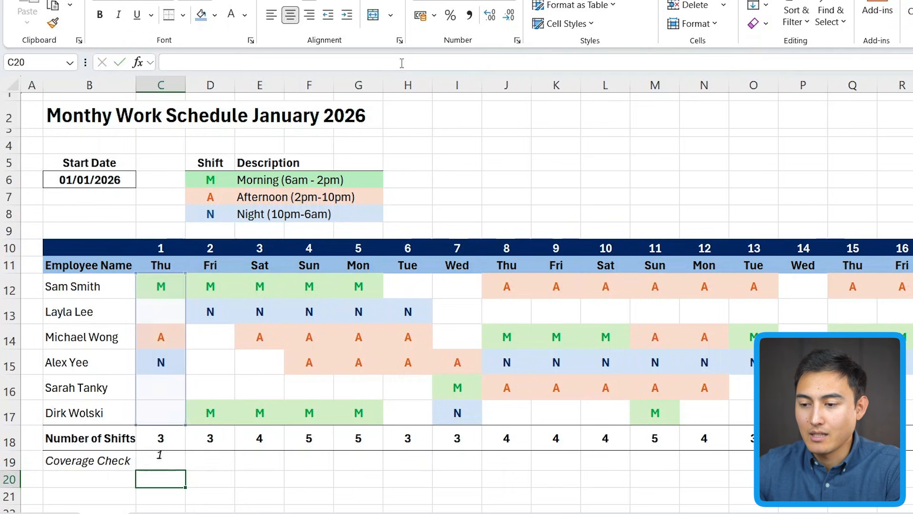
- Change a day 1 shift from A to M using its dropdown
click(160, 461)
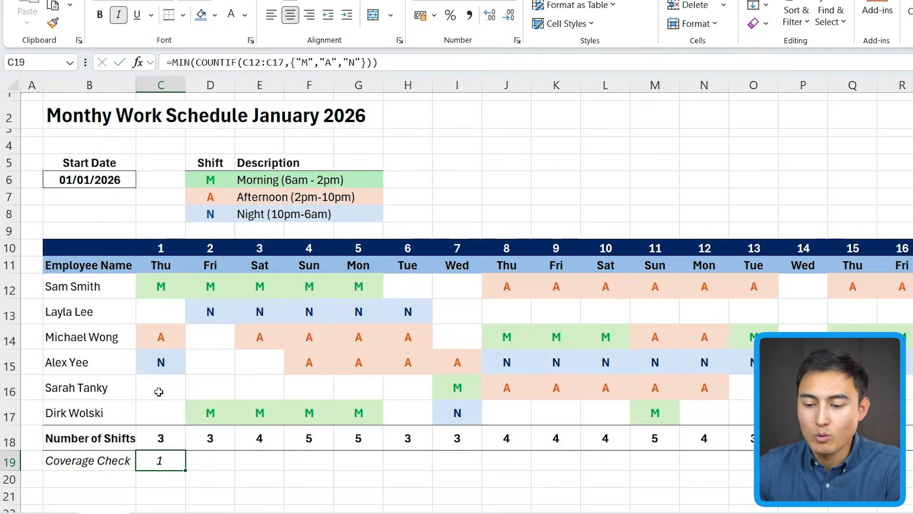
mouse_move(148, 331)
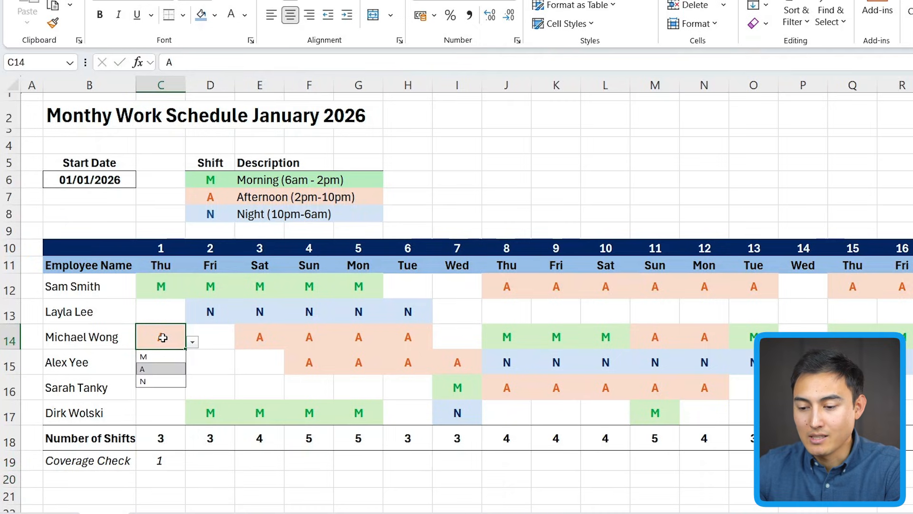
click(144, 356)
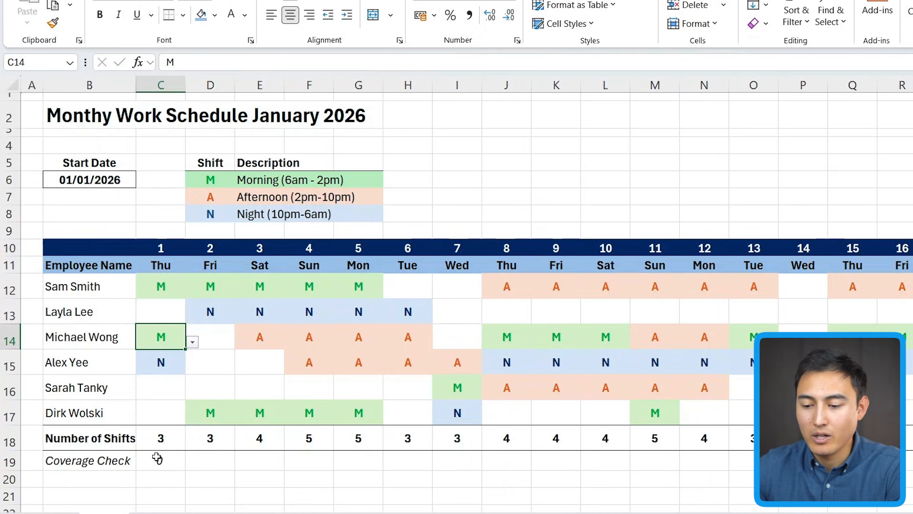
click(160, 461)
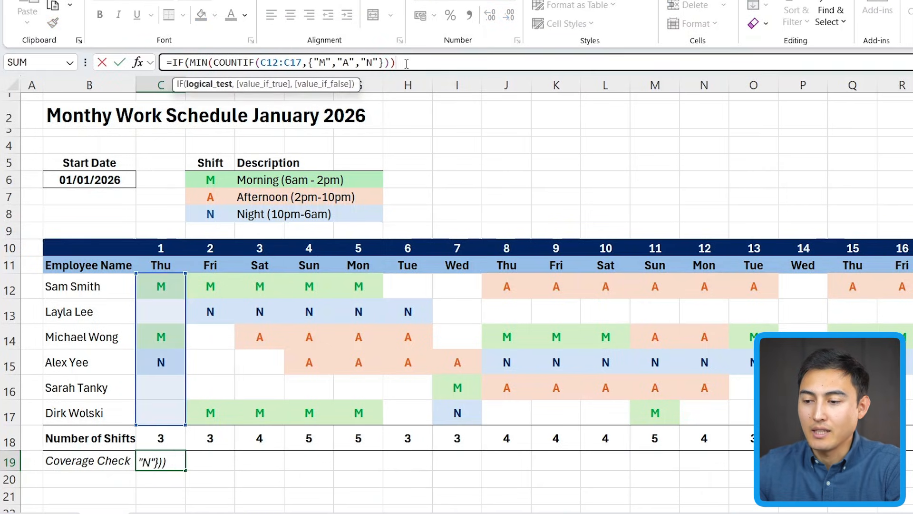
- Wrap C19 in IF(MIN(...)=0,"Missing","") and fill it across days 2 and 3
text(=0)
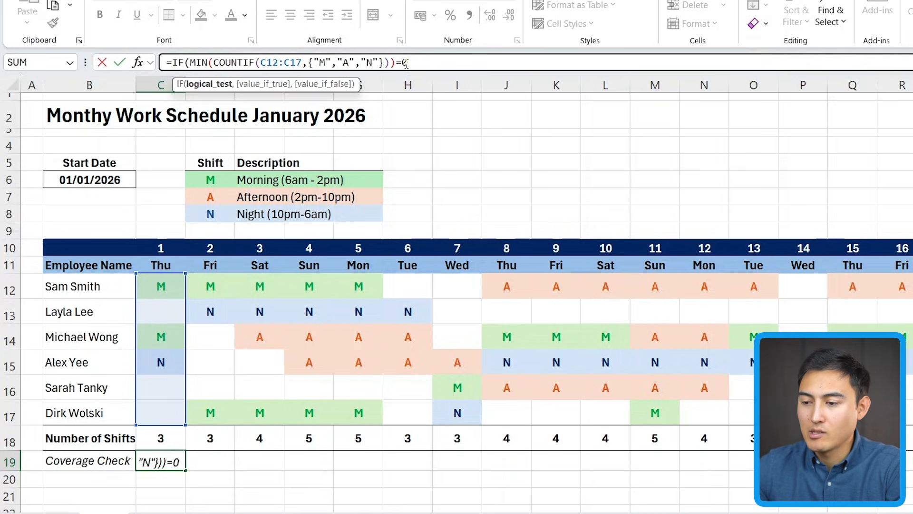
text(,)
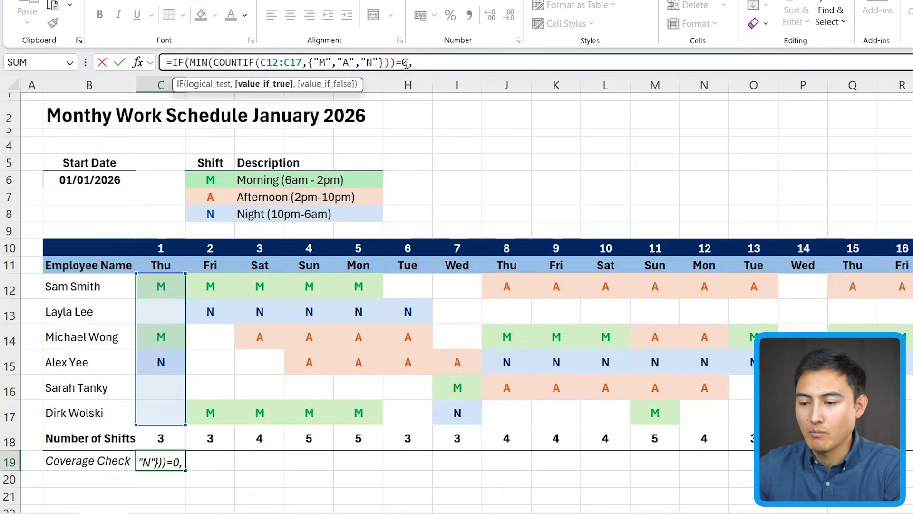
text(,"Missing)
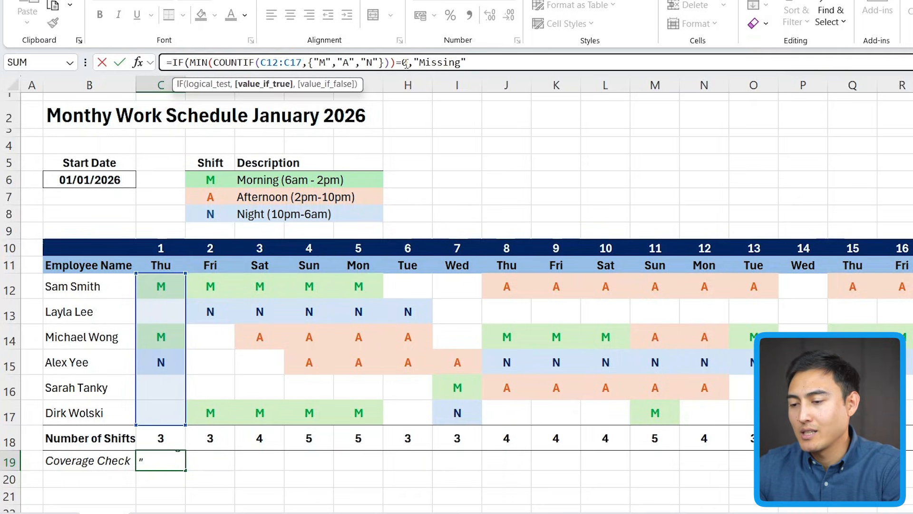
text(,)
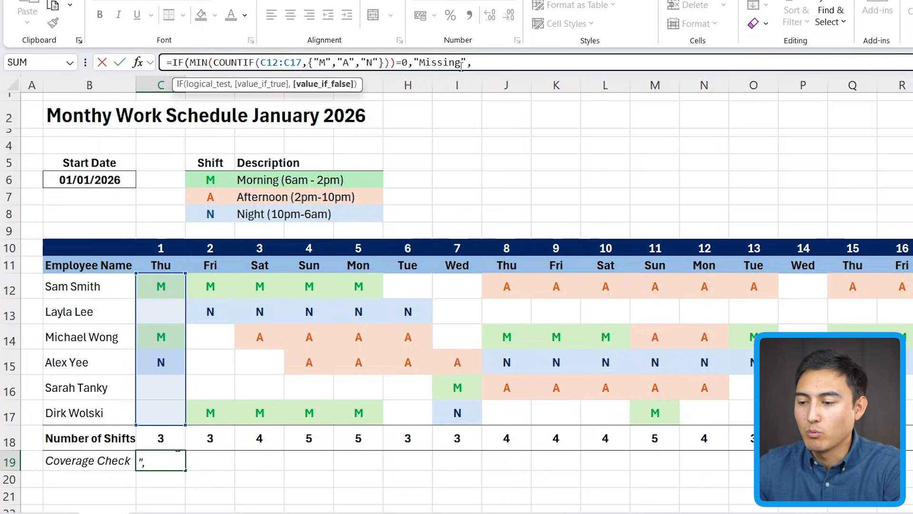
text(""))
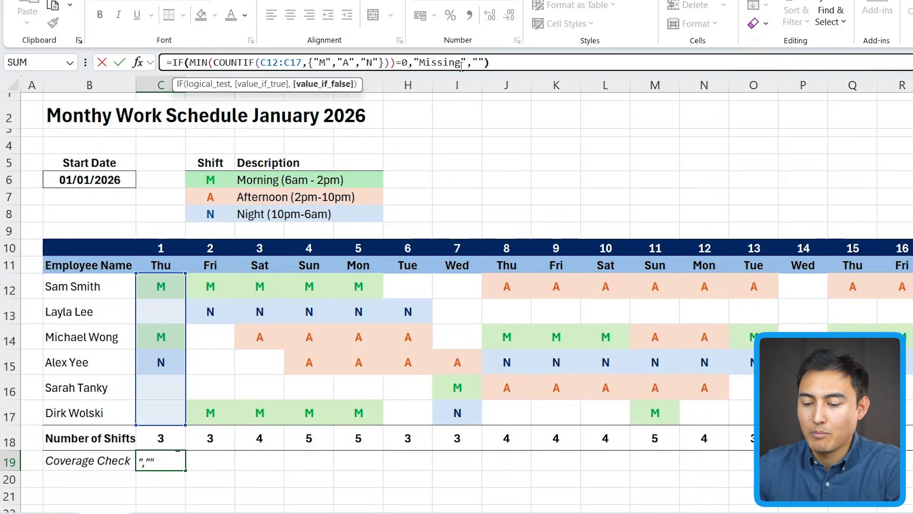
key(Enter)
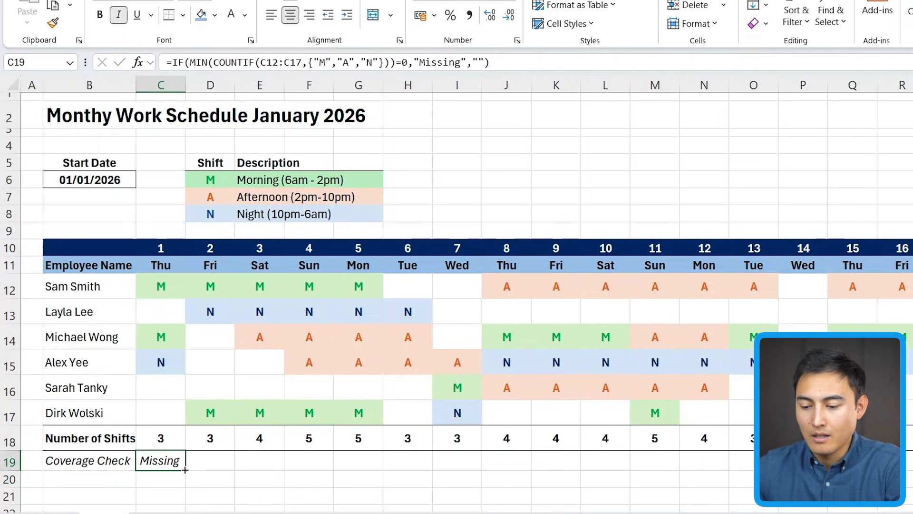
drag(184, 472, 258, 461)
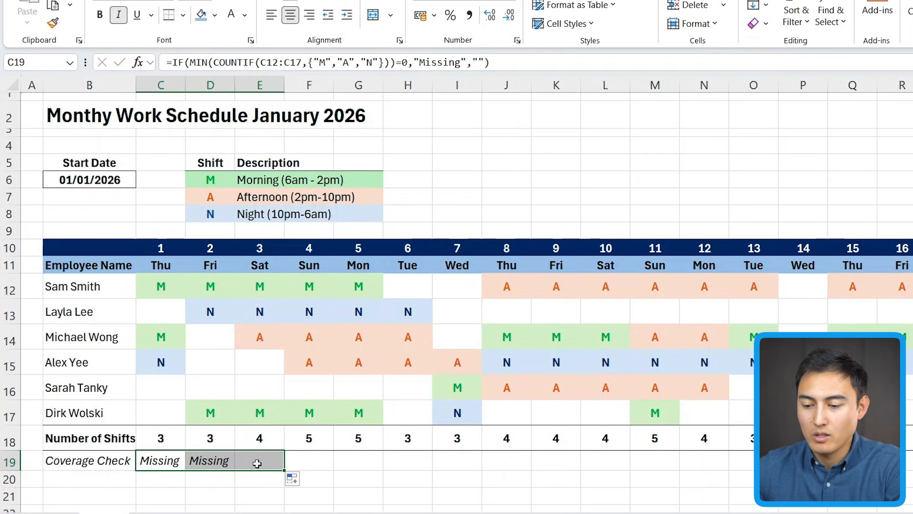
mouse_move(263, 289)
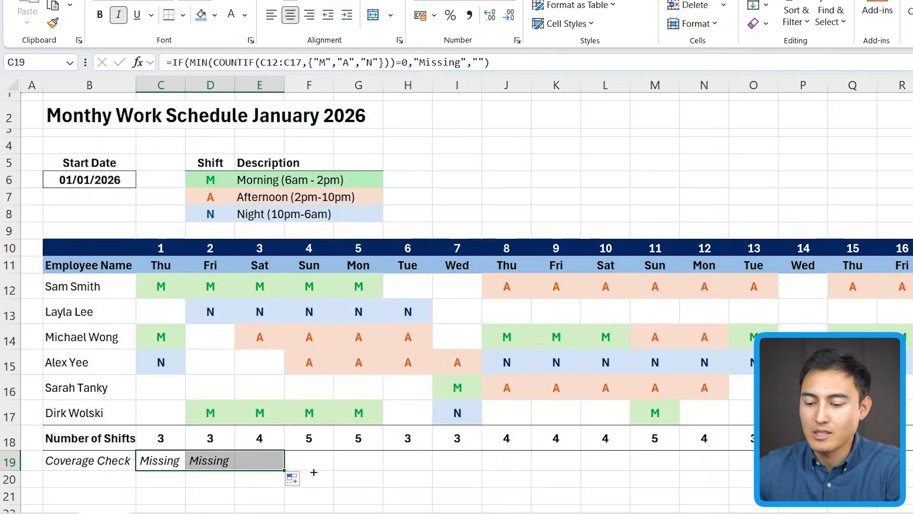
scroll(right, 3)
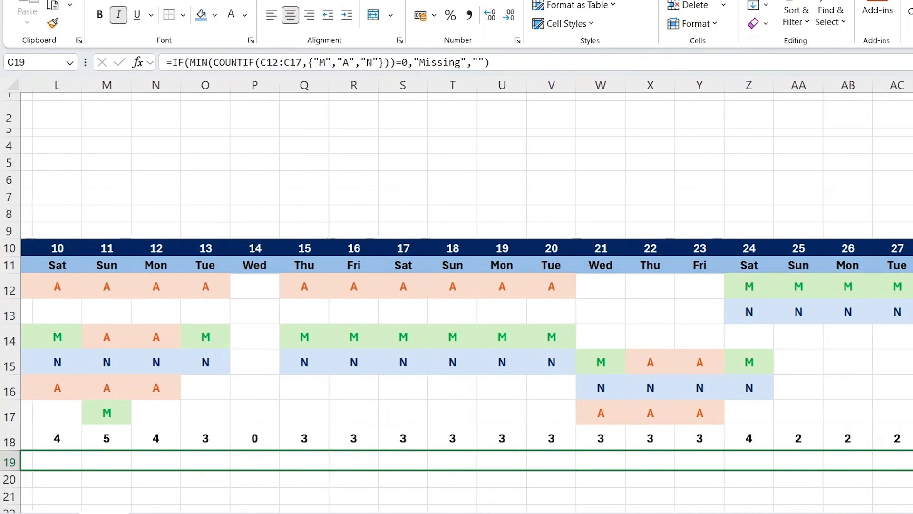
- Fill the Coverage Check along row 19 to month end, flagging days 1, 2, 6, 12 and 14 Missing
scroll(left, 3)
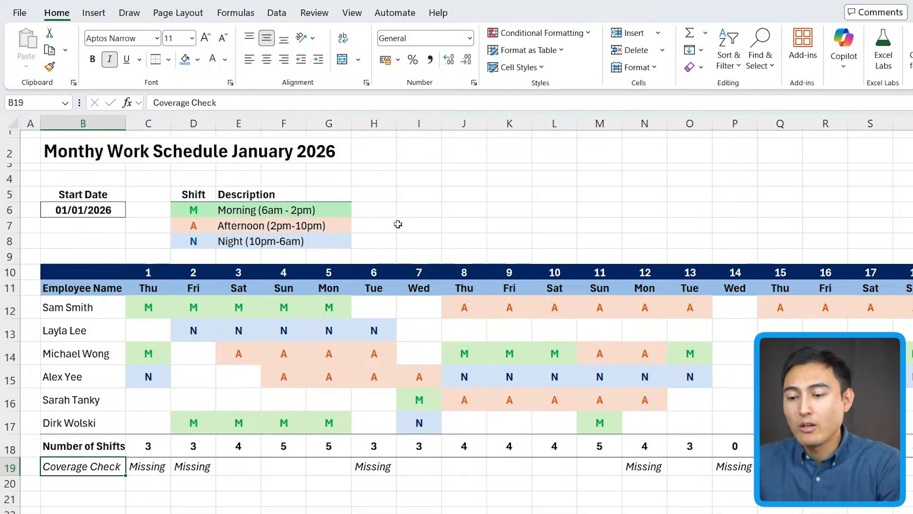
click(83, 307)
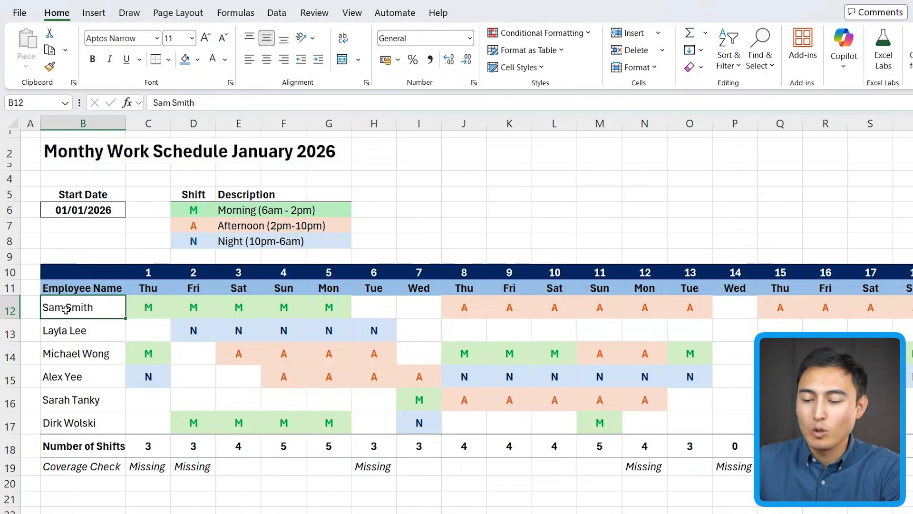
mouse_move(89, 360)
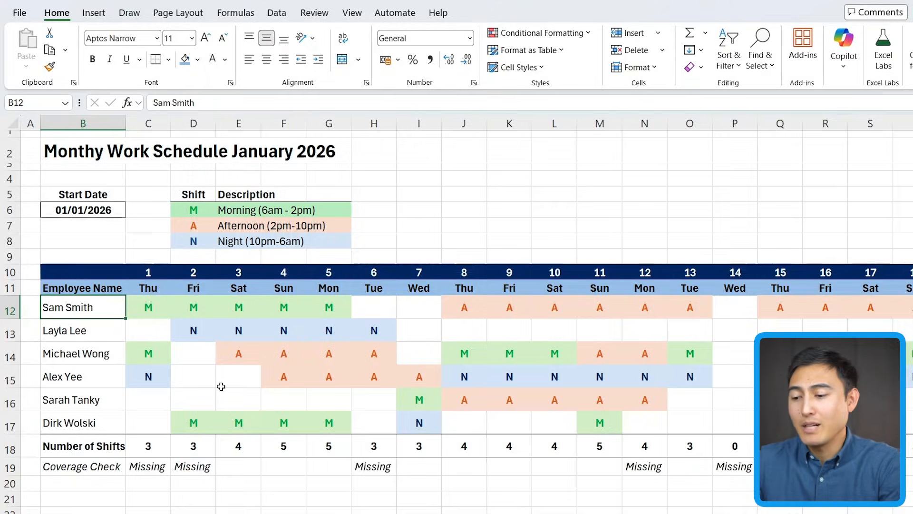
scroll(right, 3)
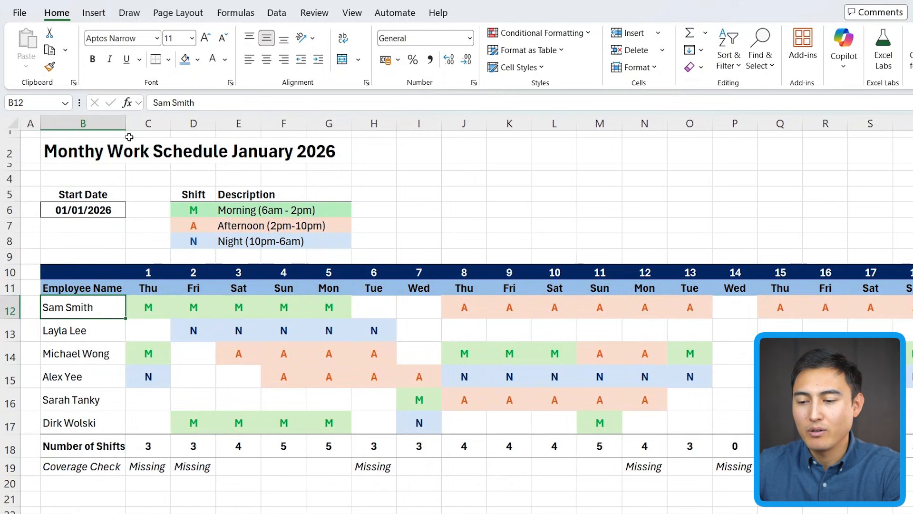
scroll(right, 3)
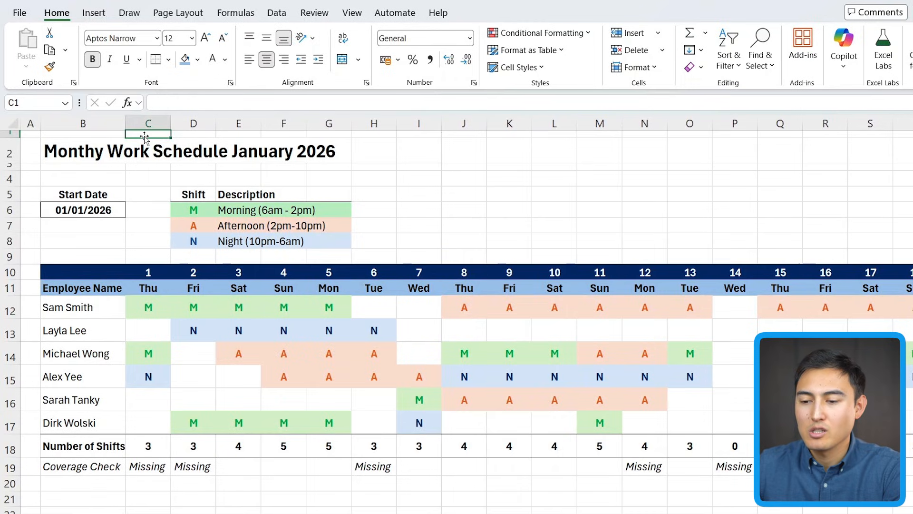
mouse_move(187, 141)
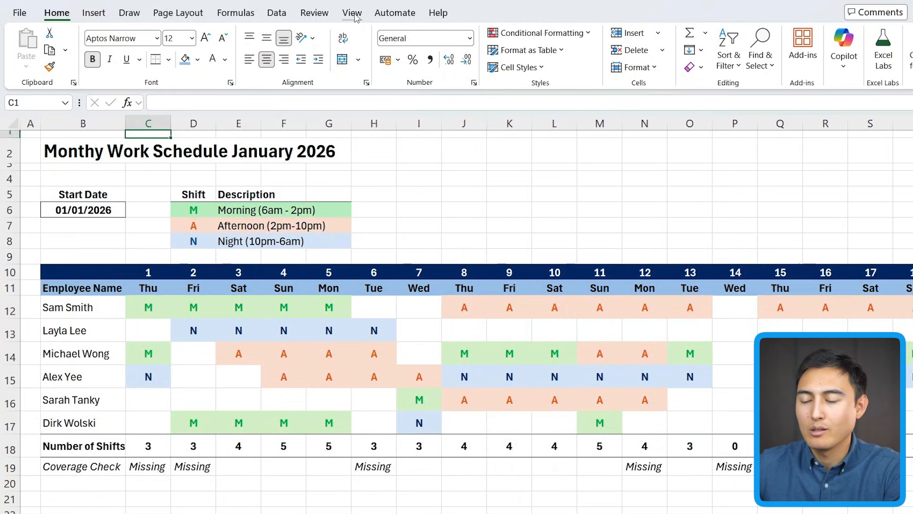
- Freeze the name columns via View, then give the January 2026 title band navy fill with white text
click(679, 47)
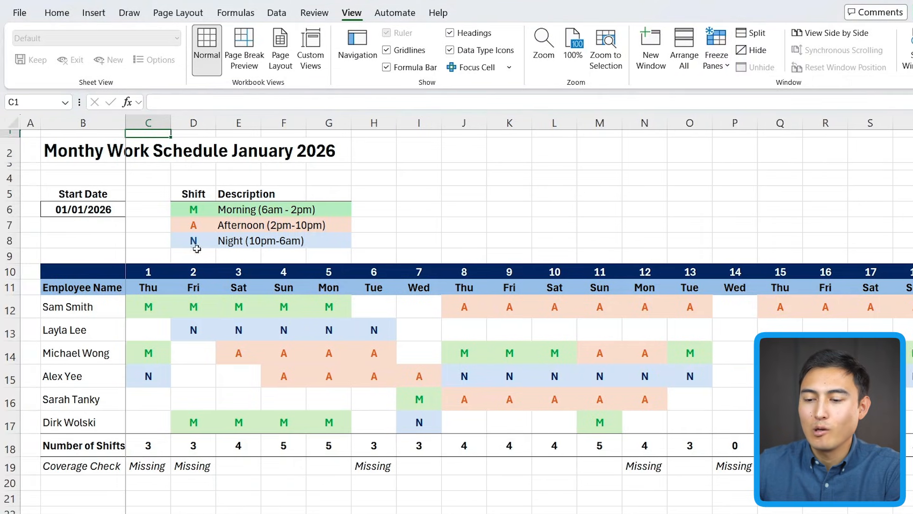
scroll(right, 3)
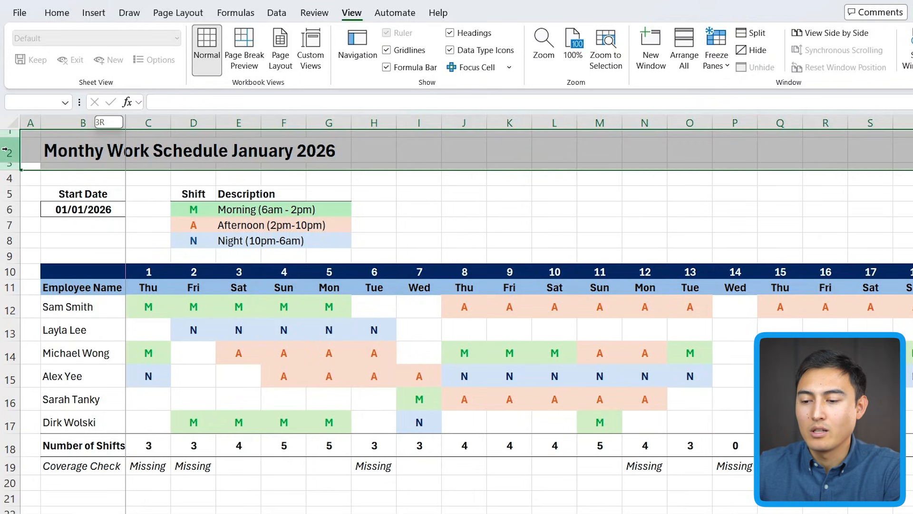
click(56, 13)
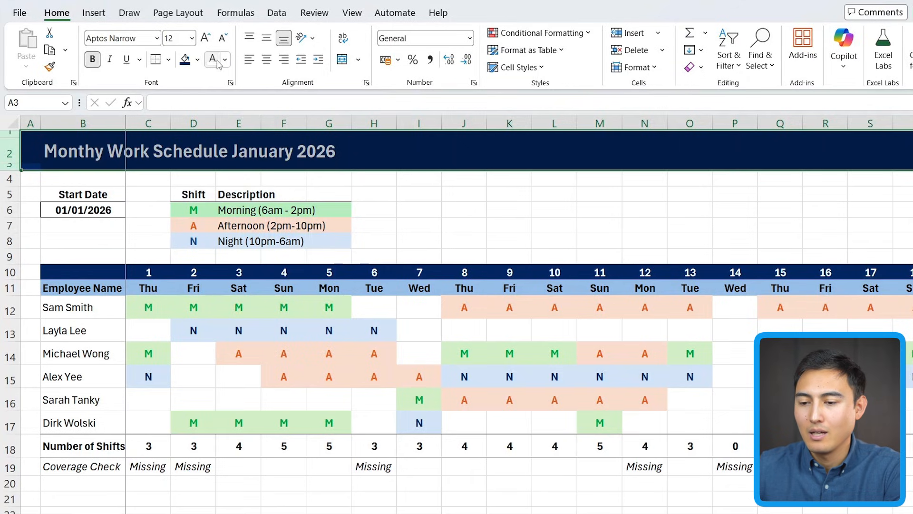
click(83, 167)
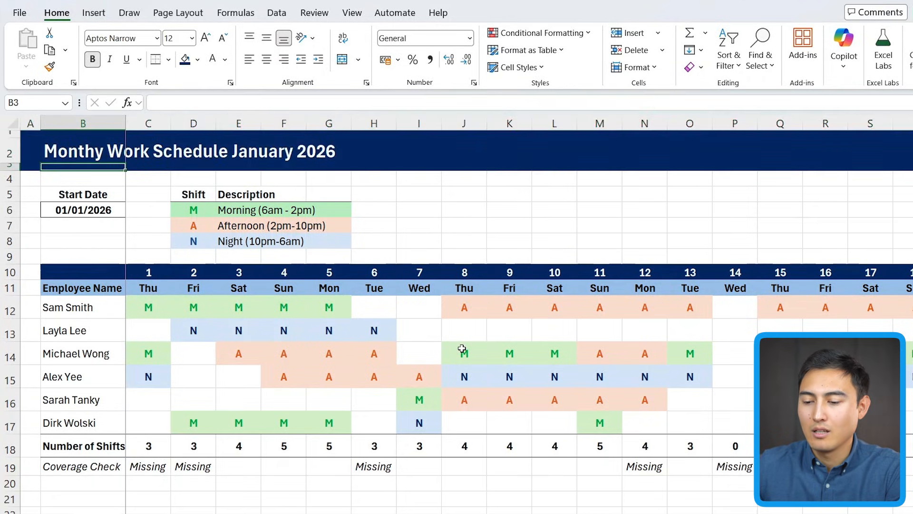
scroll(right, 3)
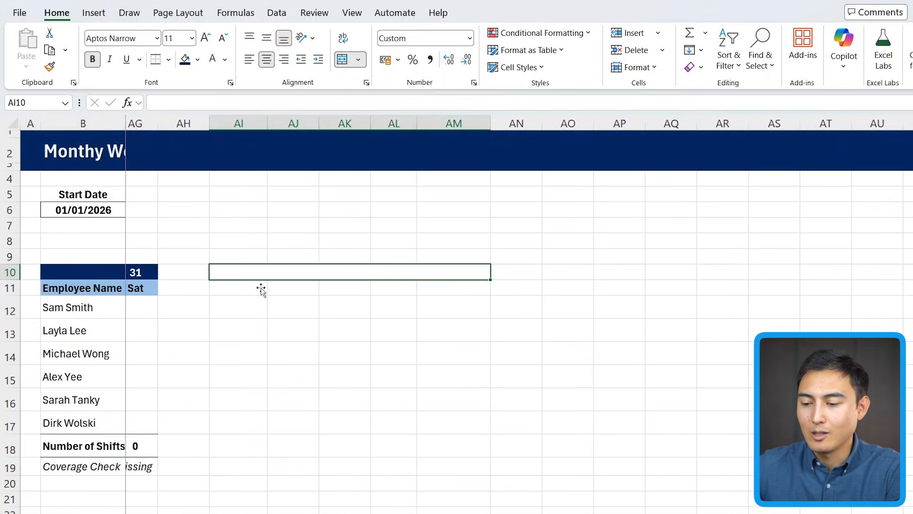
- Merge AI10:AL10 into one cell titled 'Totals Report'
click(343, 59)
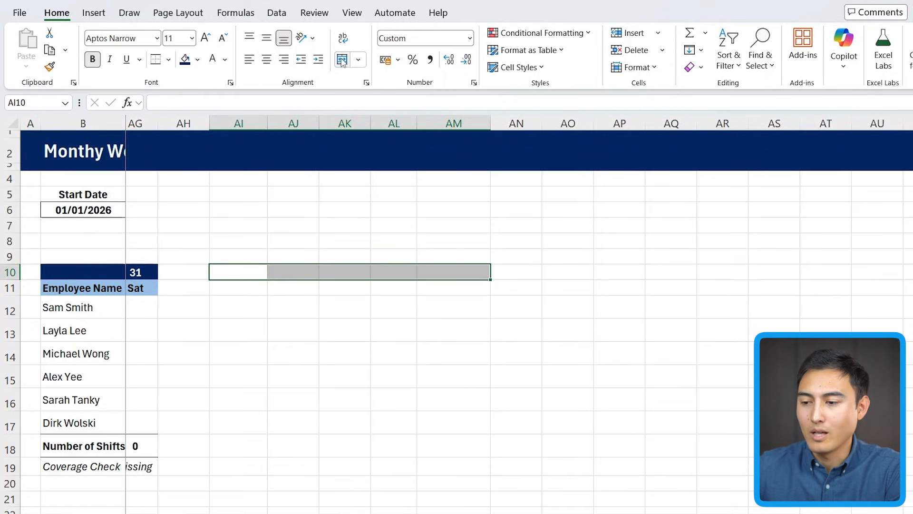
text(Totals Report)
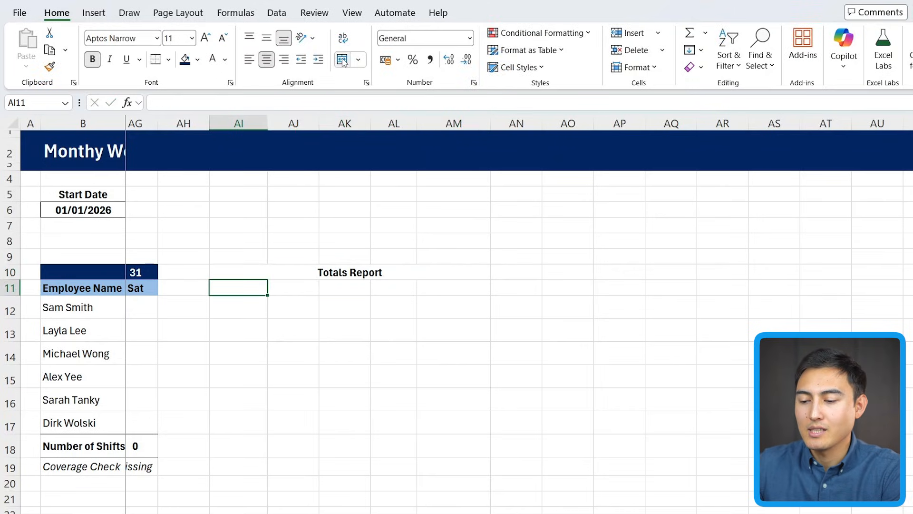
- Label row 11 with Morning, Afternoon, Night and Total Shifts headings and begin a COUNTIF
text(Morning)
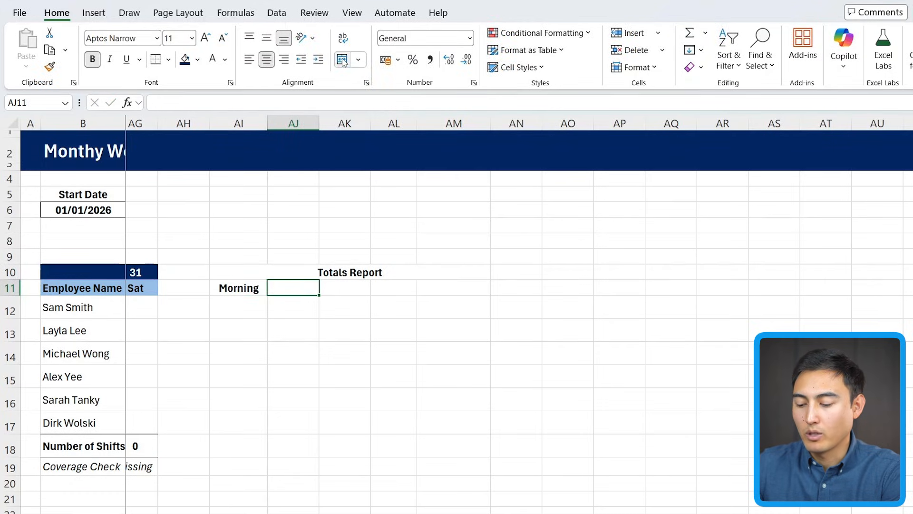
text(Afternoon)
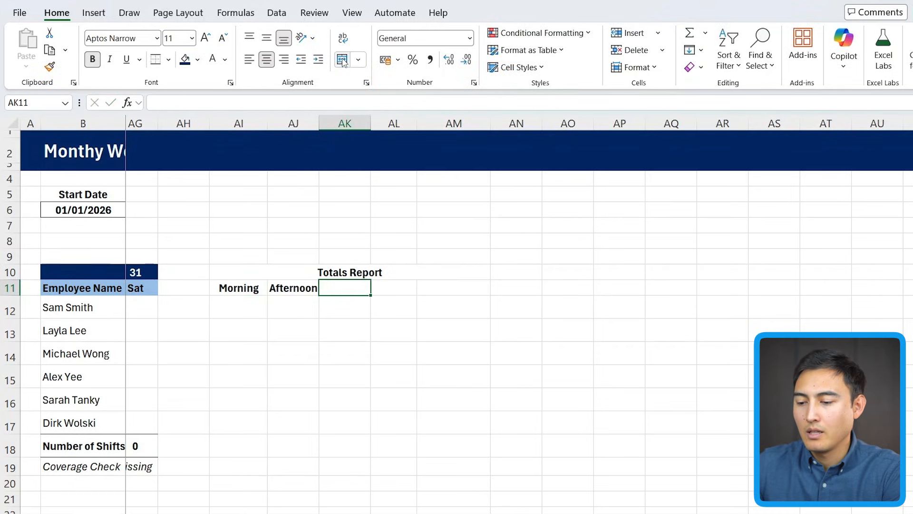
text(Night)
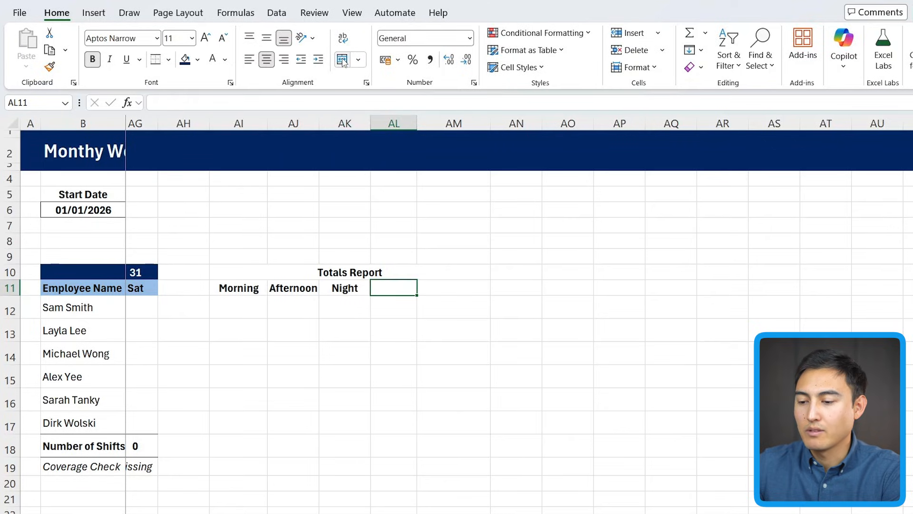
text(Total Sihf)
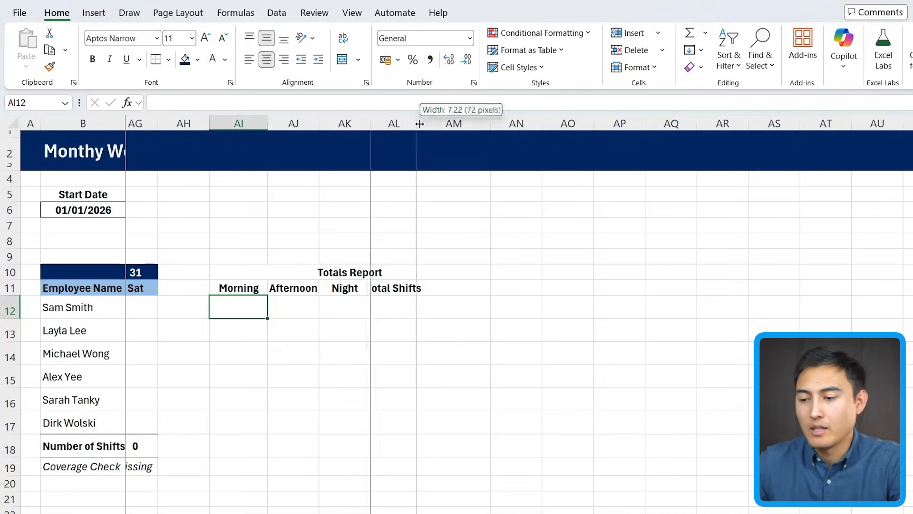
text(=cou)
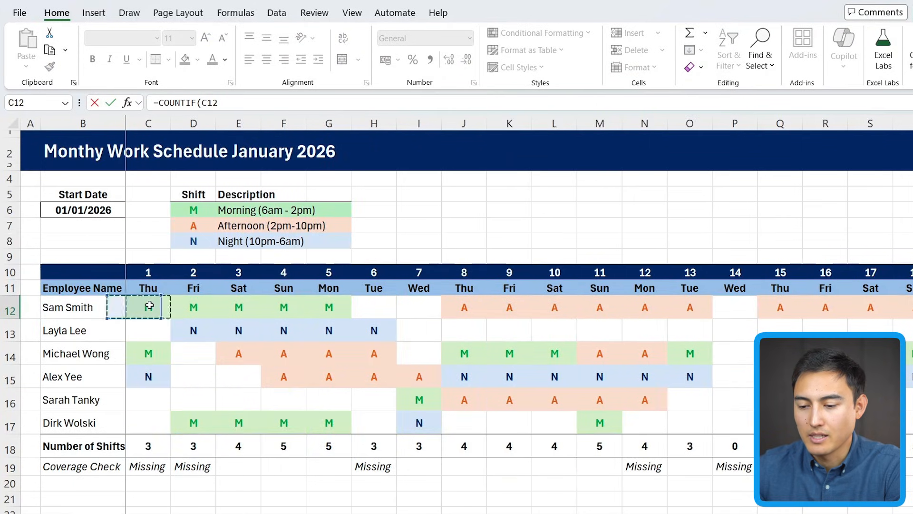
- Count each employee's M shifts with =COUNTIF($C12:$AG12,"M") filled down the Morning column
scroll(right, 3)
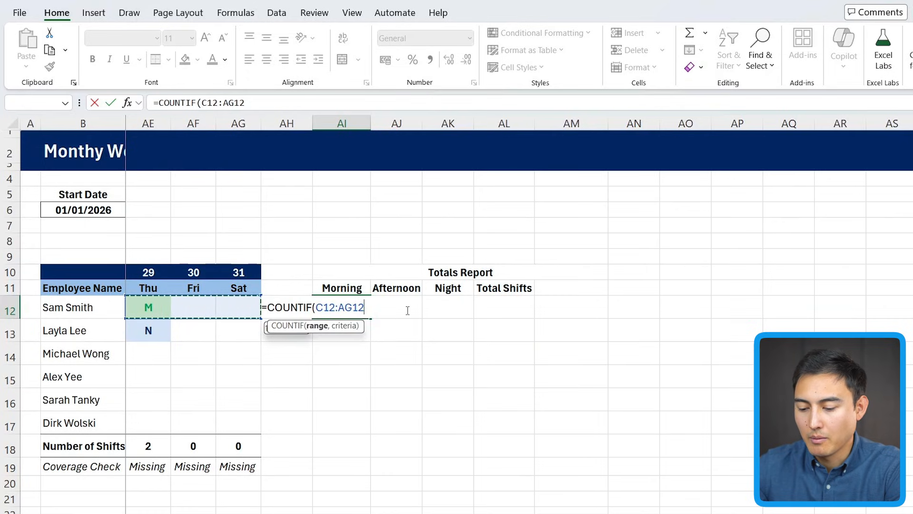
key(f4)
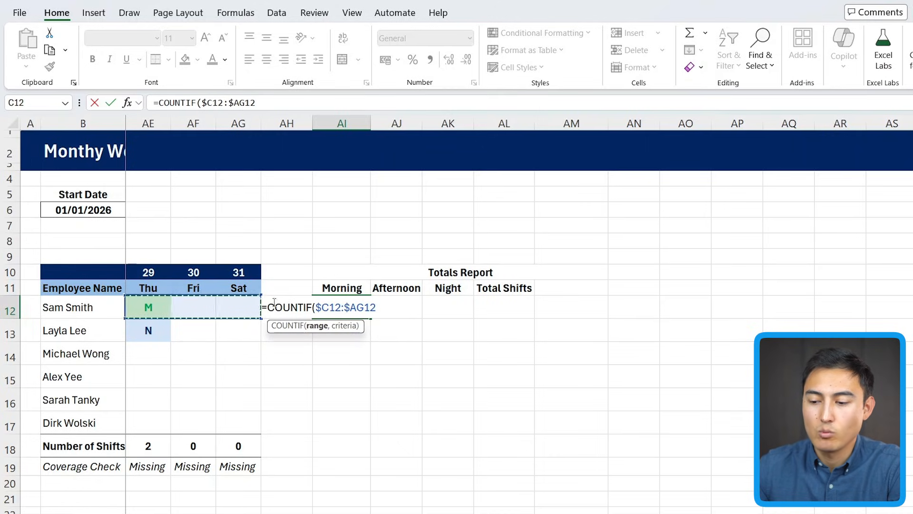
mouse_move(269, 363)
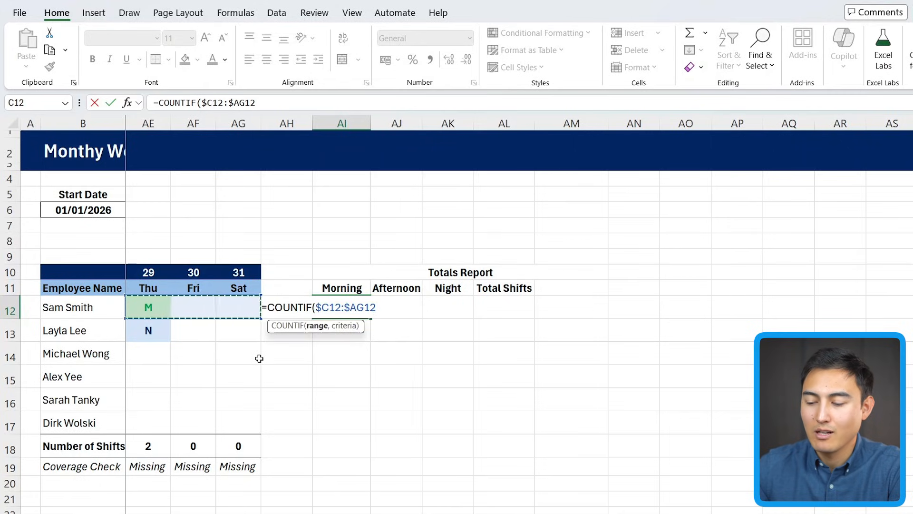
text(,")
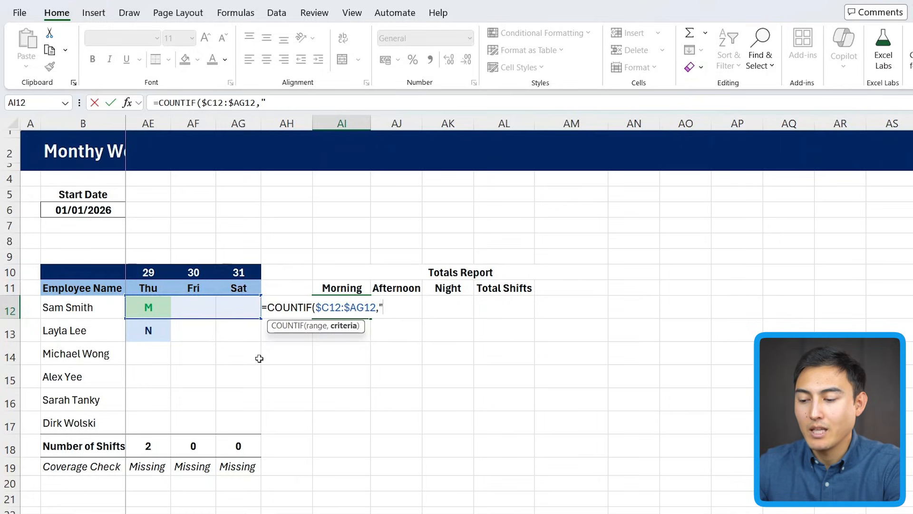
text(M"))
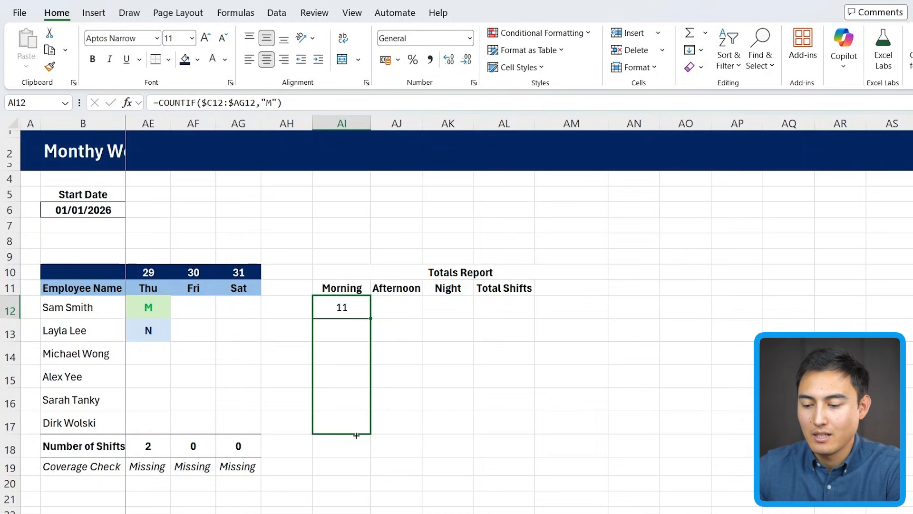
drag(356, 307, 356, 435)
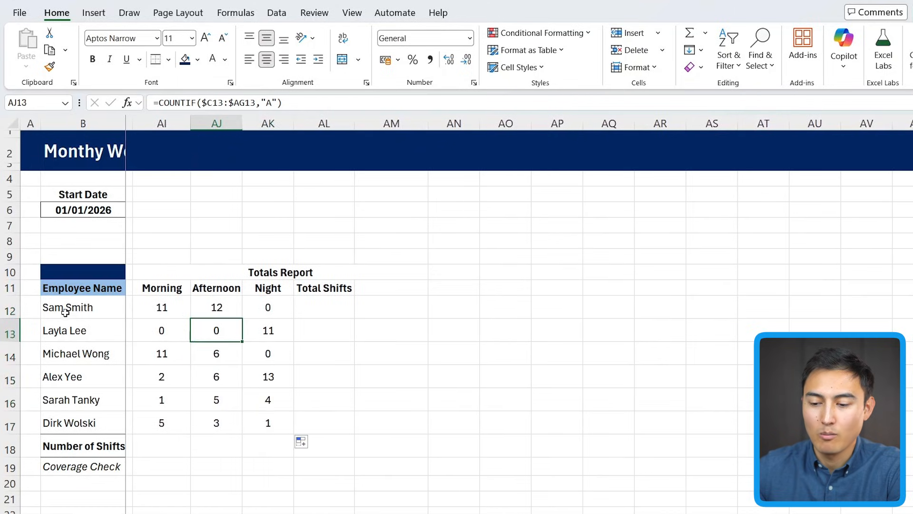
- Verify Sam Smith's Morning and Night formulas and move to the first Total Shifts cell
click(161, 307)
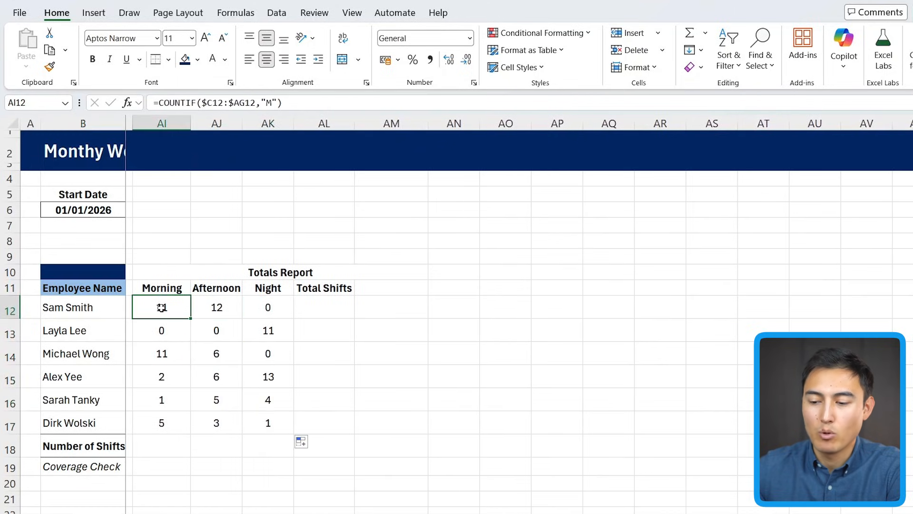
click(267, 307)
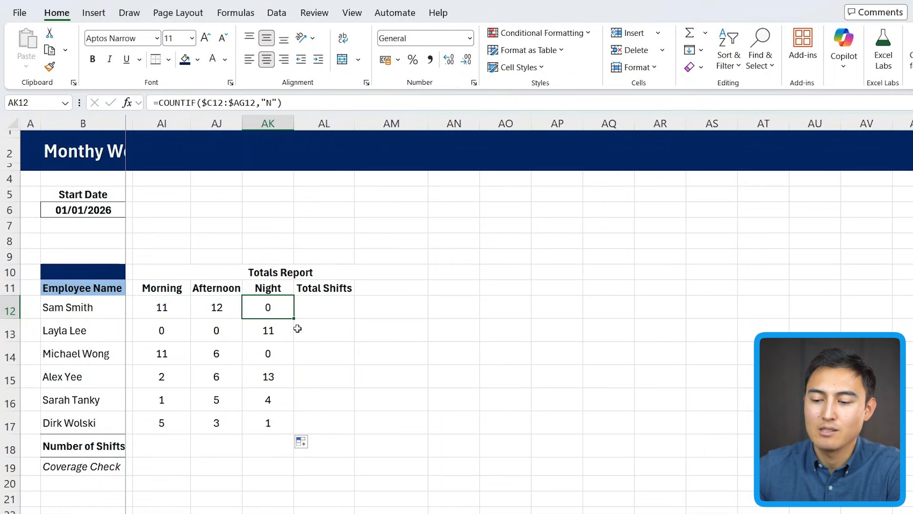
click(267, 330)
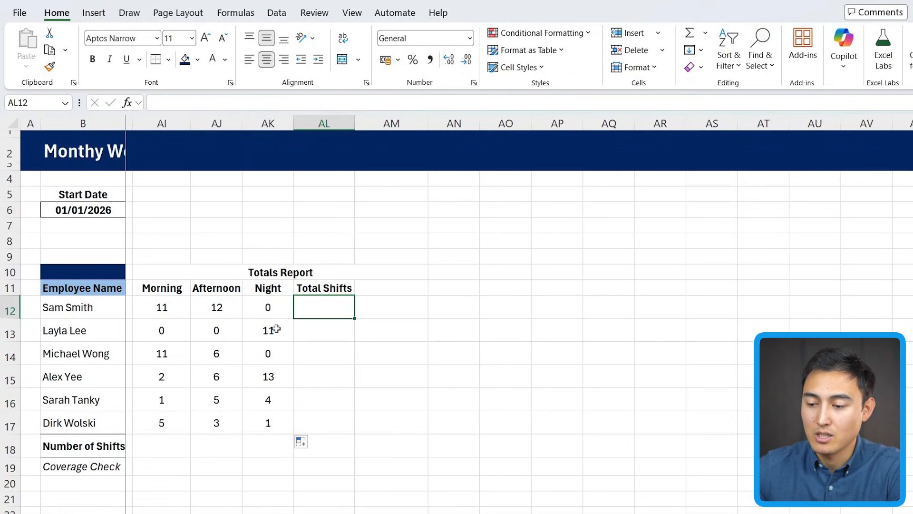
- Sum each employee's shifts with =SUM(AI12:AK12) and paint the schedule header styling onto the report headings
text(=SUM()
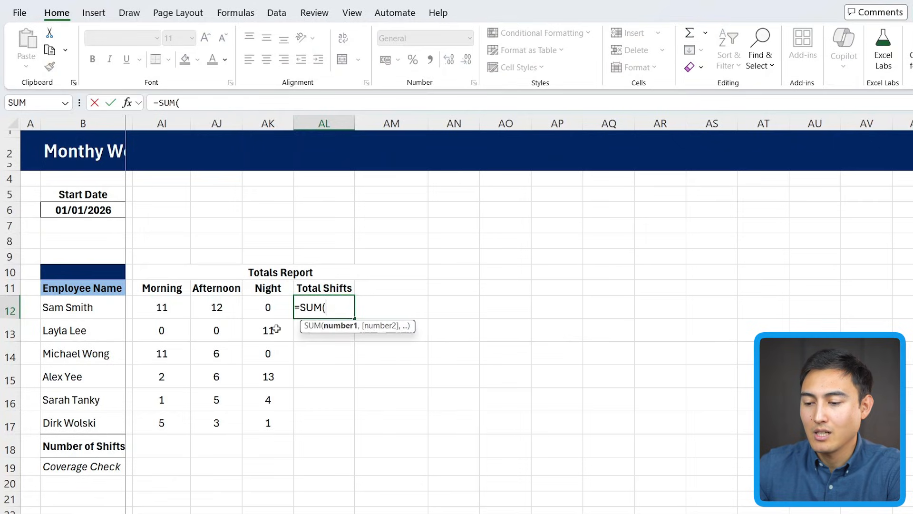
key(Enter)
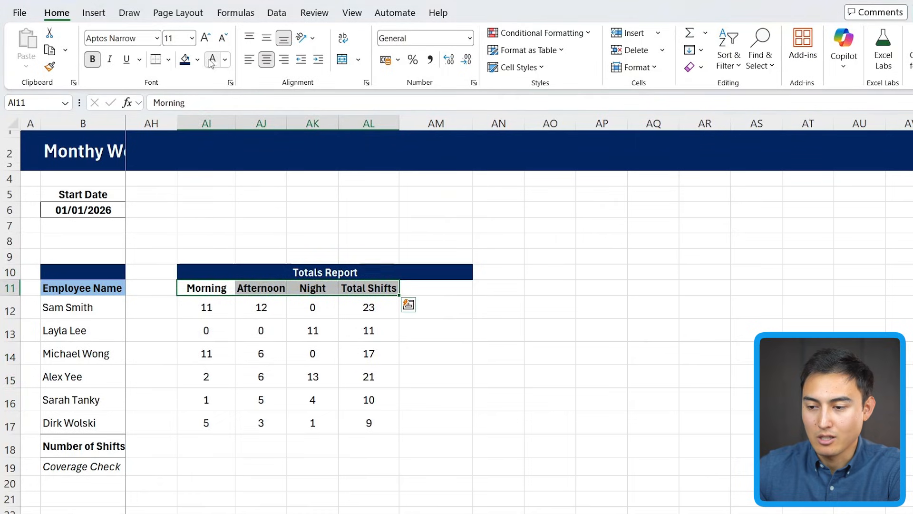
click(197, 59)
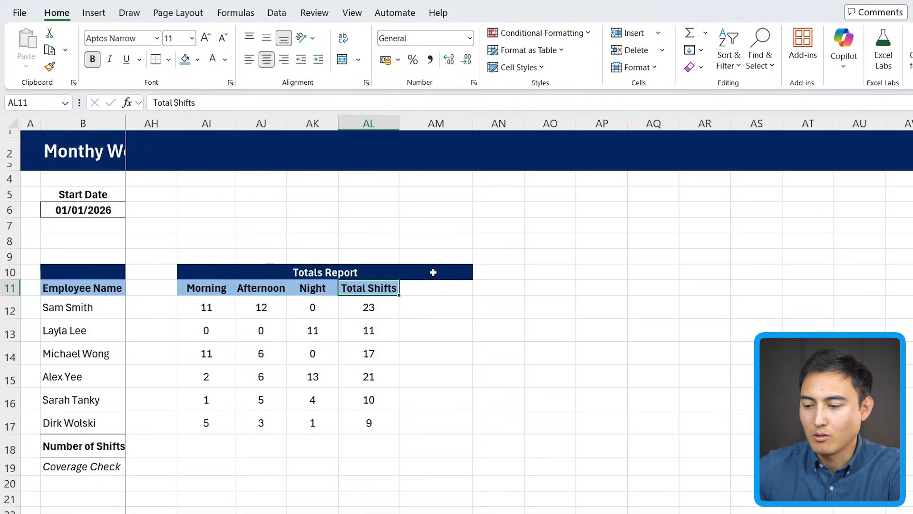
click(435, 123)
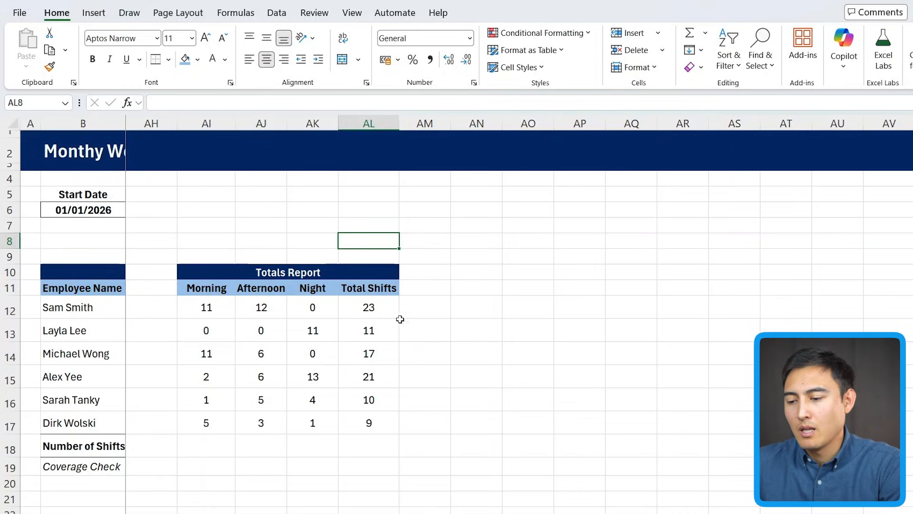
- Show the six Total Shifts values in AL12:AL17 with orange gradient data bars
drag(368, 307, 368, 423)
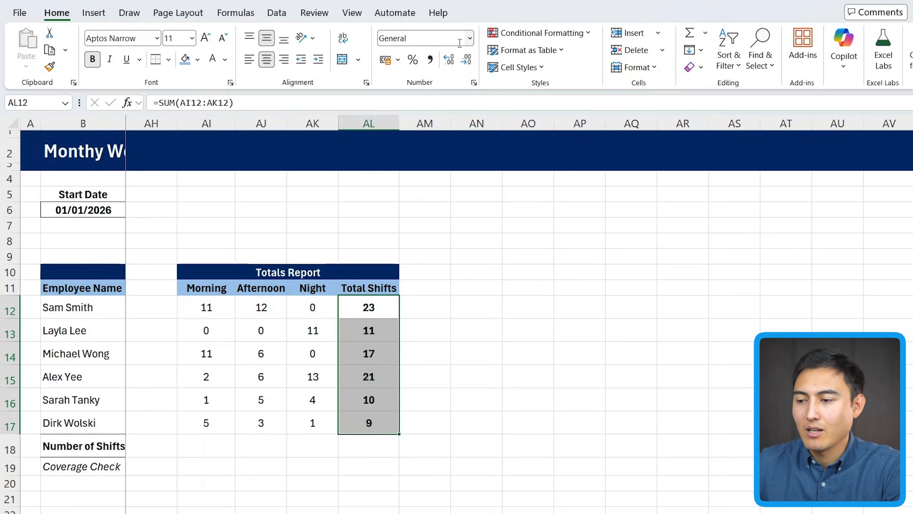
click(539, 33)
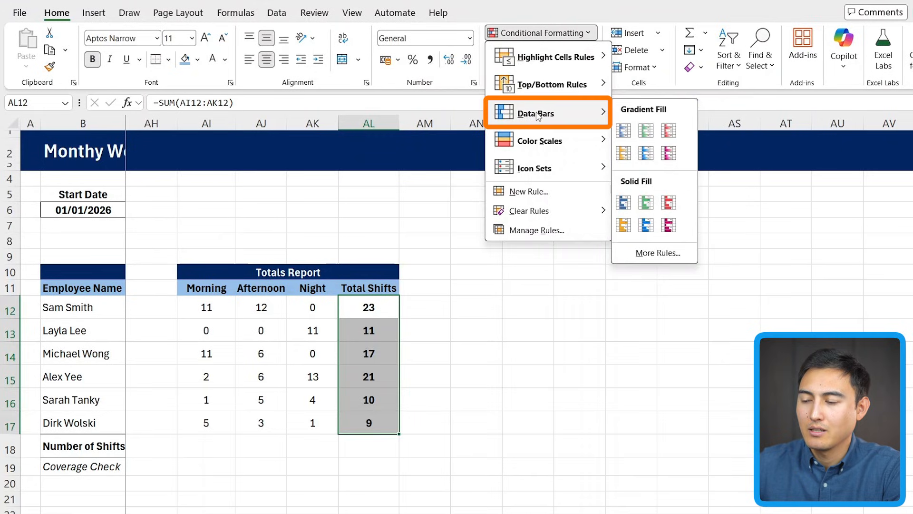
click(623, 154)
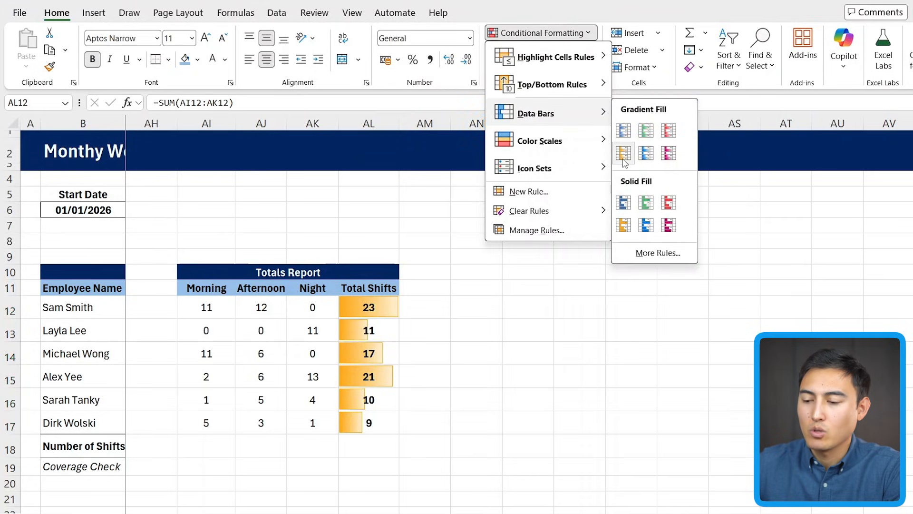
mouse_move(623, 153)
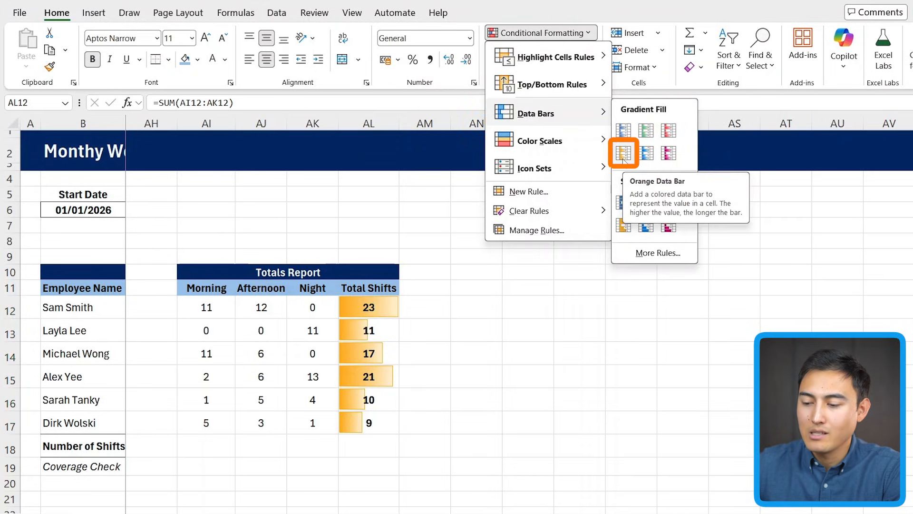
click(622, 153)
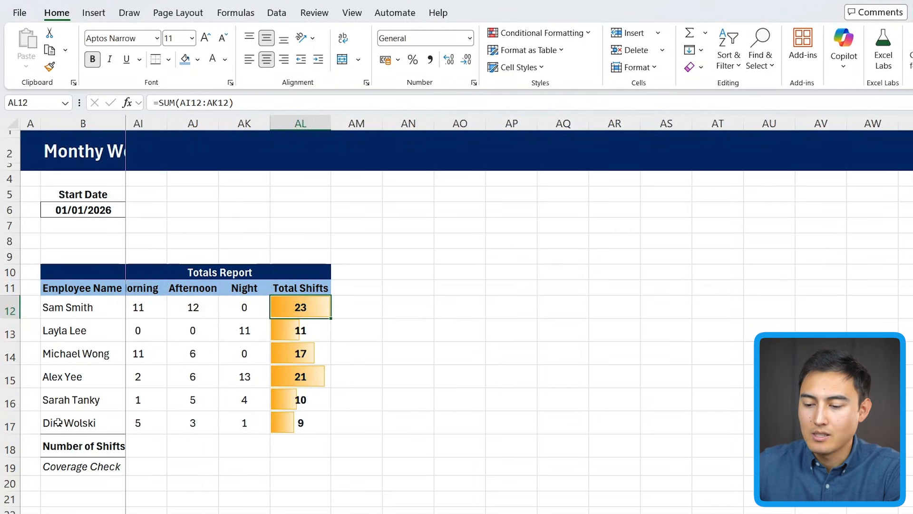
click(300, 423)
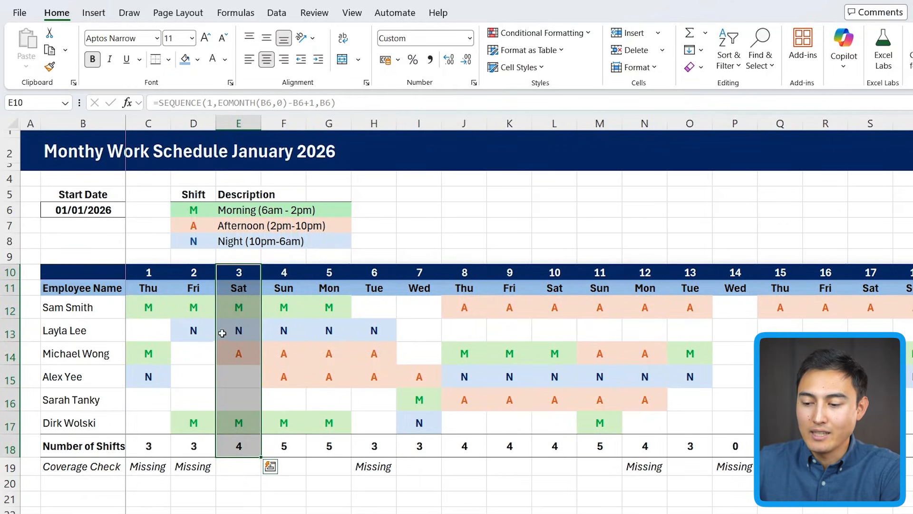
mouse_move(224, 292)
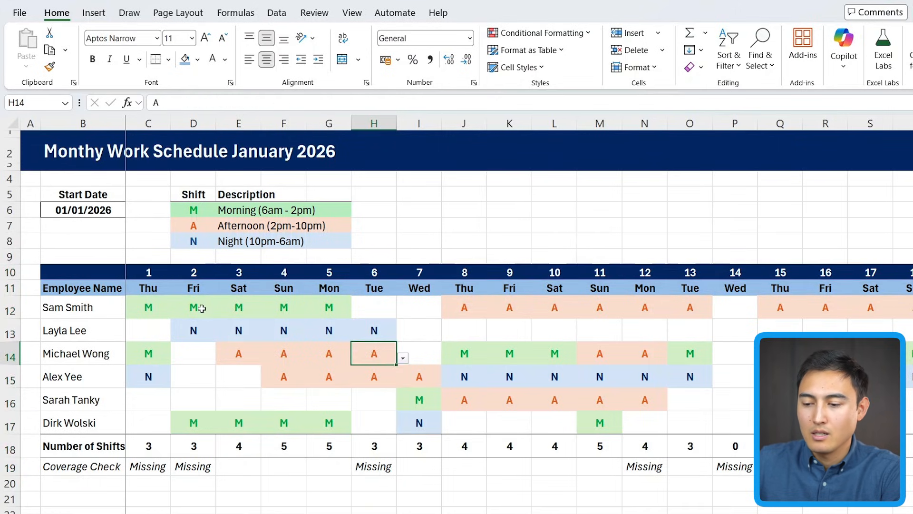
- Select the schedule dates and bring up the Conditional Formatting menu for a new rule
click(193, 272)
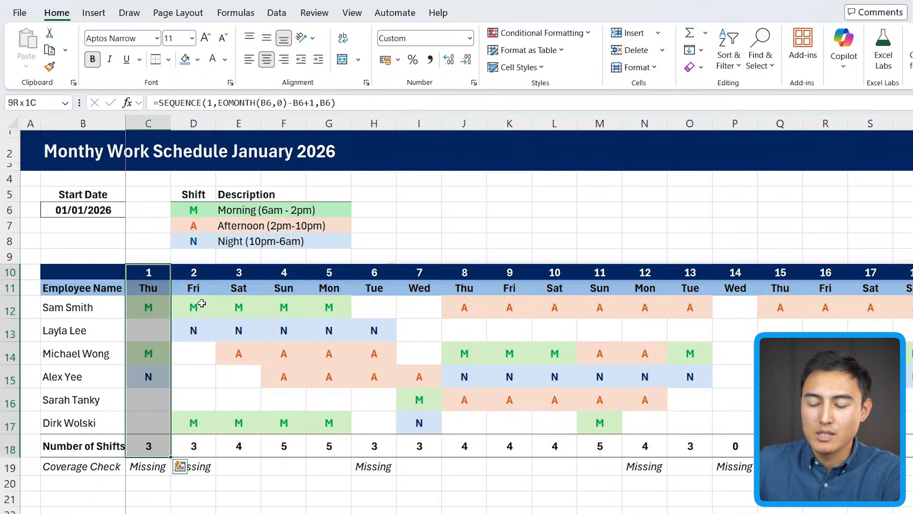
scroll(right, 3)
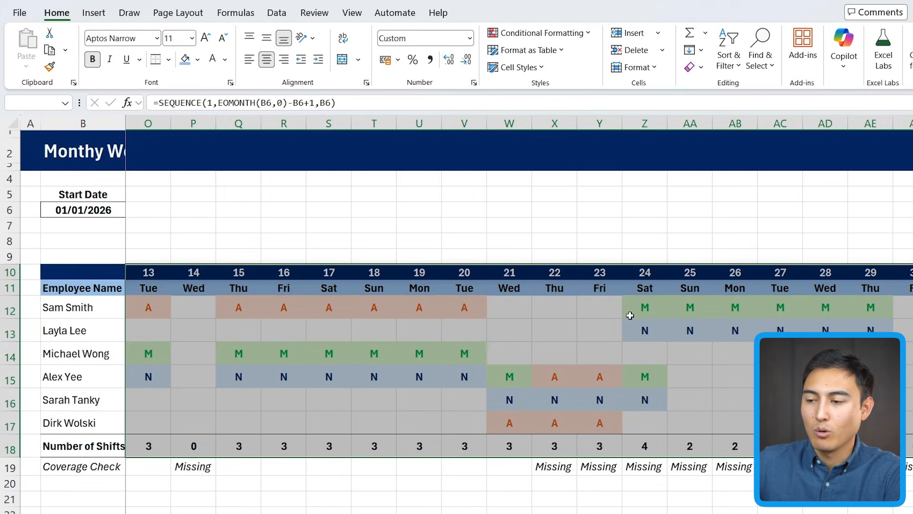
click(540, 32)
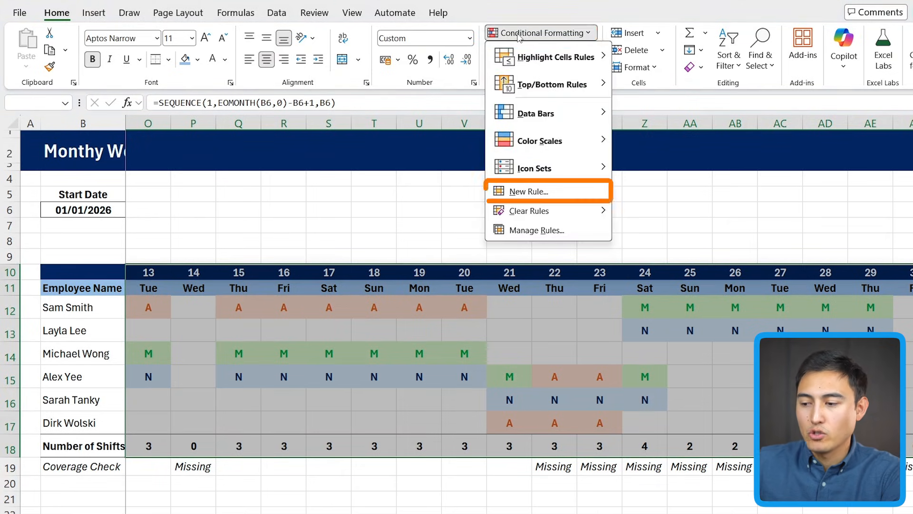
- Create a formula rule =C$10=TODAY() for the schedule columns and go to its format settings
click(526, 191)
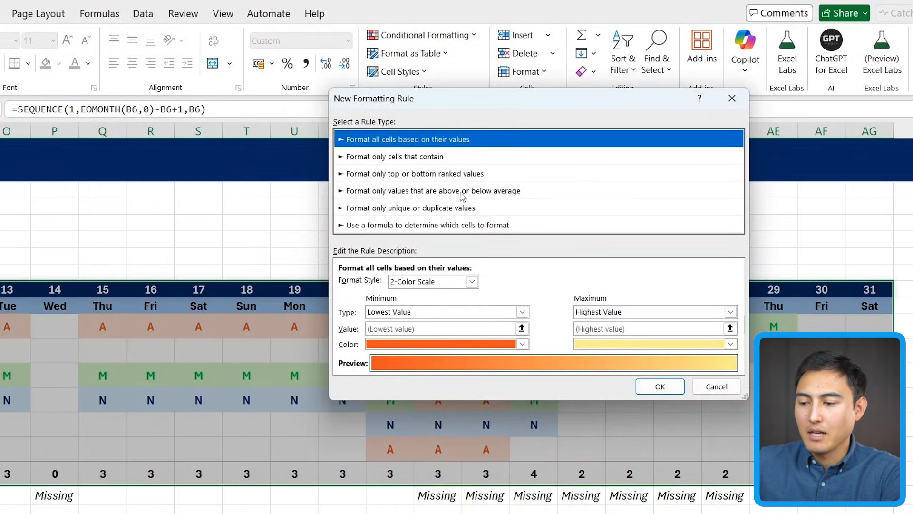
mouse_move(428, 123)
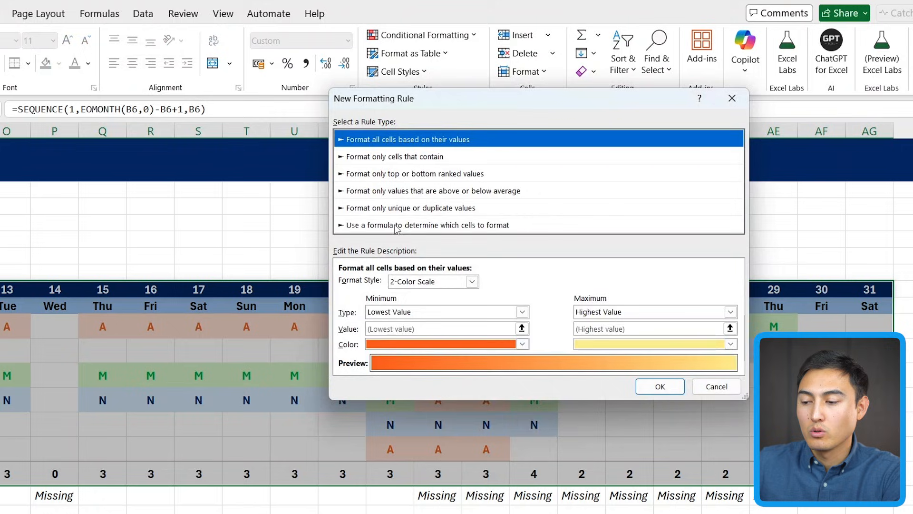
click(430, 225)
text(=)
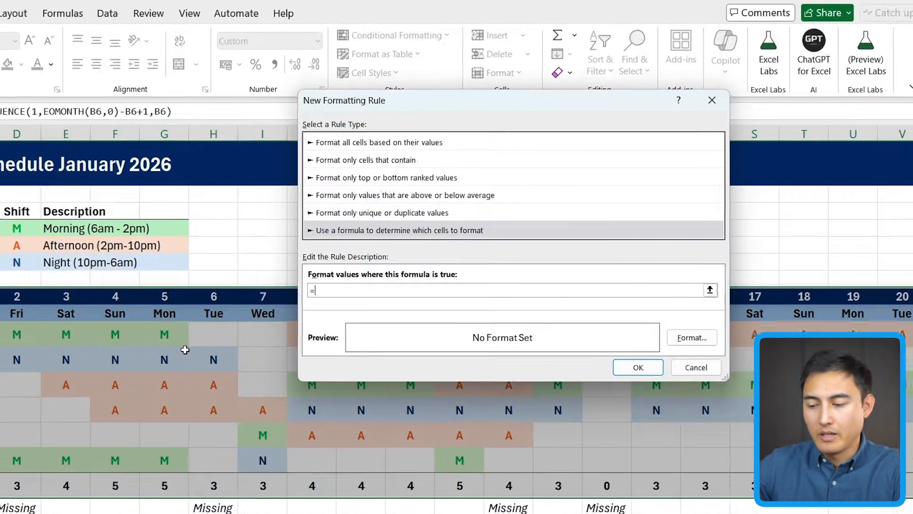
text(C$)
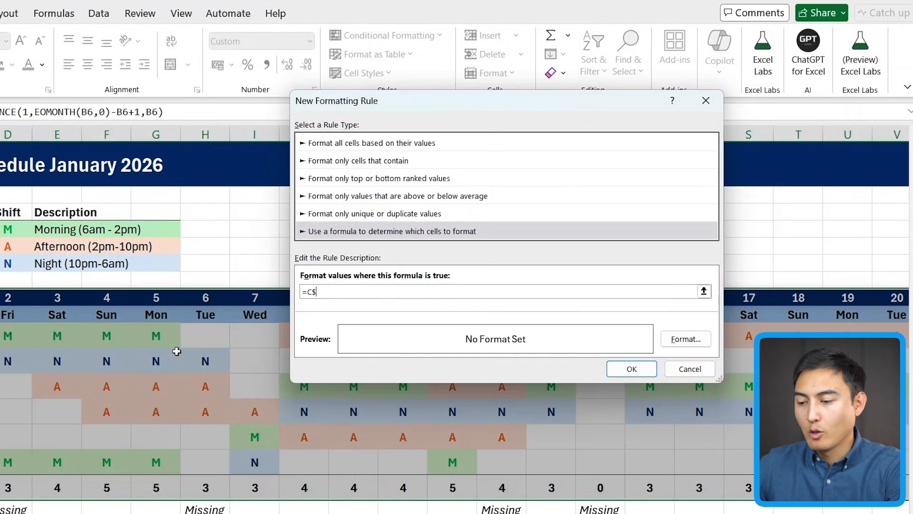
text(10)
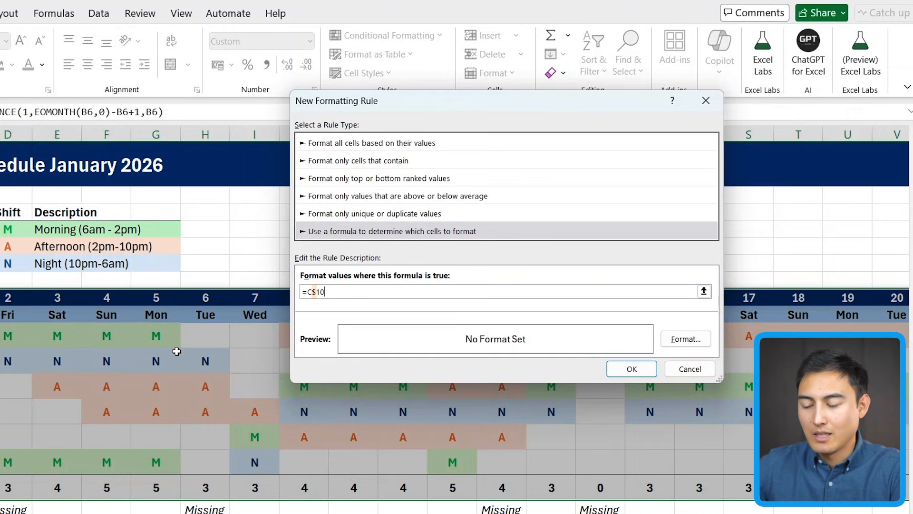
text(=)
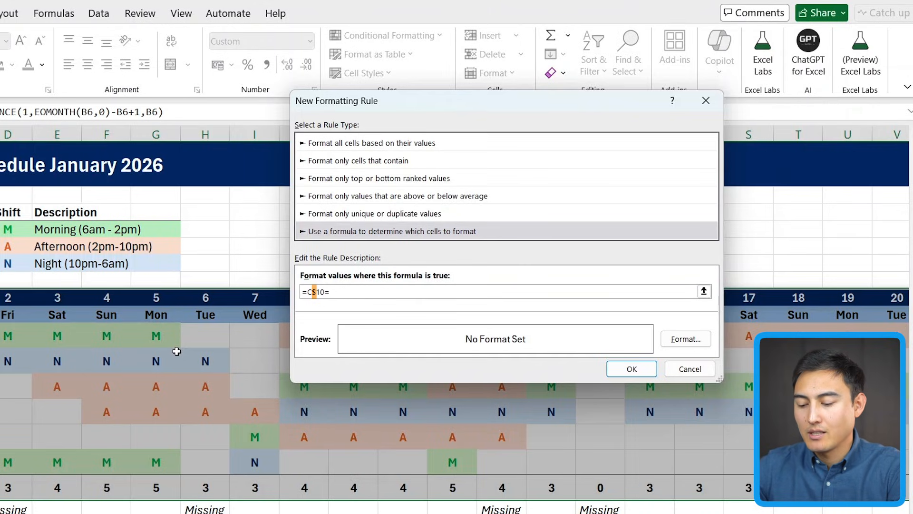
text(TODAY()
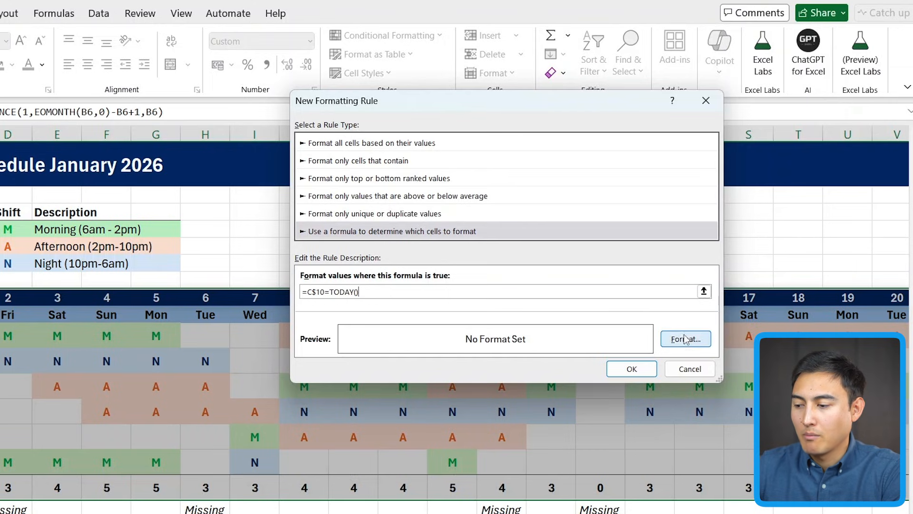
click(686, 338)
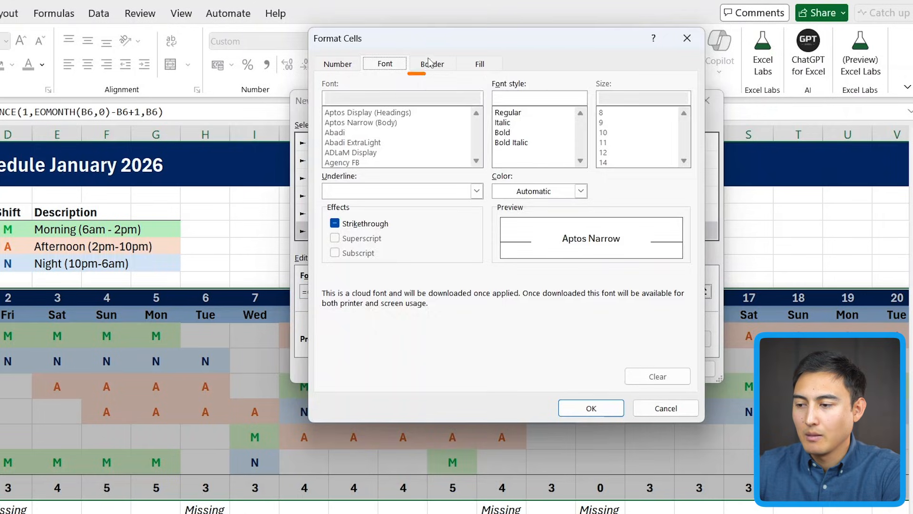
- Give today's column dark red left and right borders and save the rule
click(432, 63)
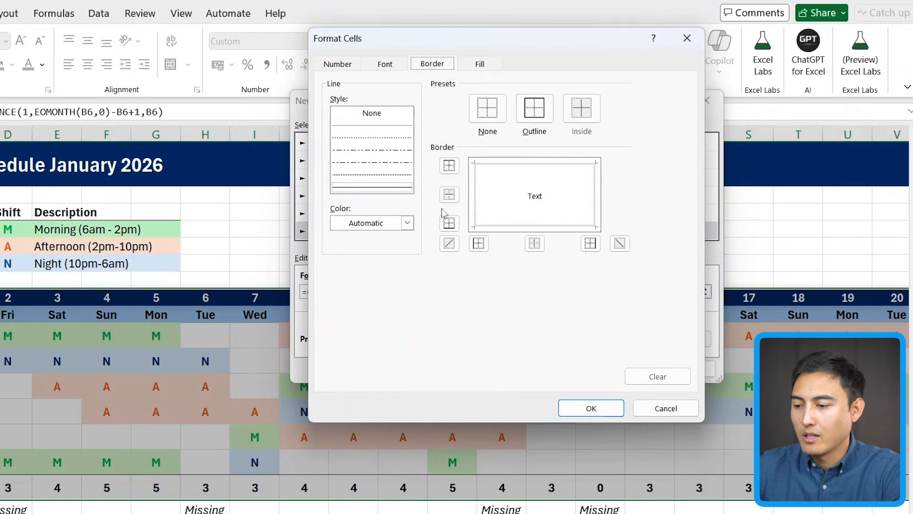
click(589, 243)
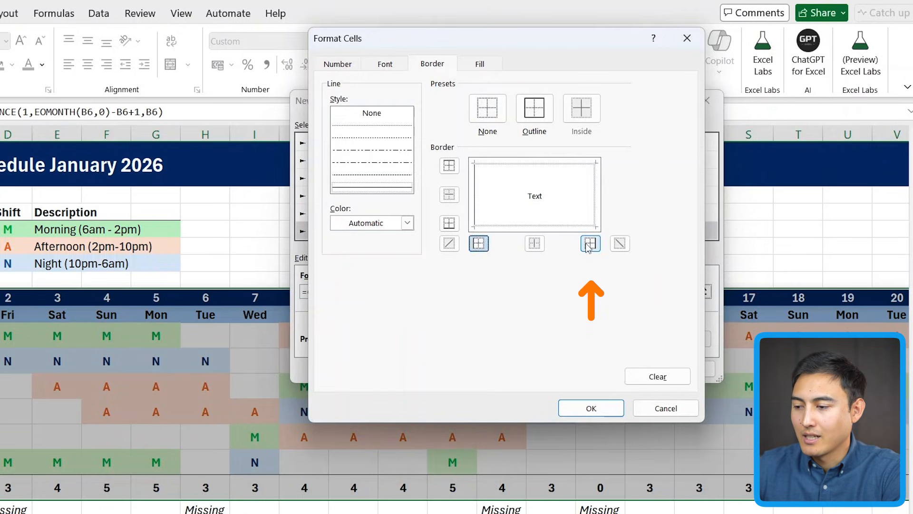
click(407, 223)
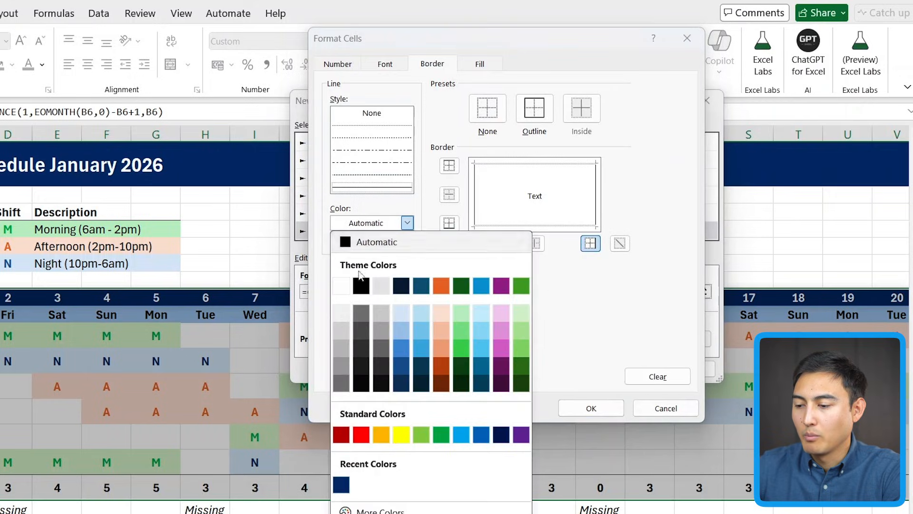
click(341, 435)
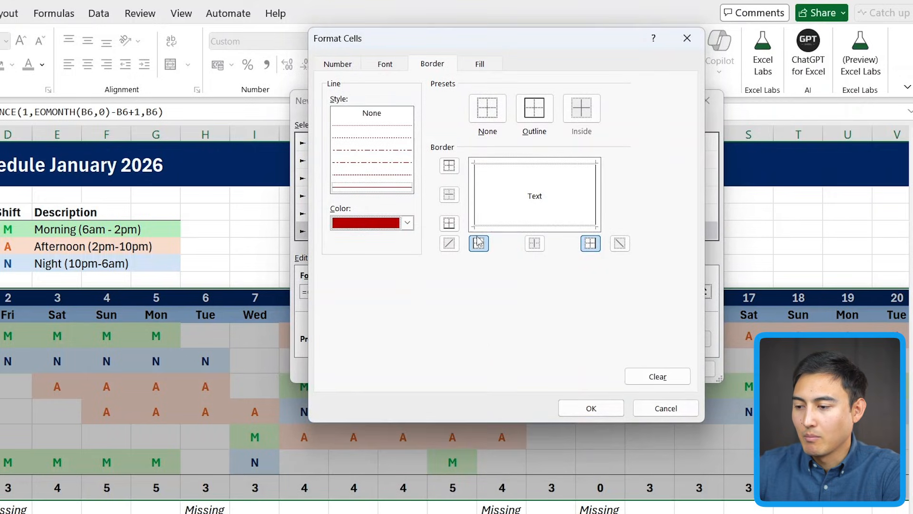
click(590, 242)
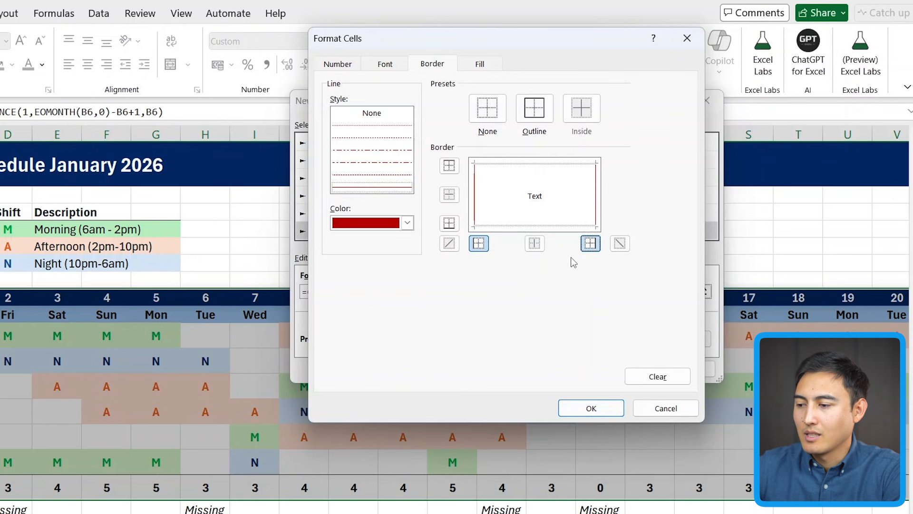
click(590, 407)
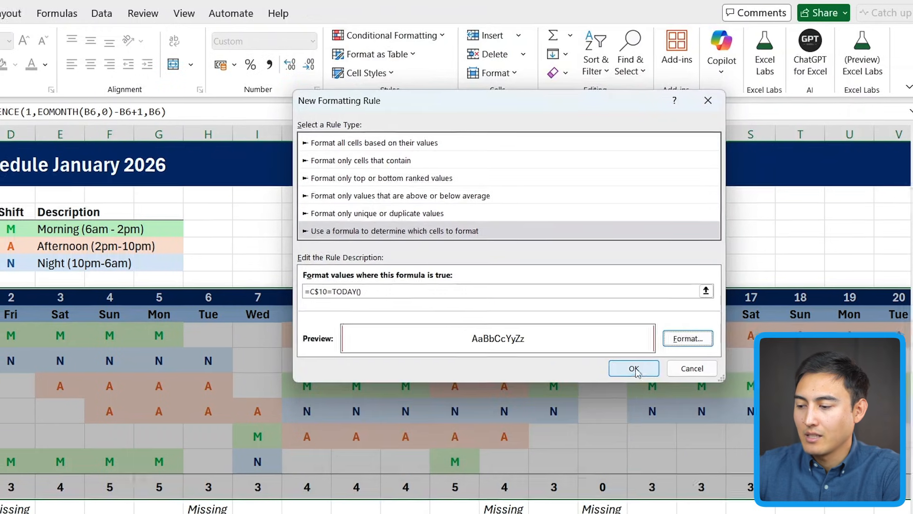
click(634, 368)
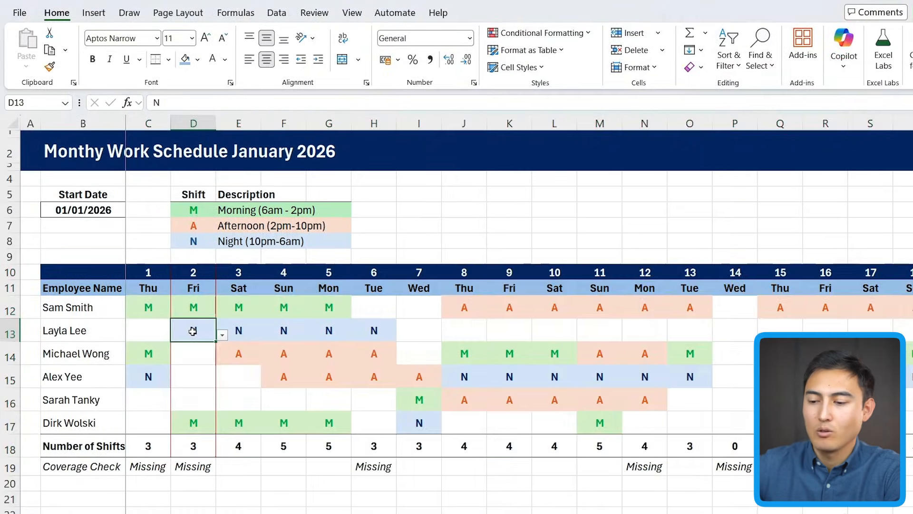
text(N)
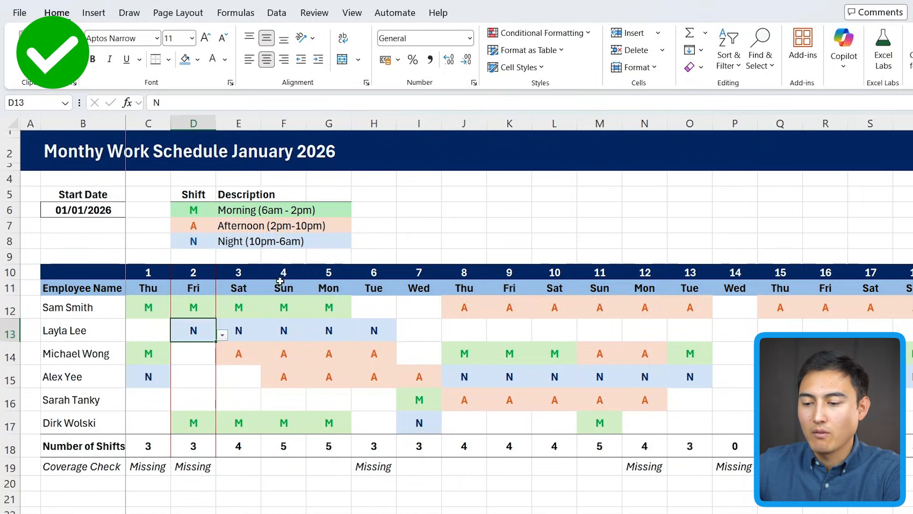
click(238, 272)
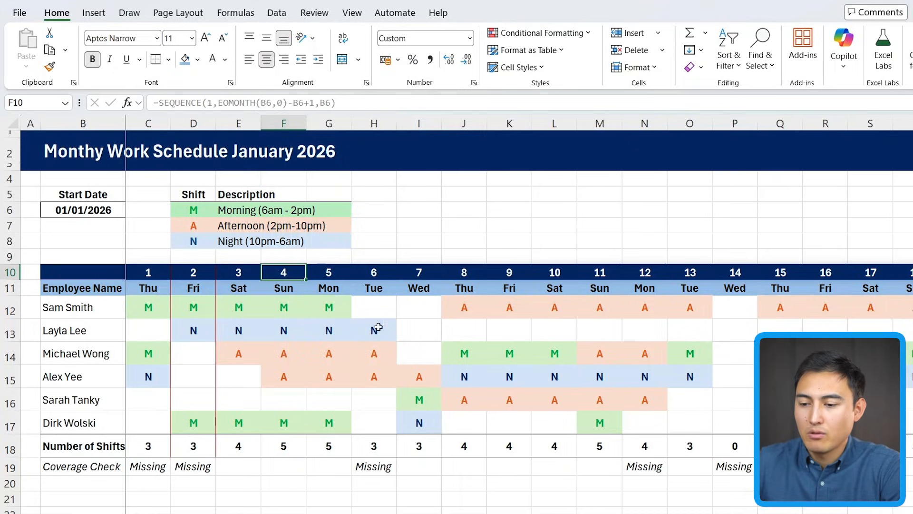
- Edit B6 to 01/02/2026 so the grid shows February 2026, then select the shift cells
click(83, 210)
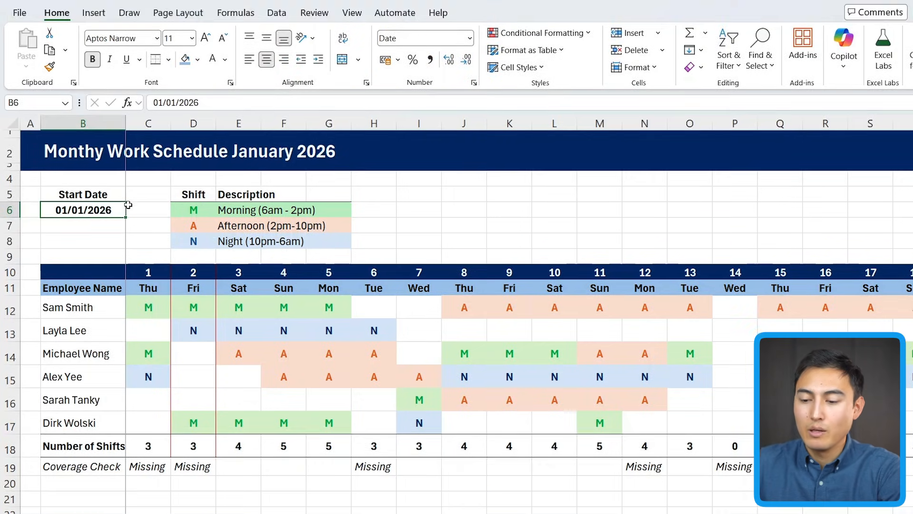
double_click(82, 209)
text(2)
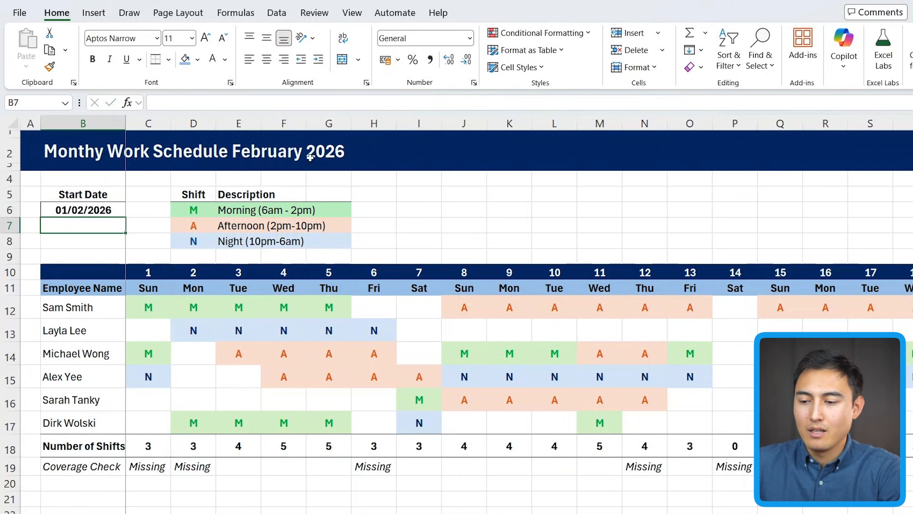
click(82, 209)
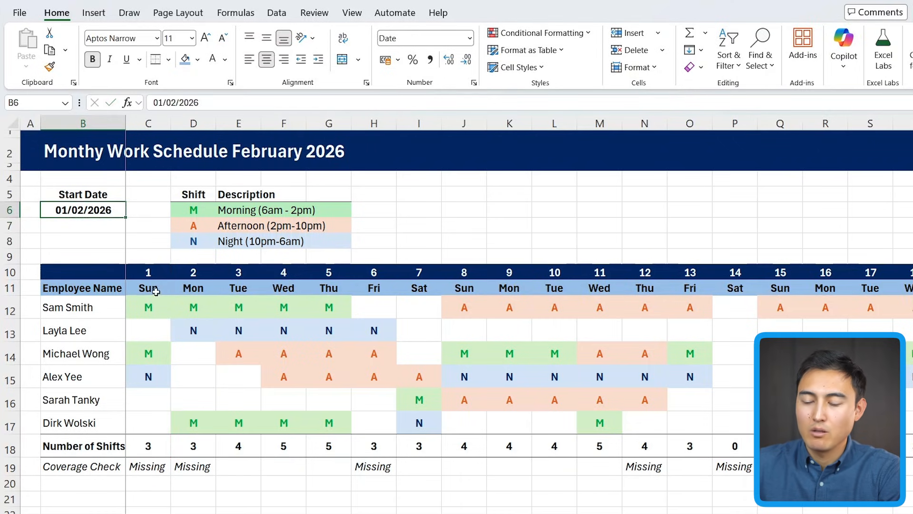
drag(149, 272, 238, 307)
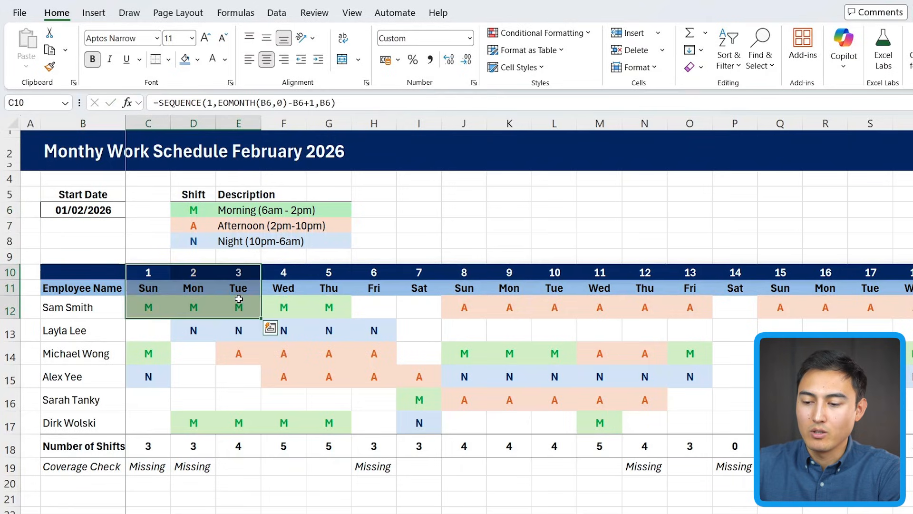
scroll(right, 3)
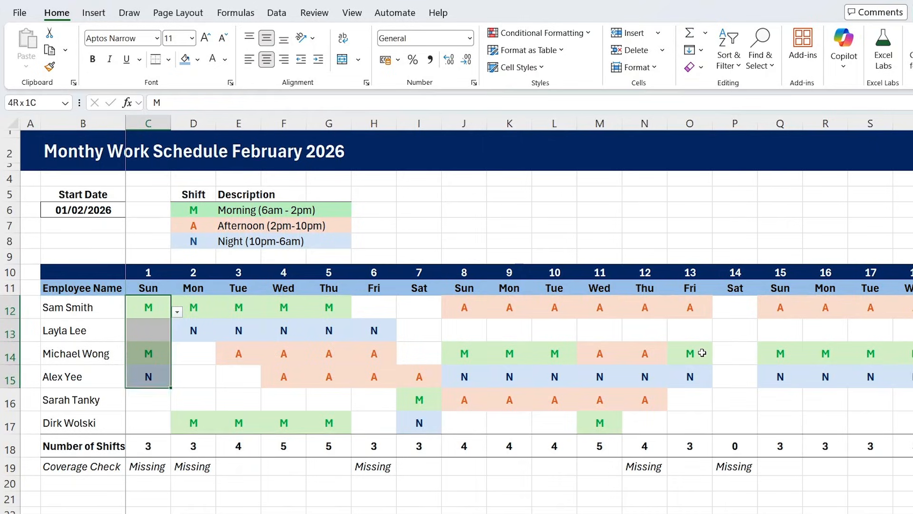
scroll(right, 3)
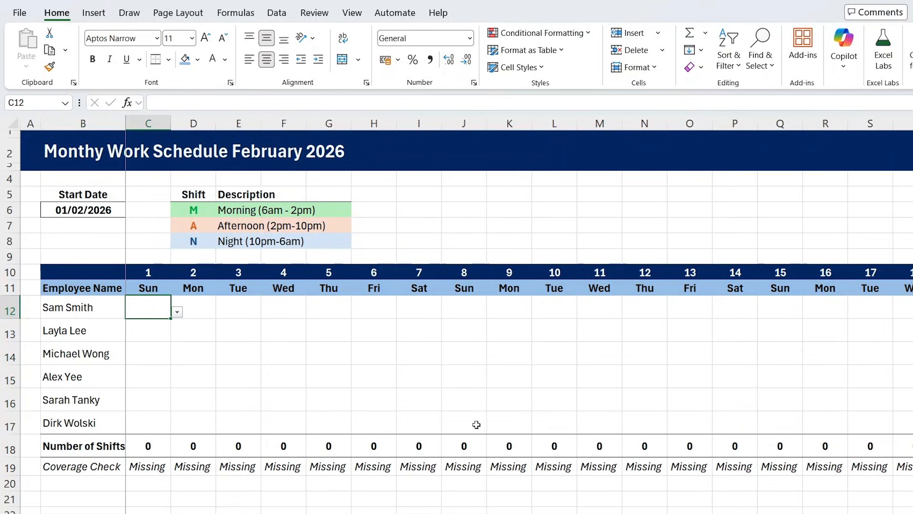
click(193, 330)
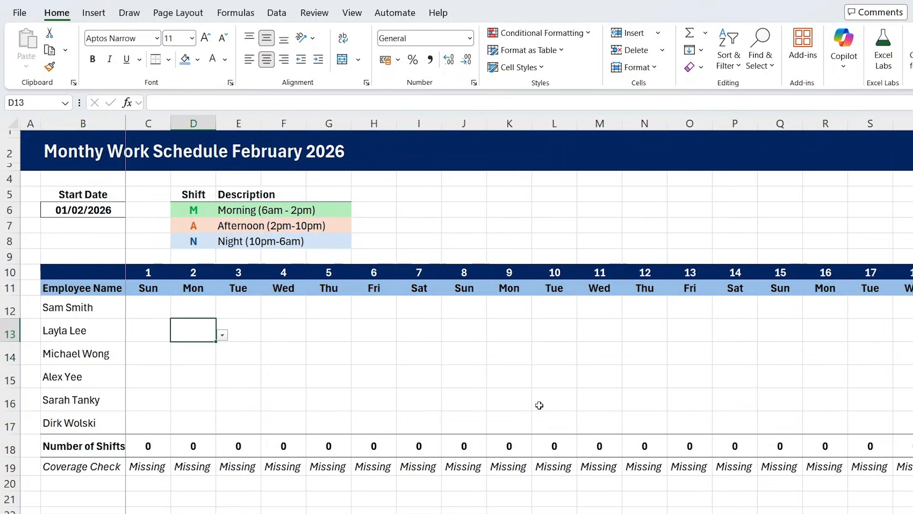
text(A)
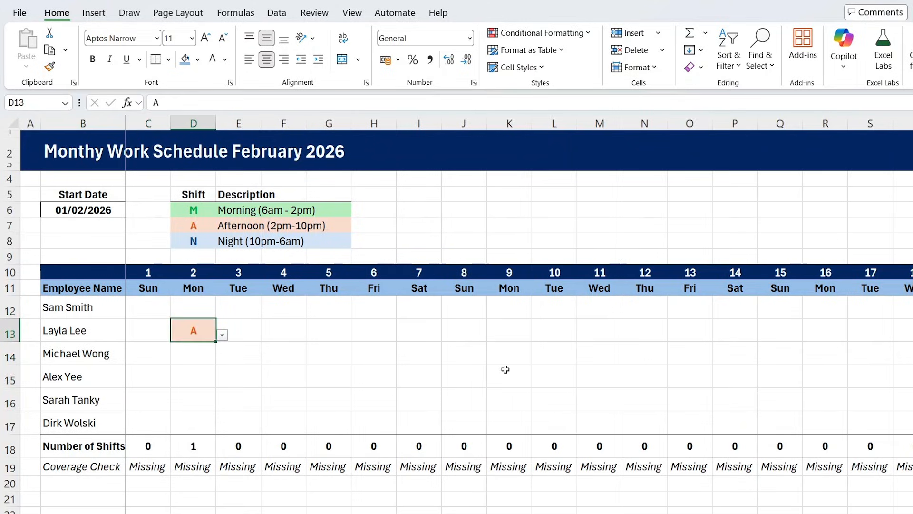
scroll(right, 3)
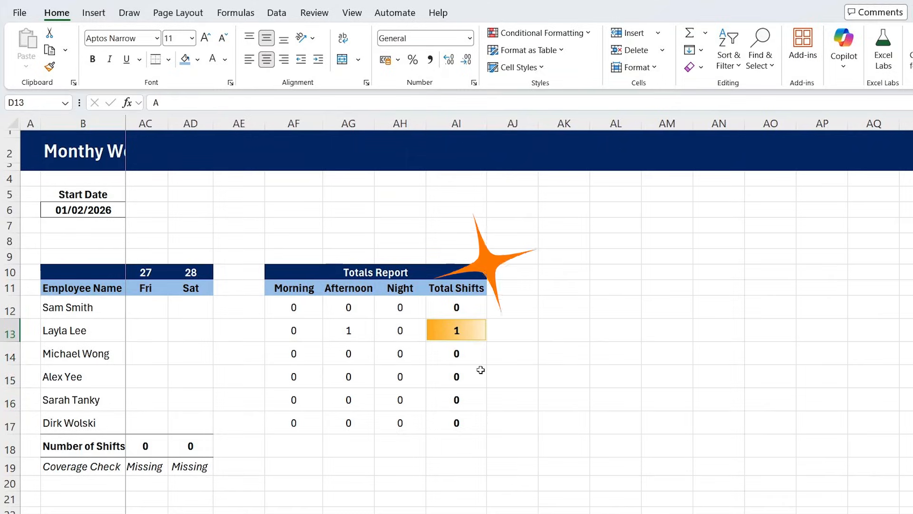